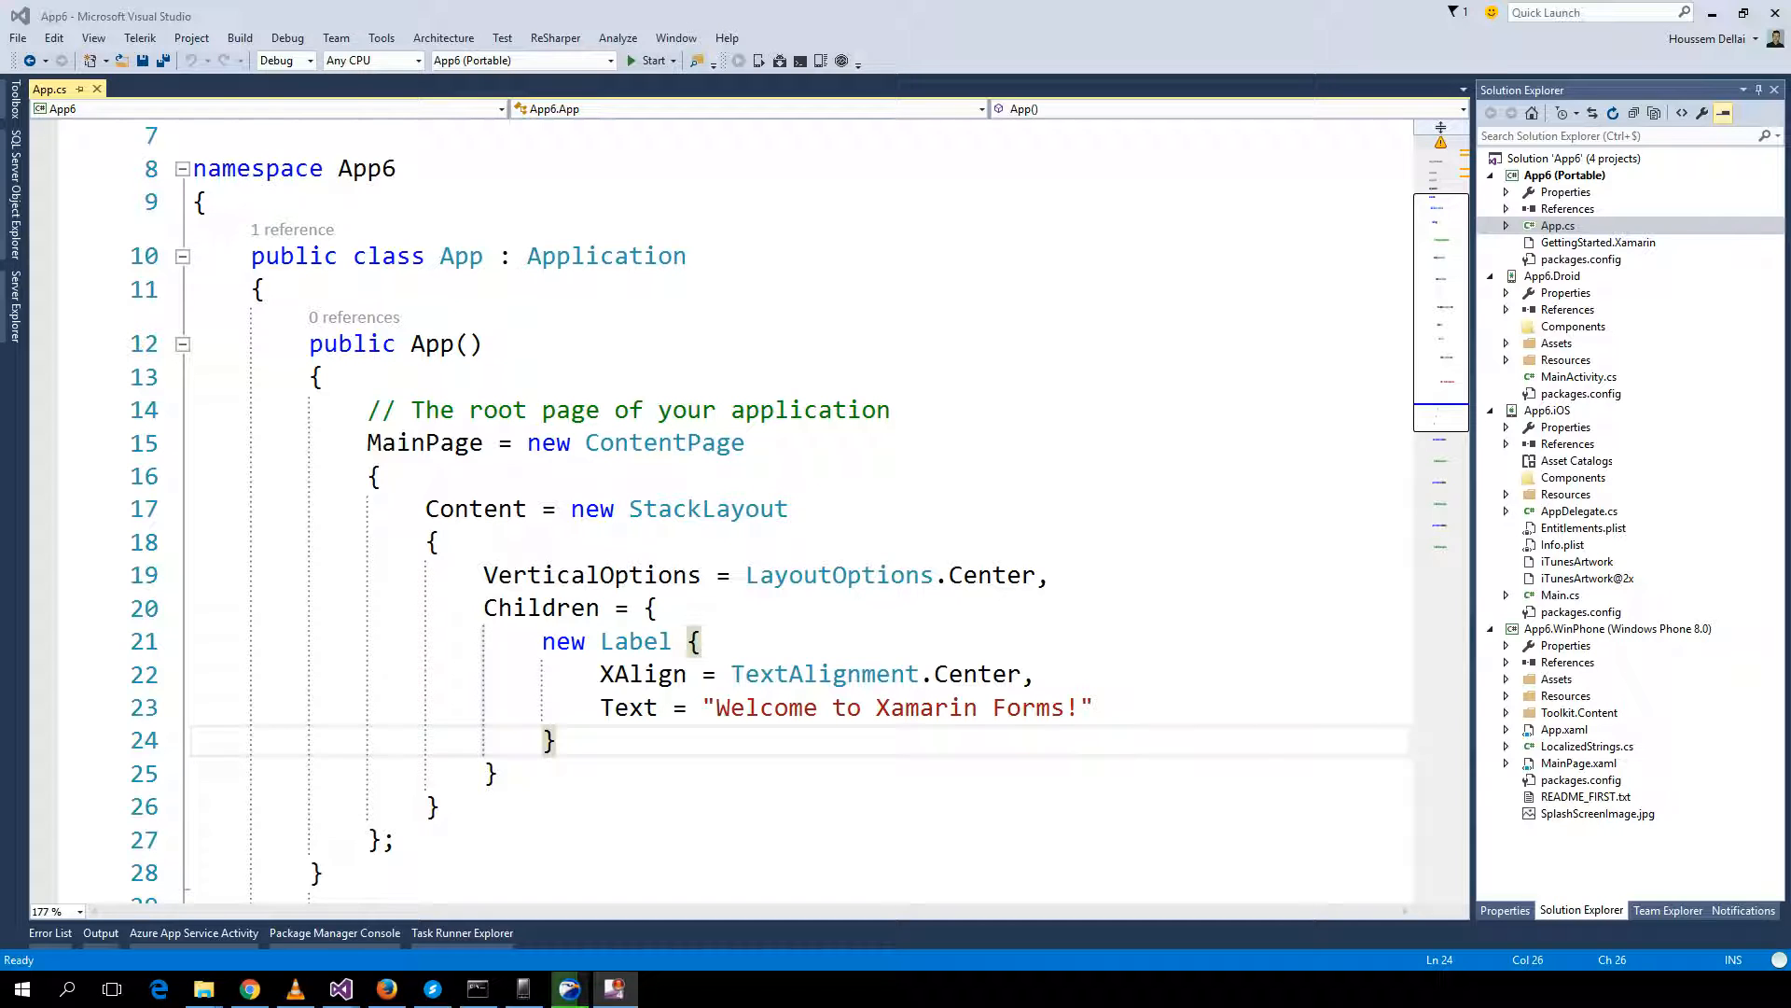
# Bring up the solution-level actions for App6 to manage NuGet packages for all projects
pyautogui.click(1581, 157)
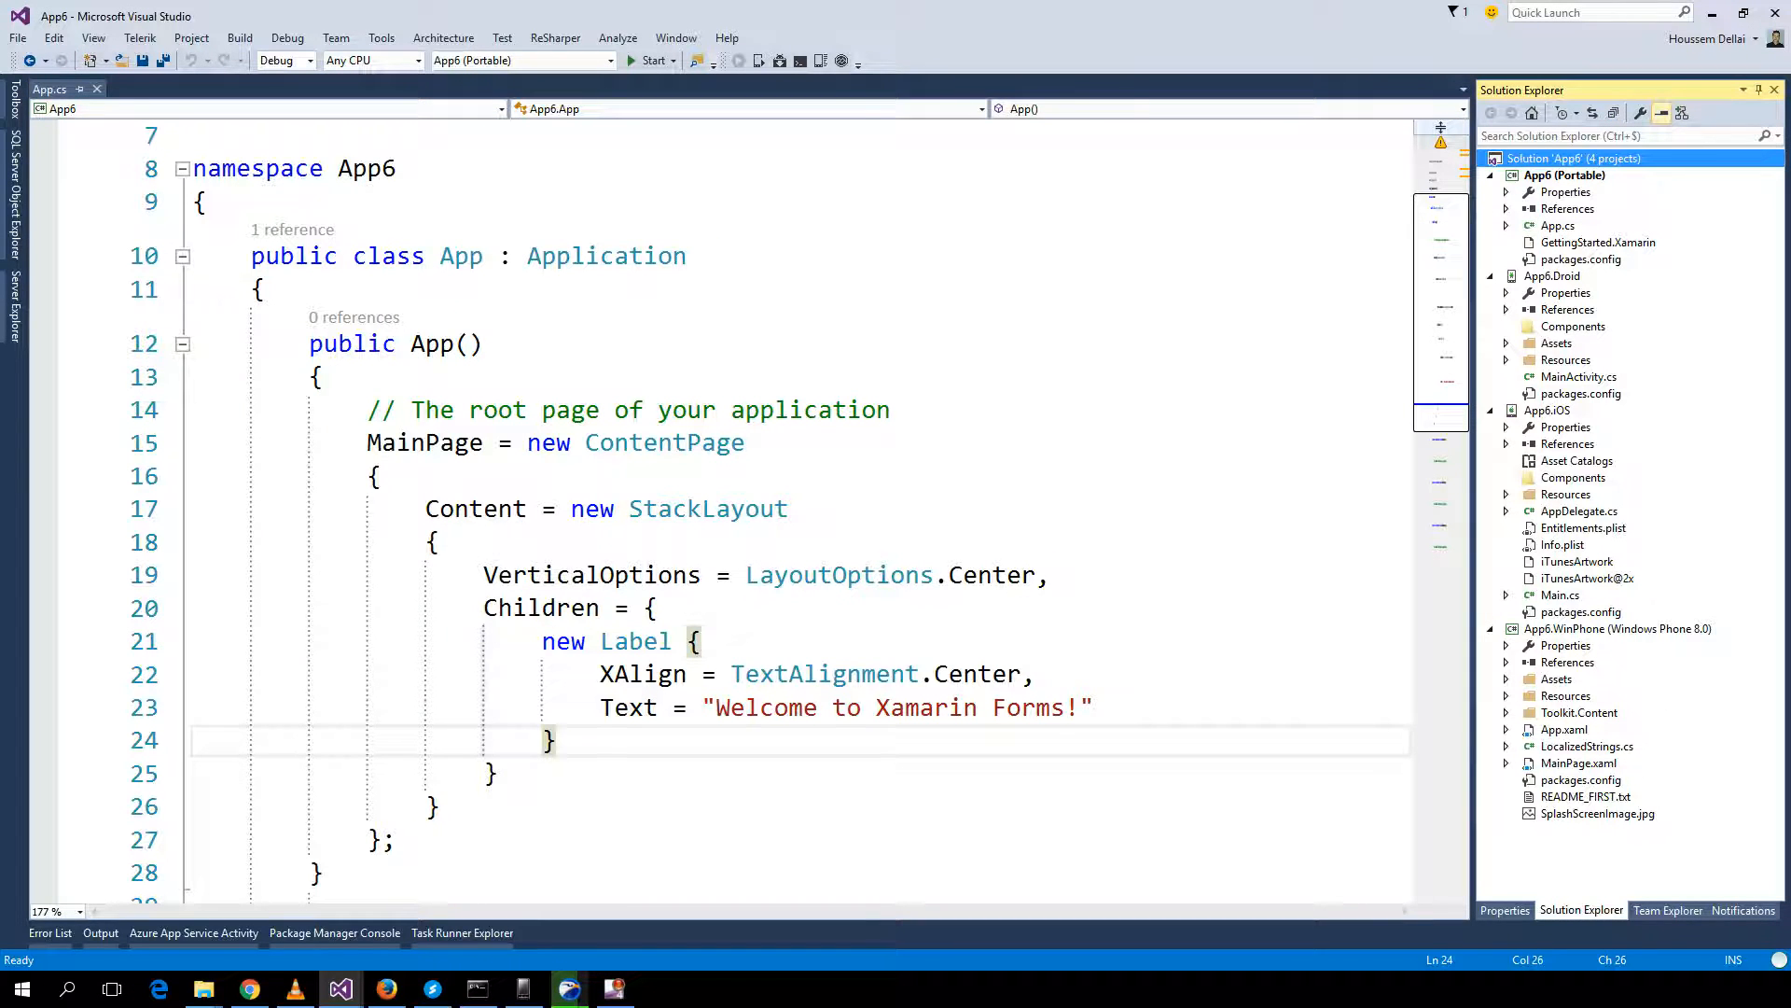
pyautogui.rightClick(1576, 156)
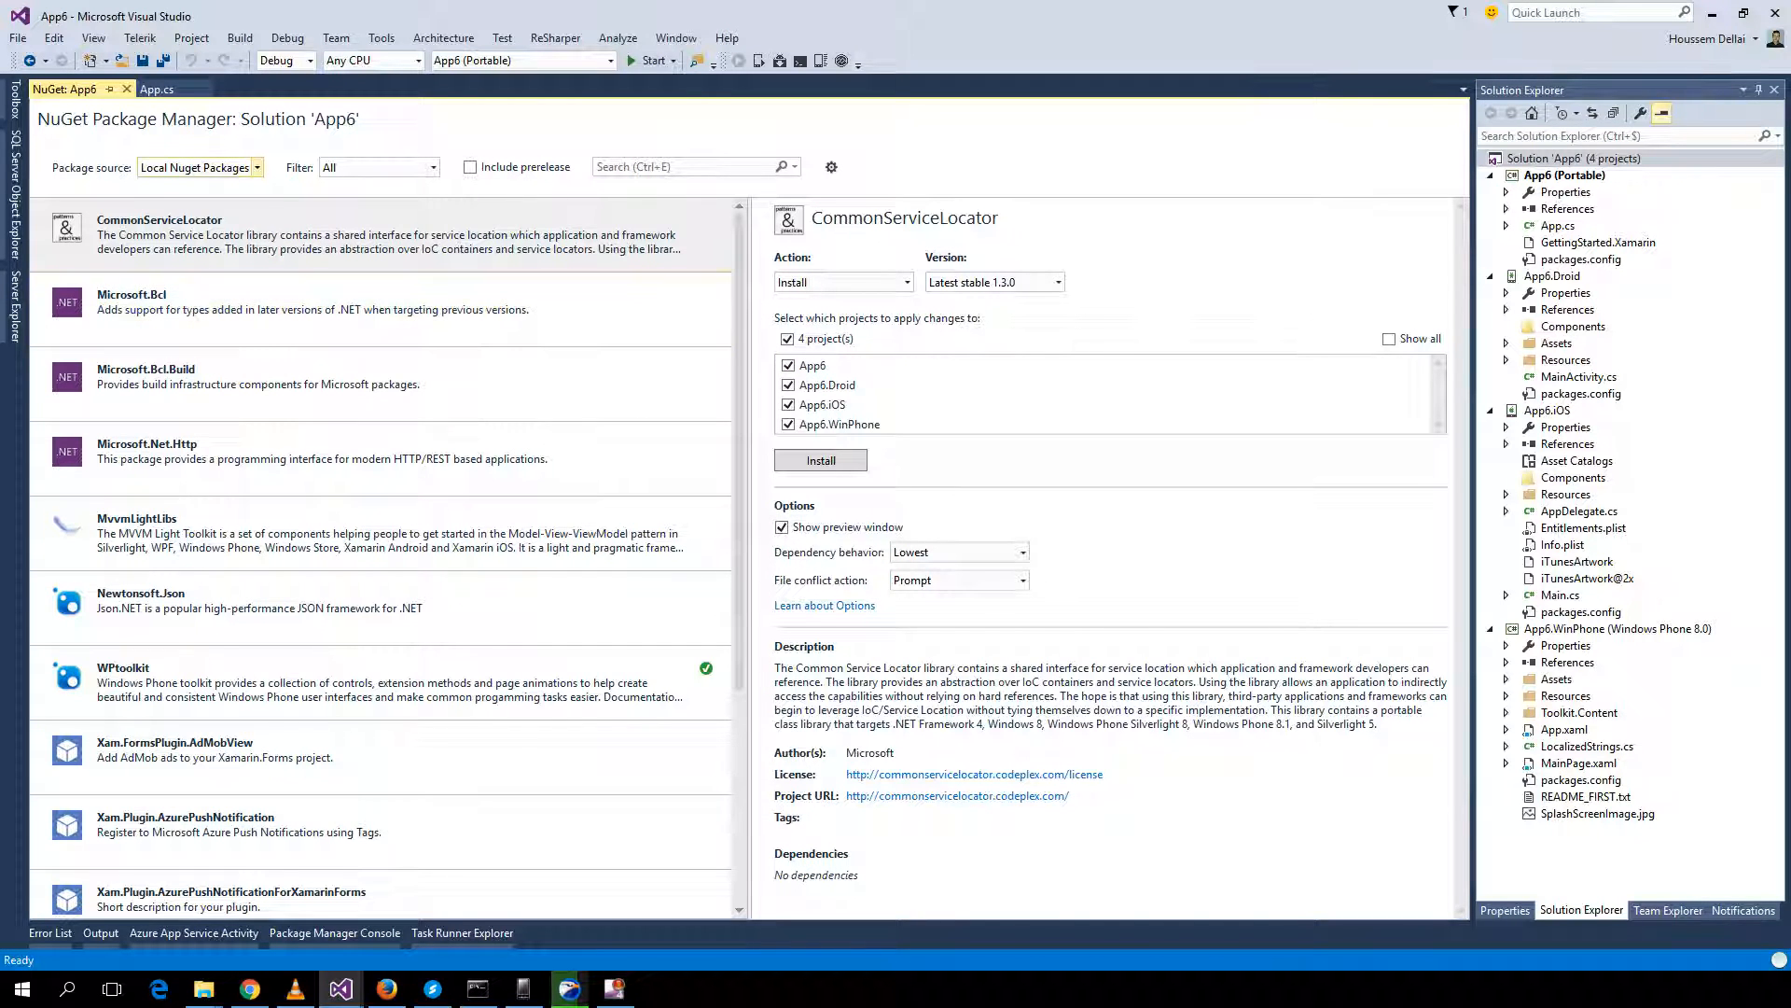
# Search nuget.org for AdMobView and install Xam.FormsPlugin.AdMobView into all four projects, returning to App.cs
pyautogui.click(256, 166)
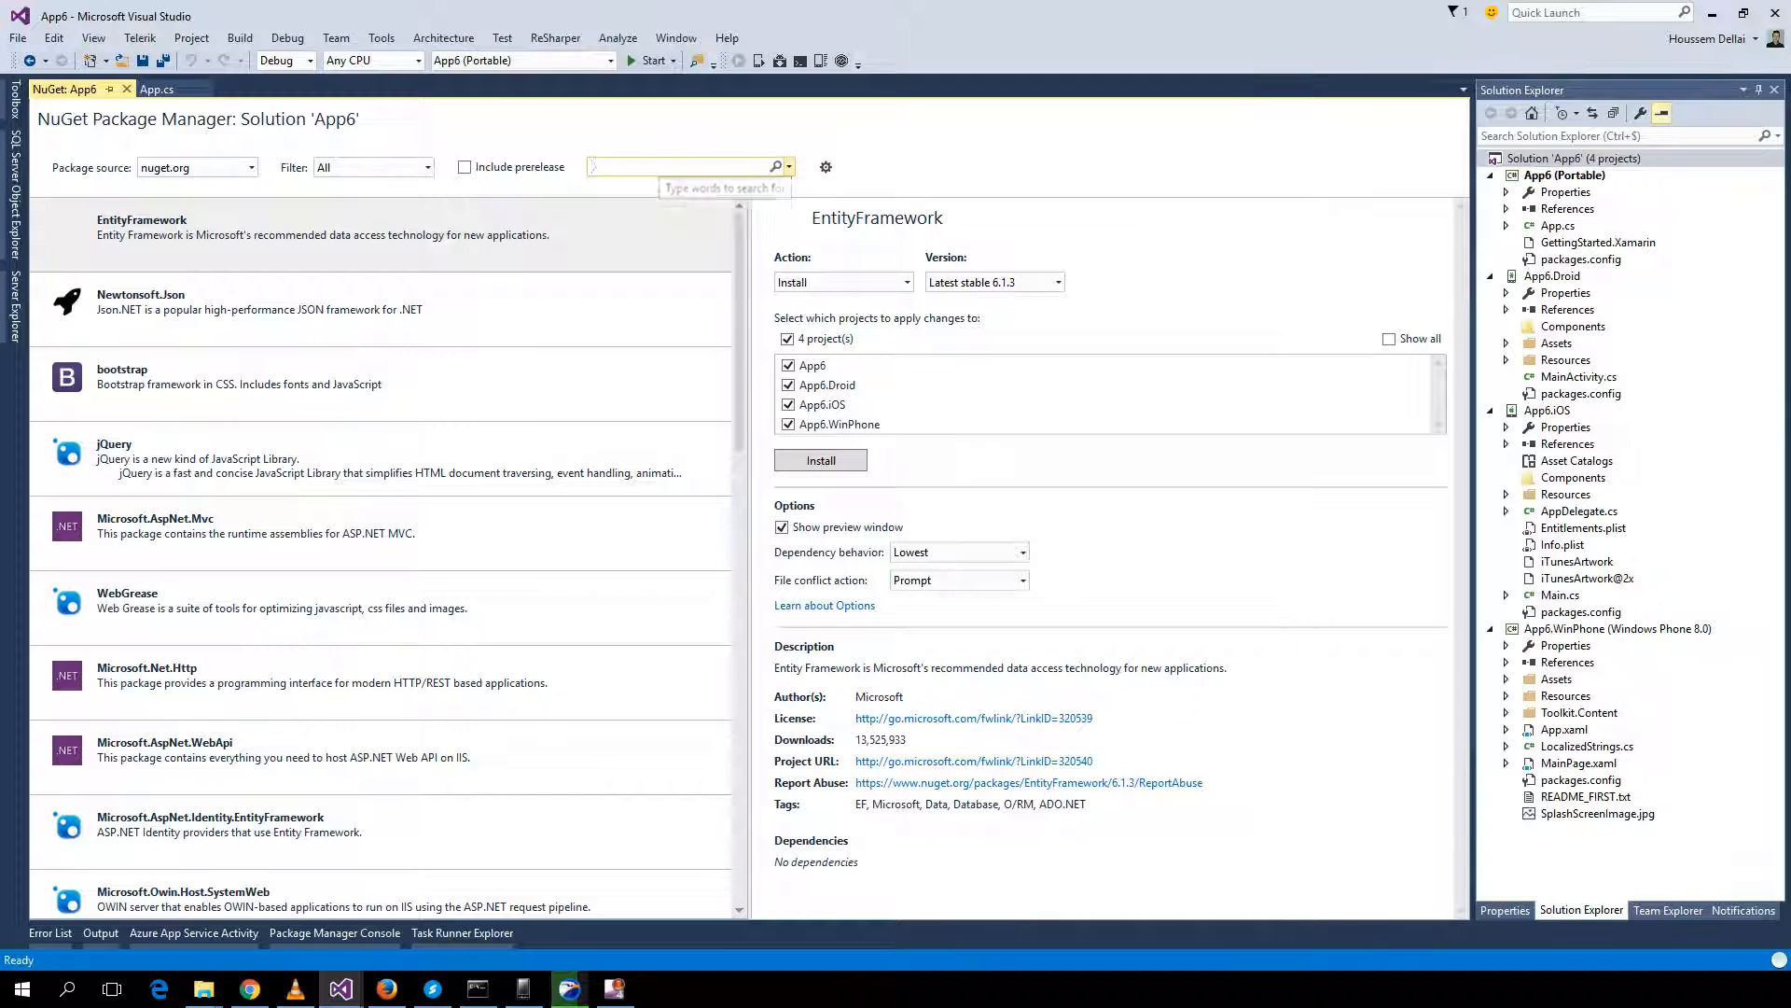
pyautogui.write('A')
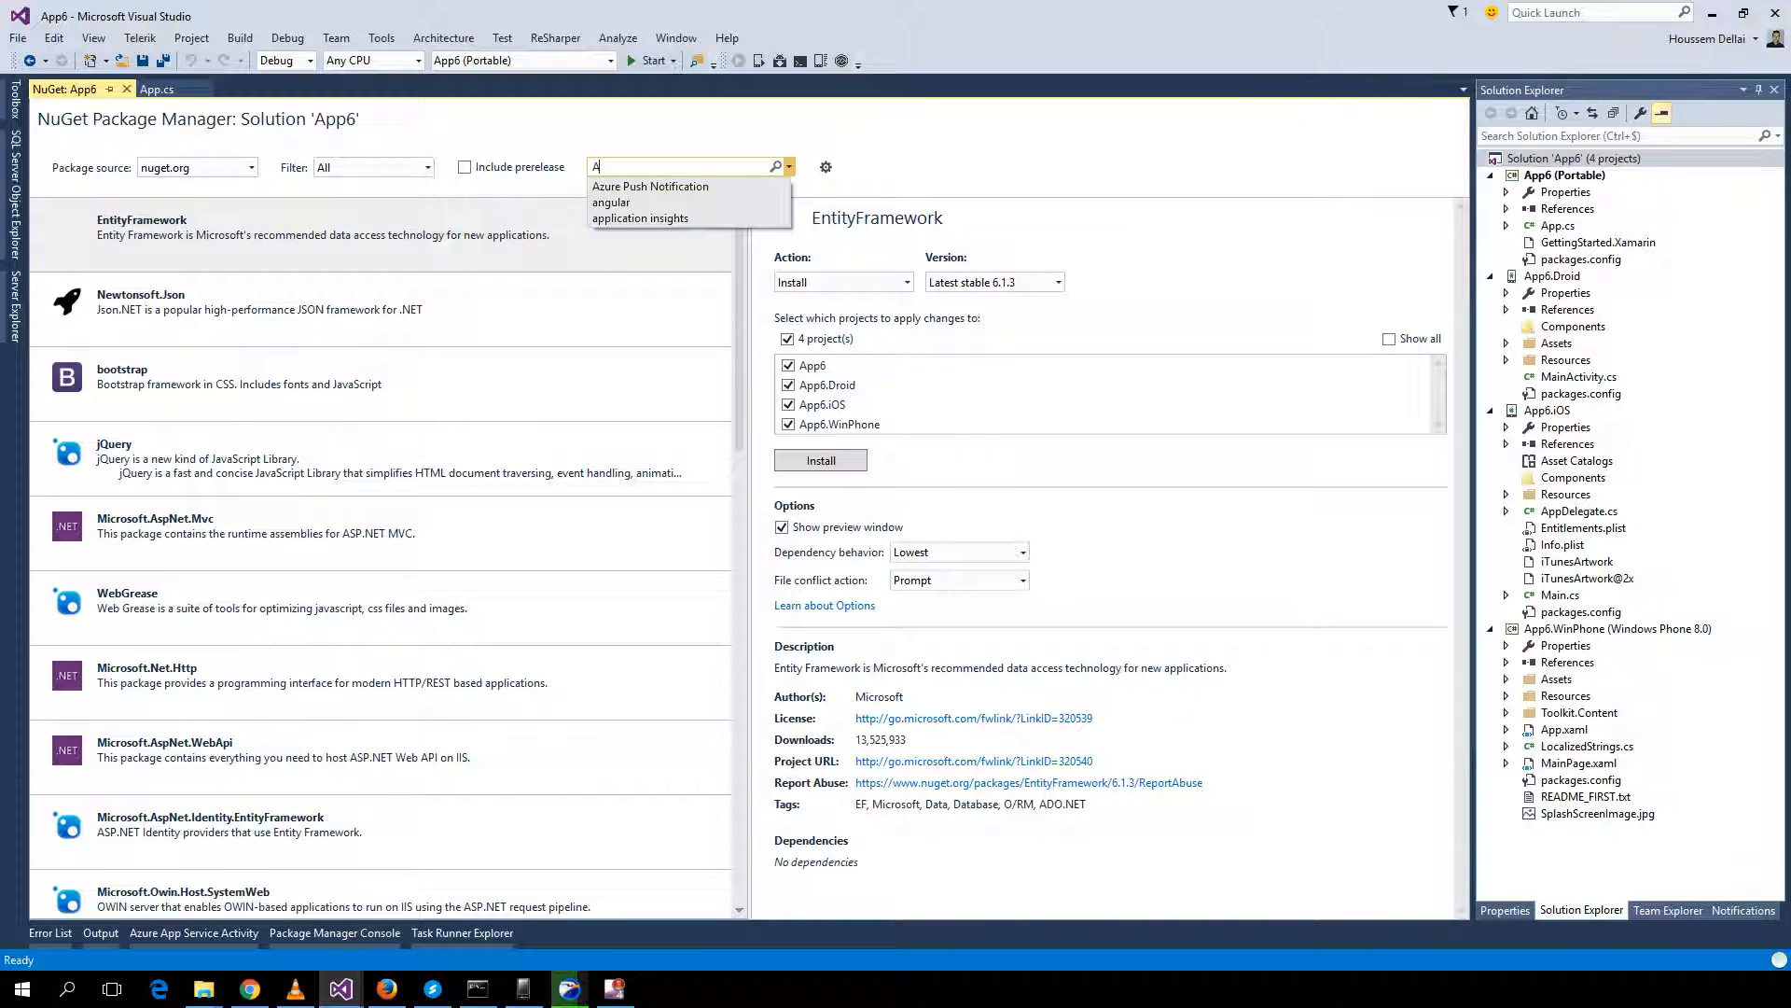
pyautogui.write('AdMobView')
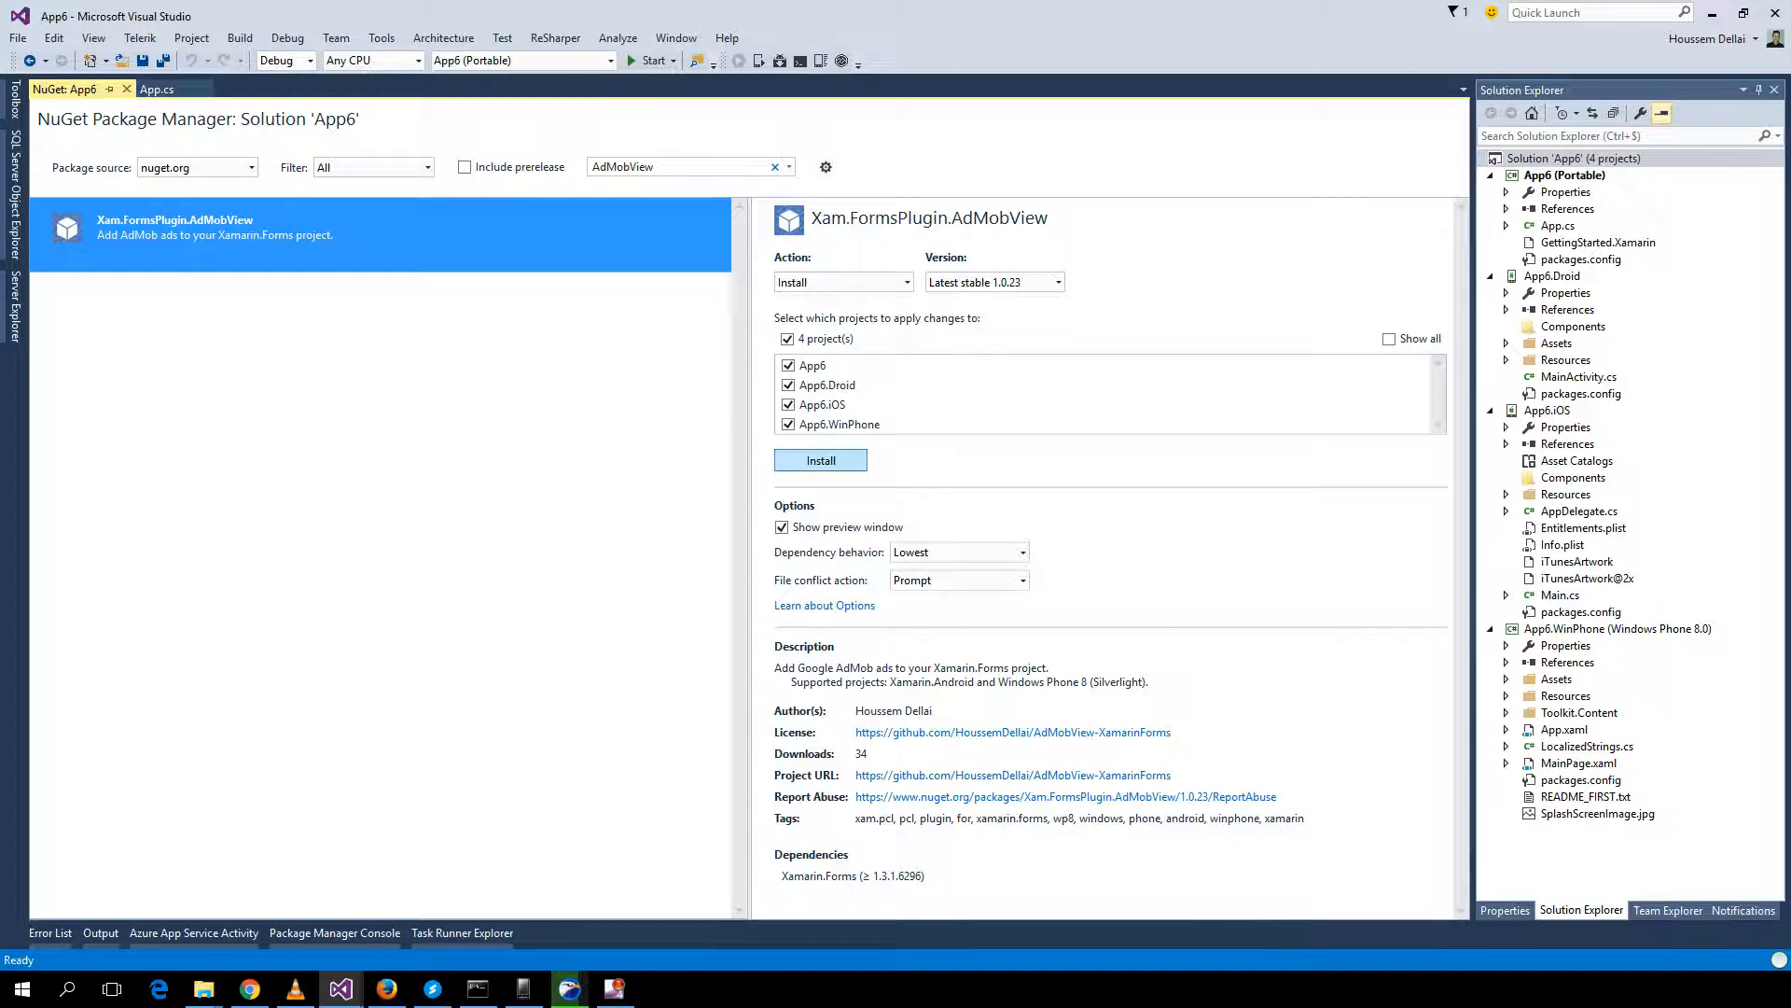
pyautogui.click(820, 459)
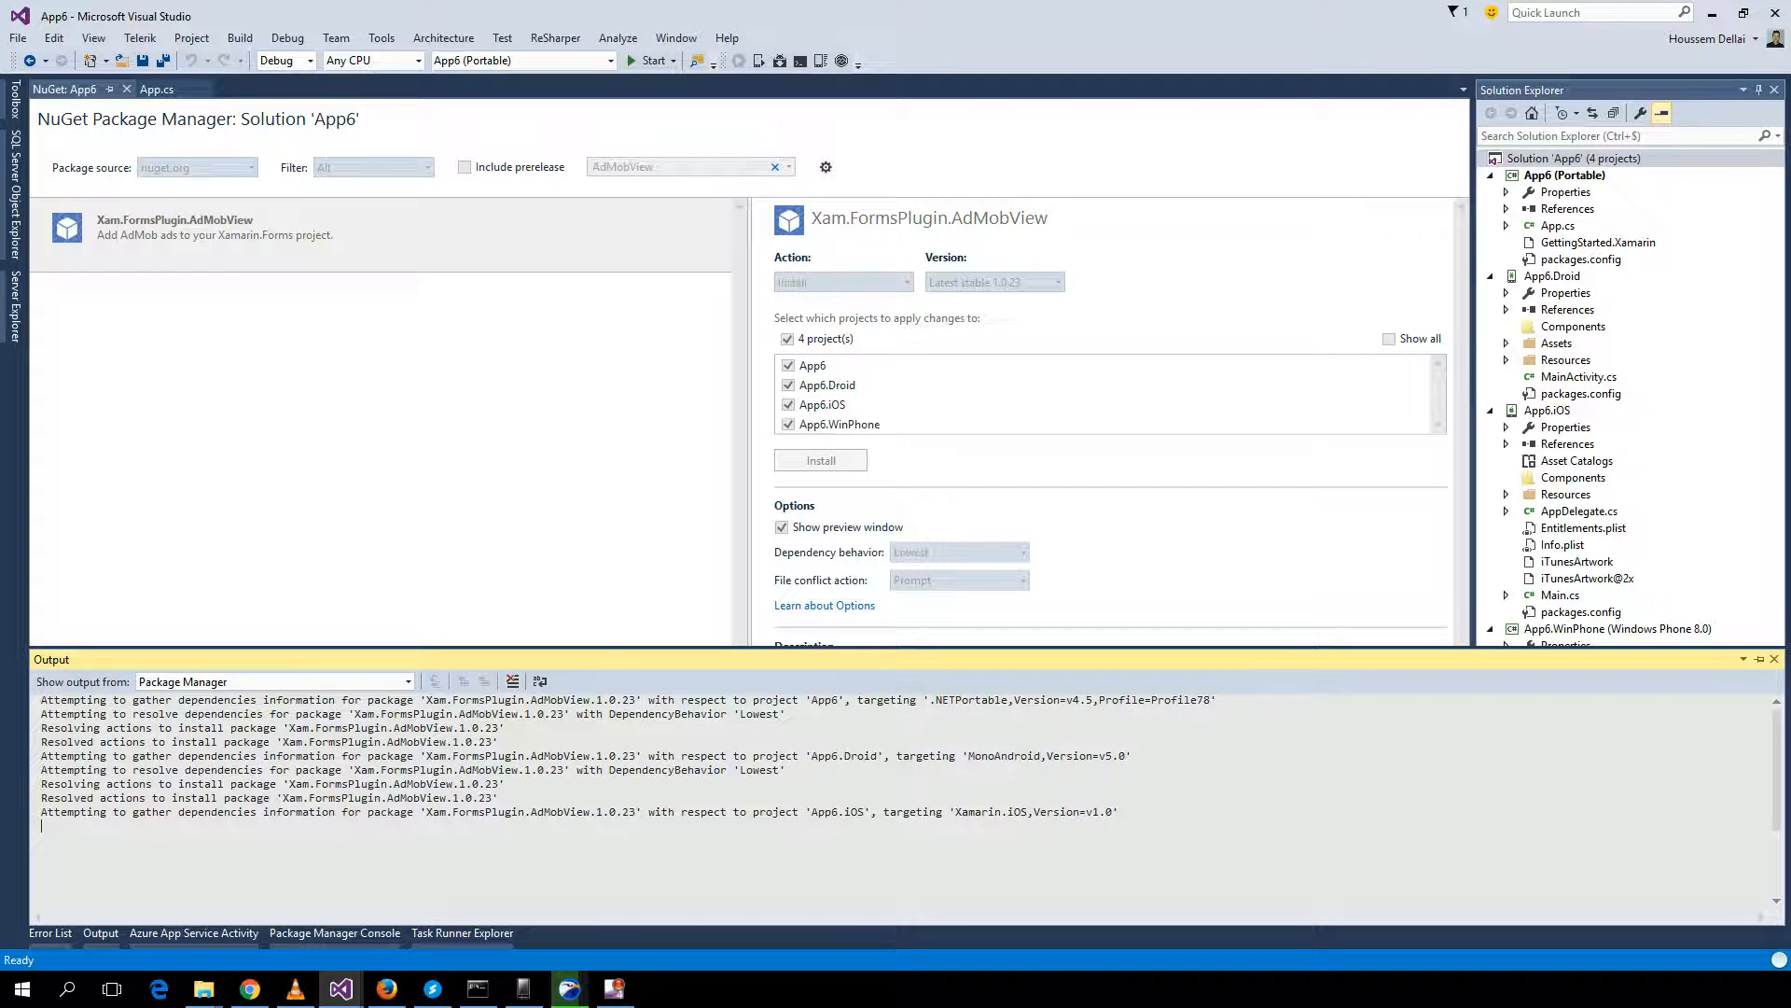
pyautogui.click(819, 459)
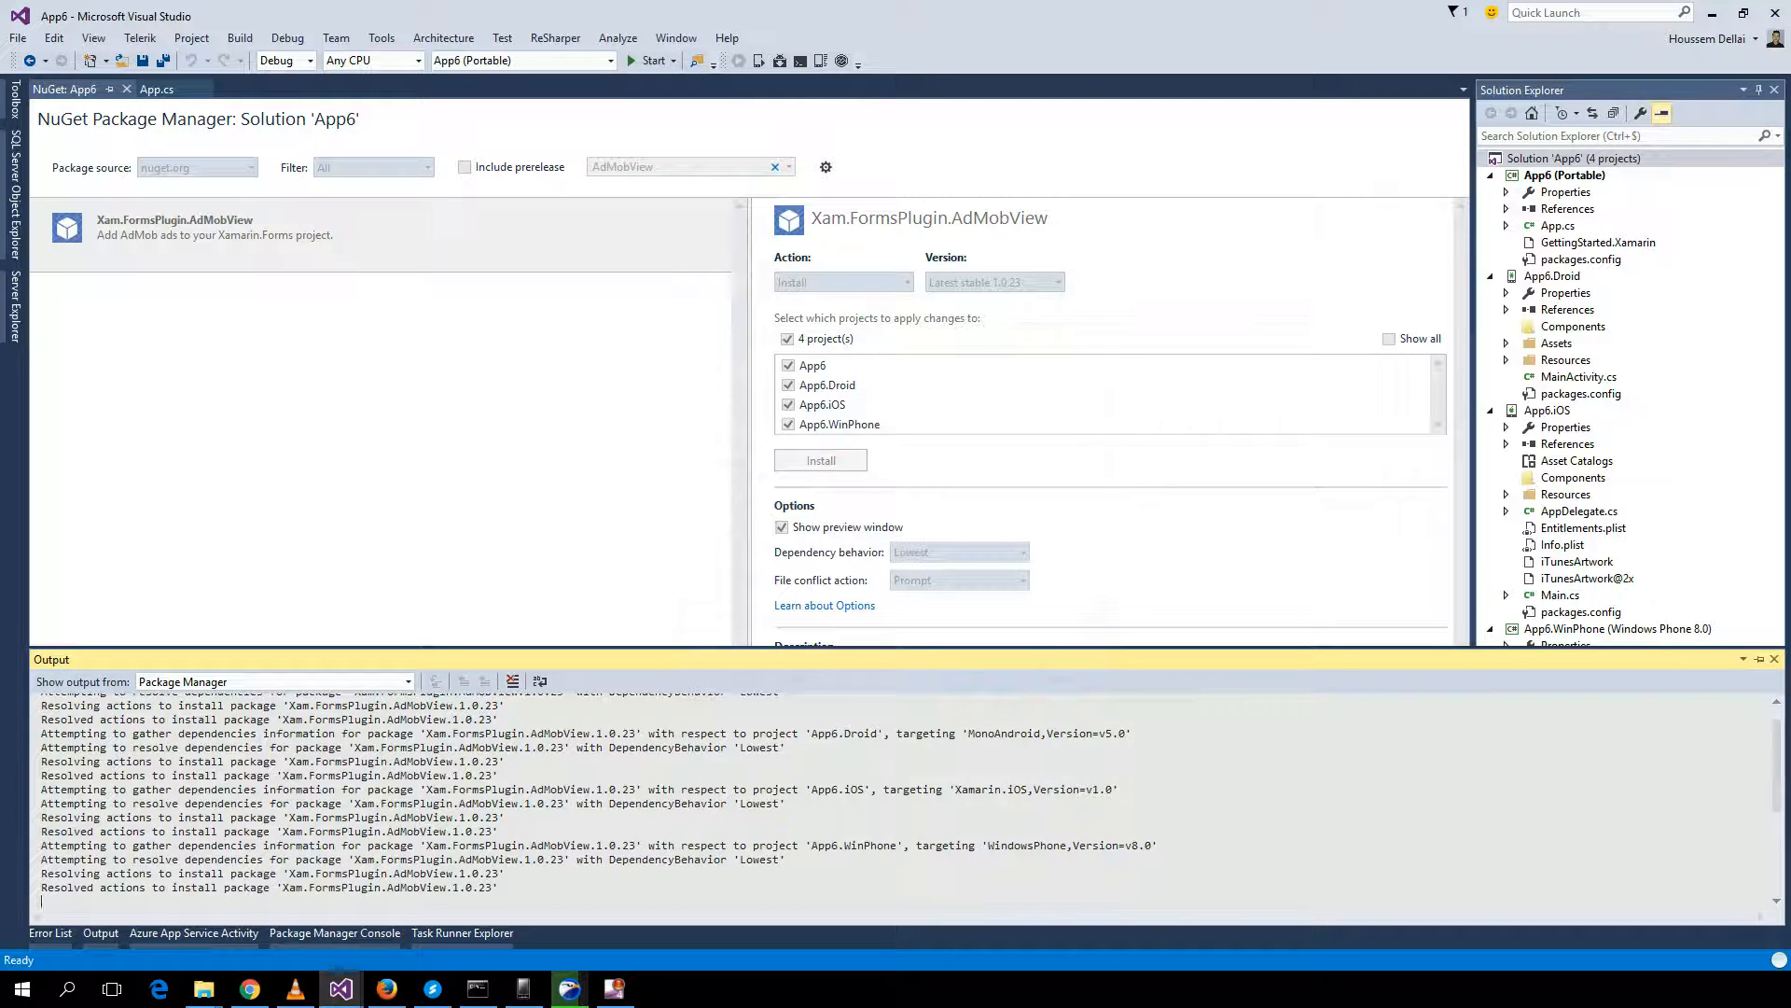
pyautogui.click(156, 89)
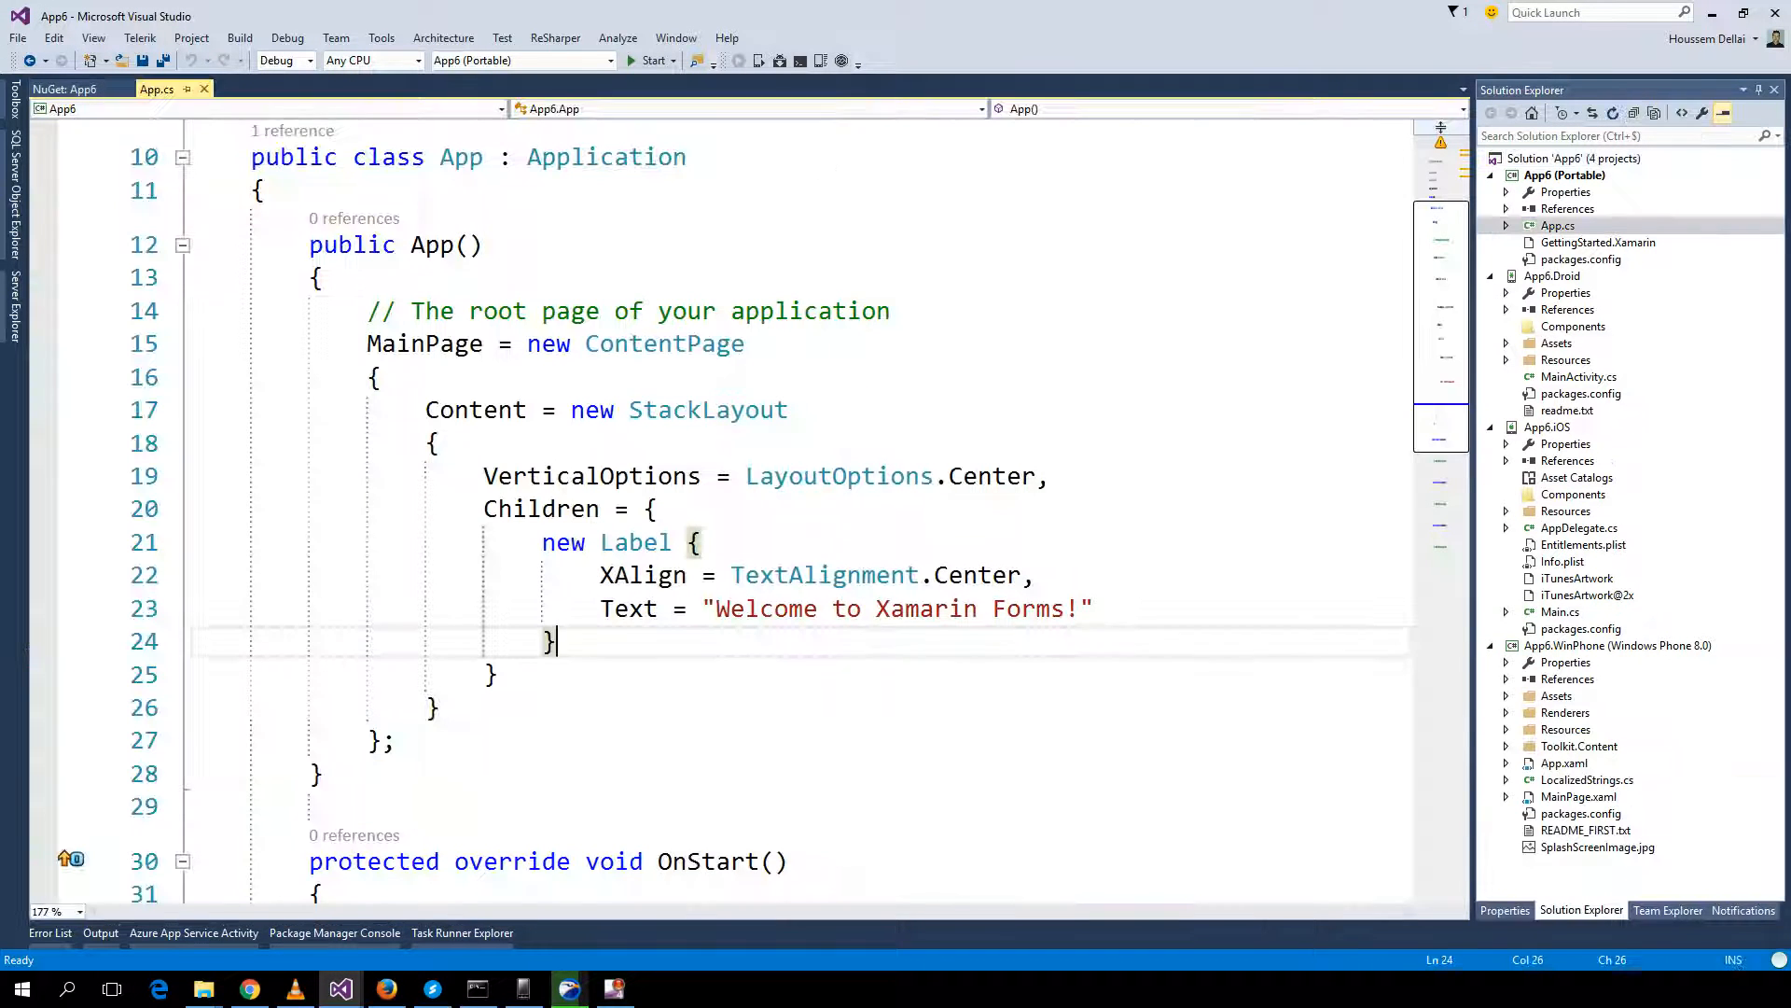
pyautogui.write(',')
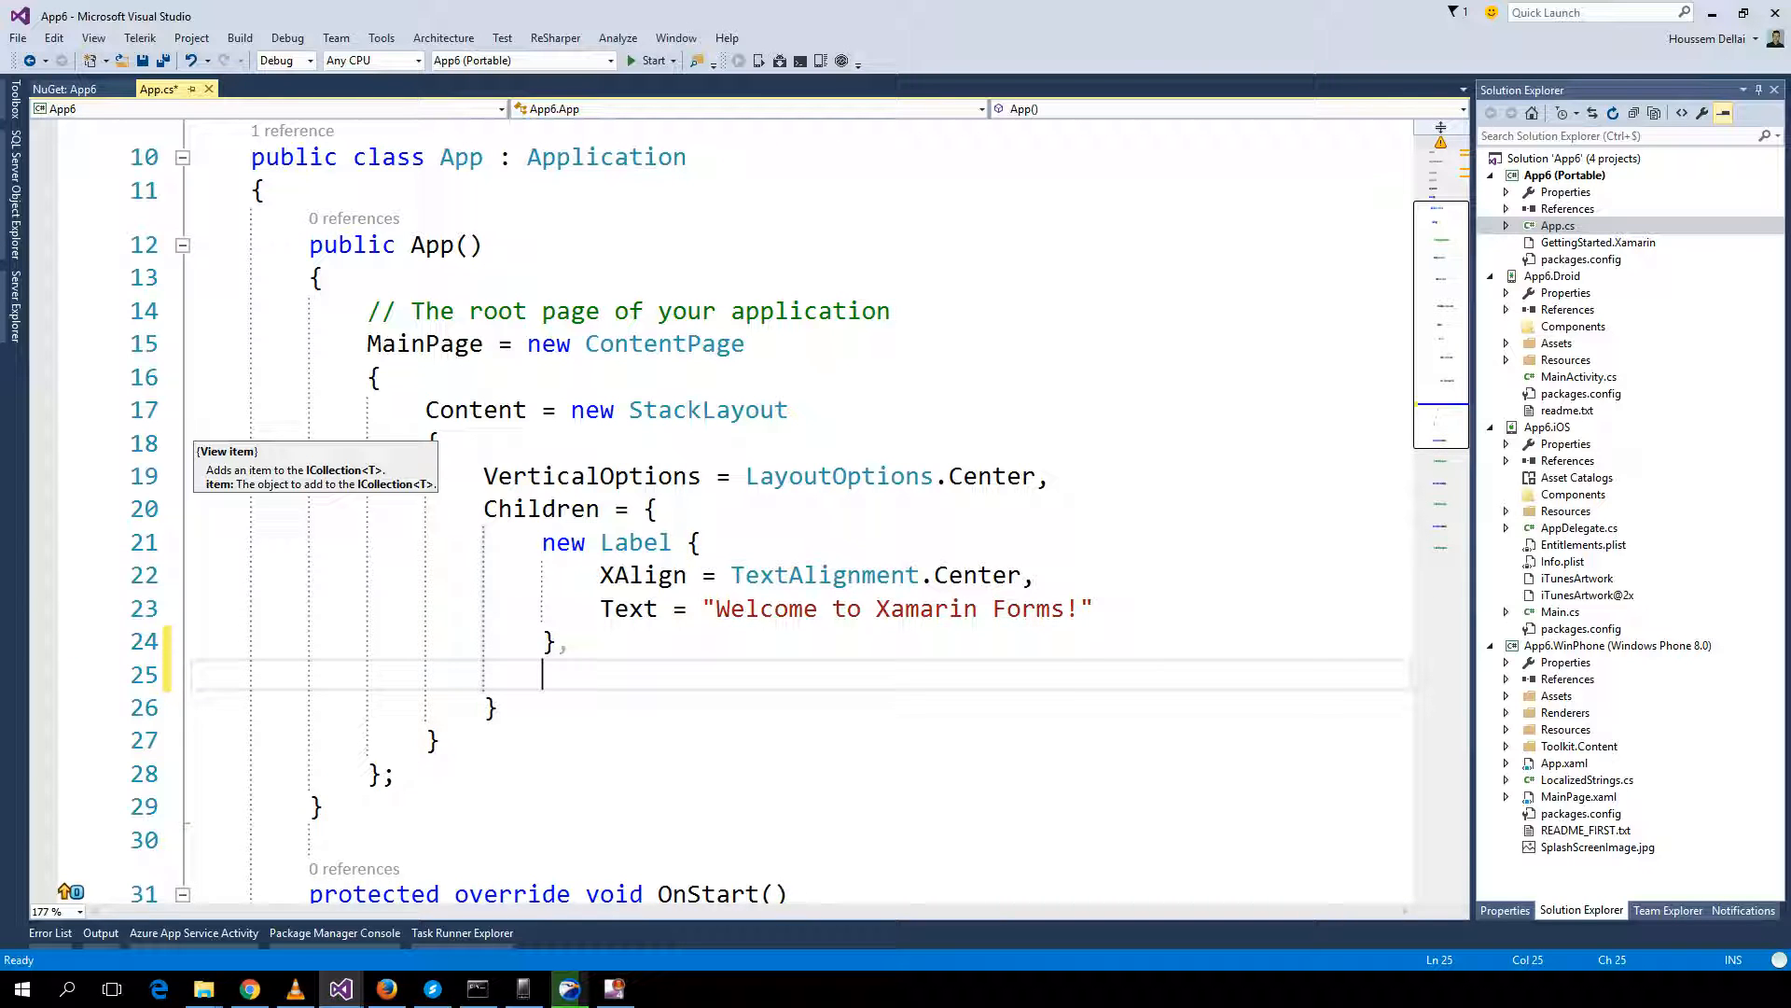
pyautogui.click(437, 444)
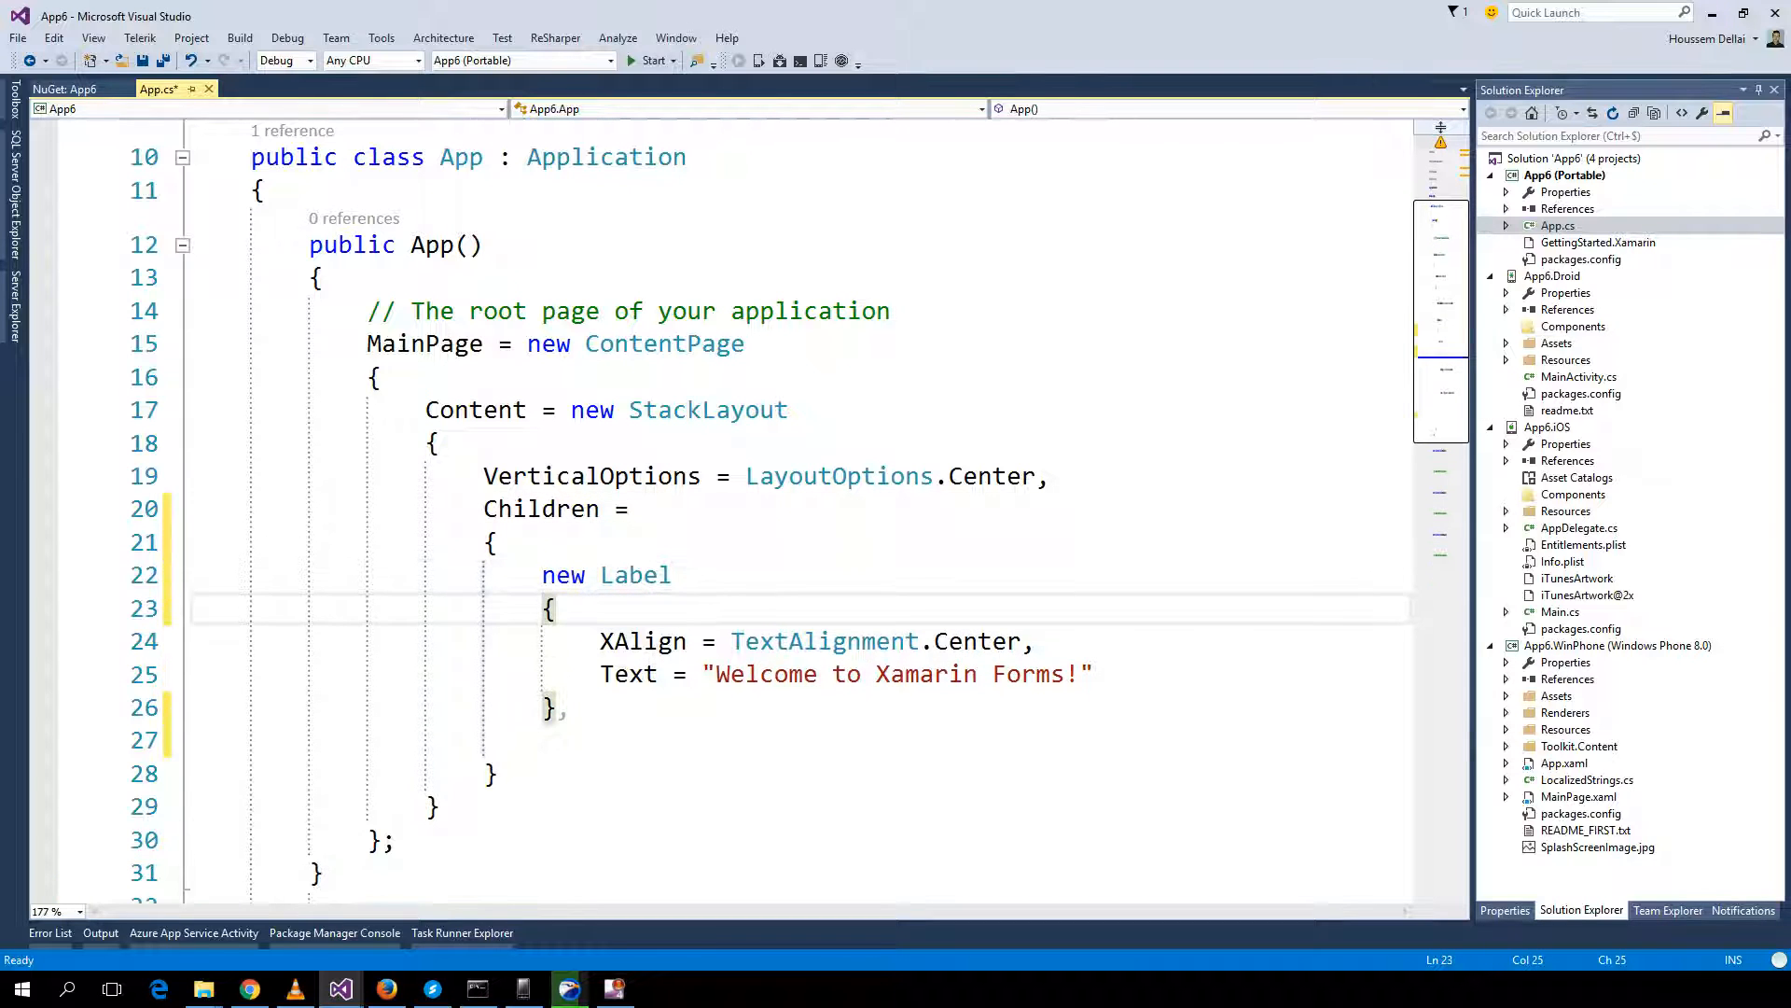
pyautogui.write('new')
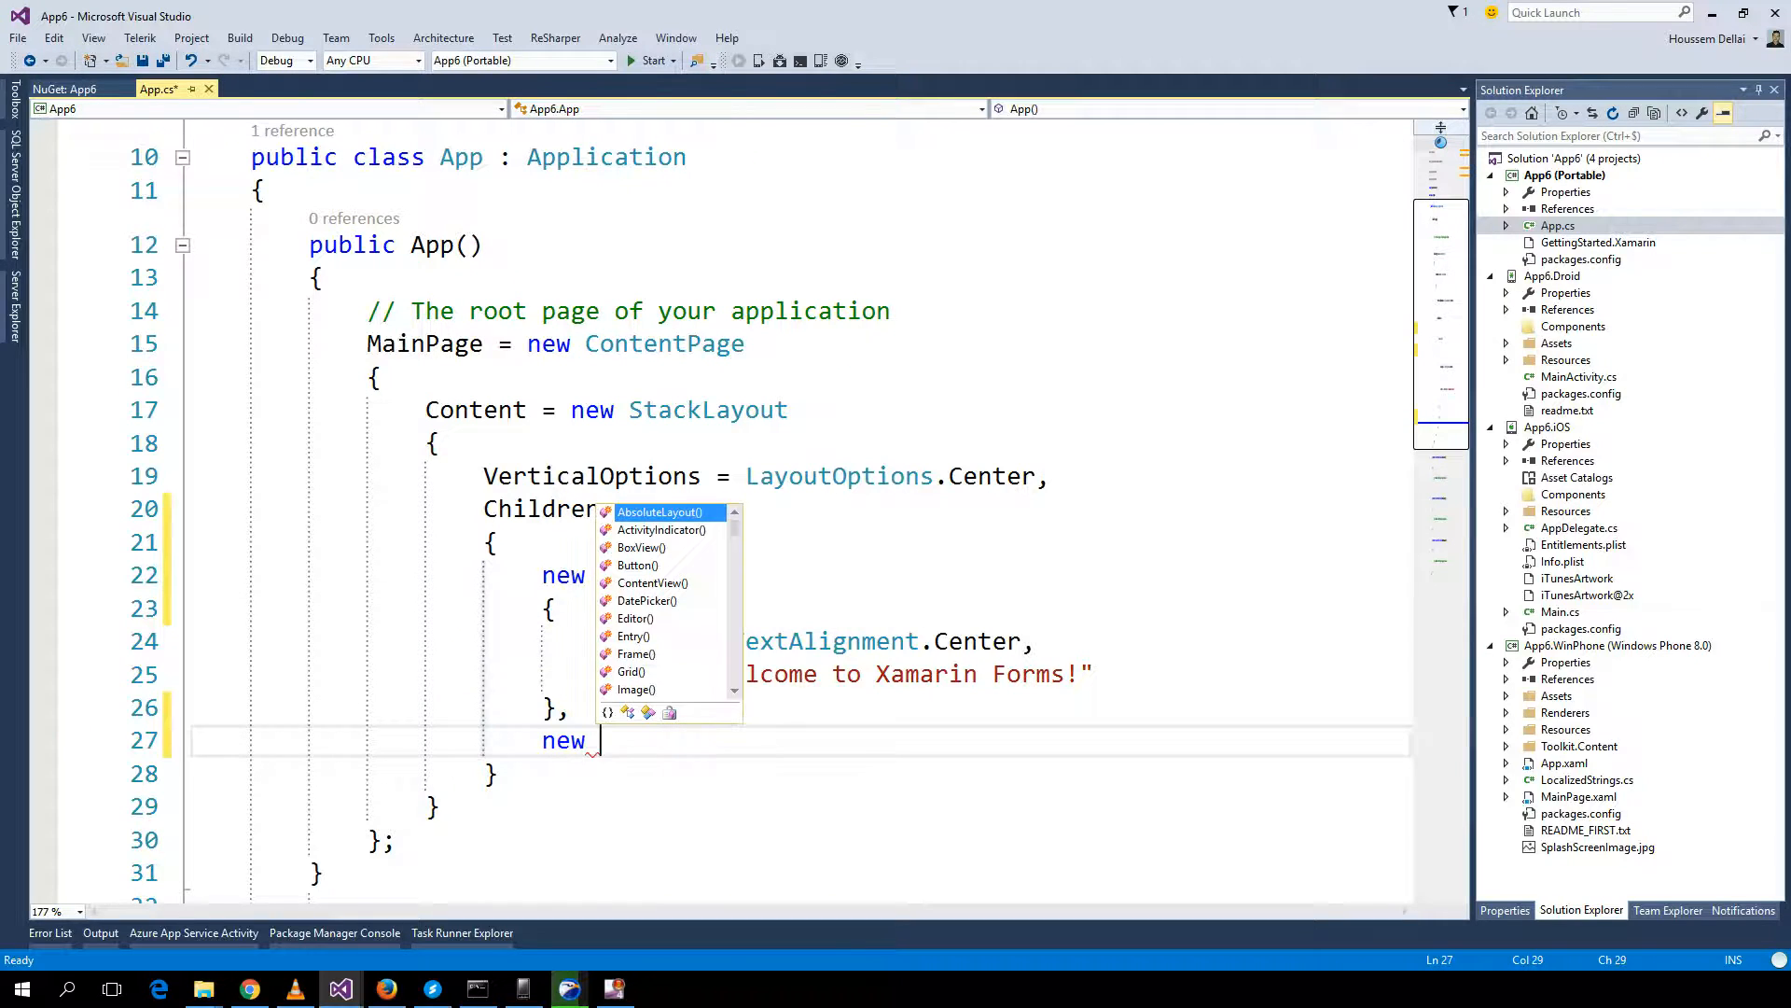
pyautogui.write('AdMobView(')
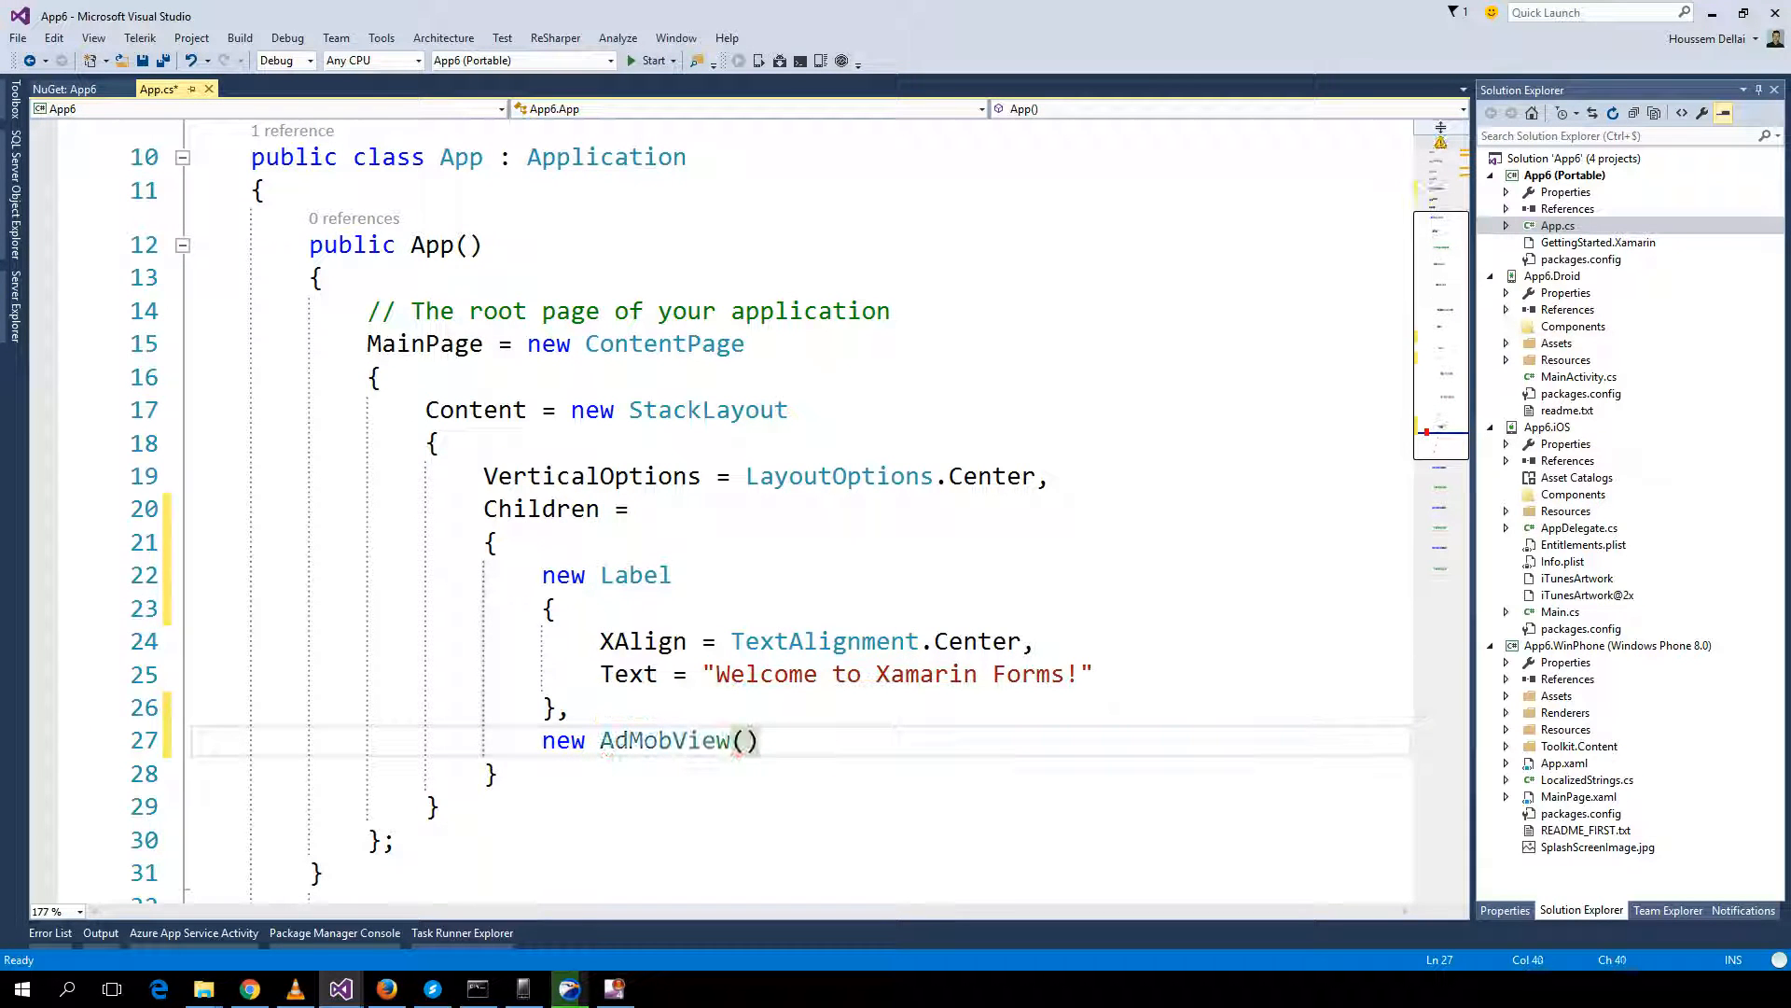
pyautogui.scroll(3)
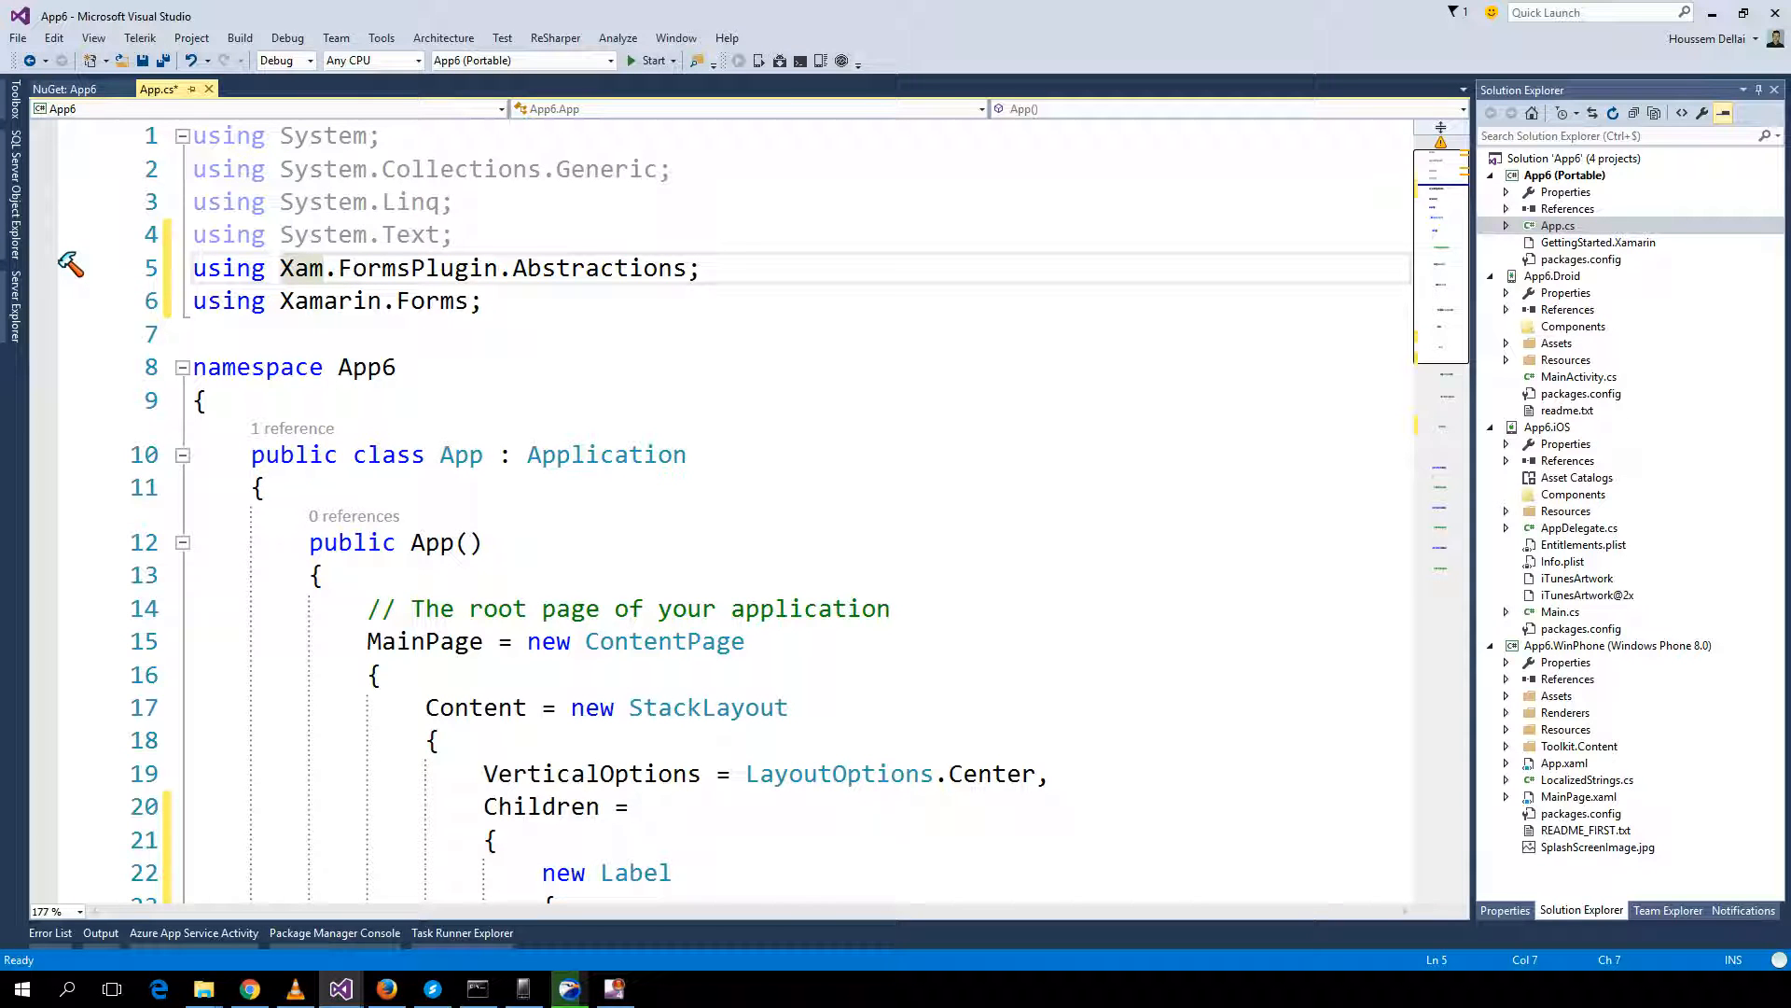
pyautogui.scroll(-3)
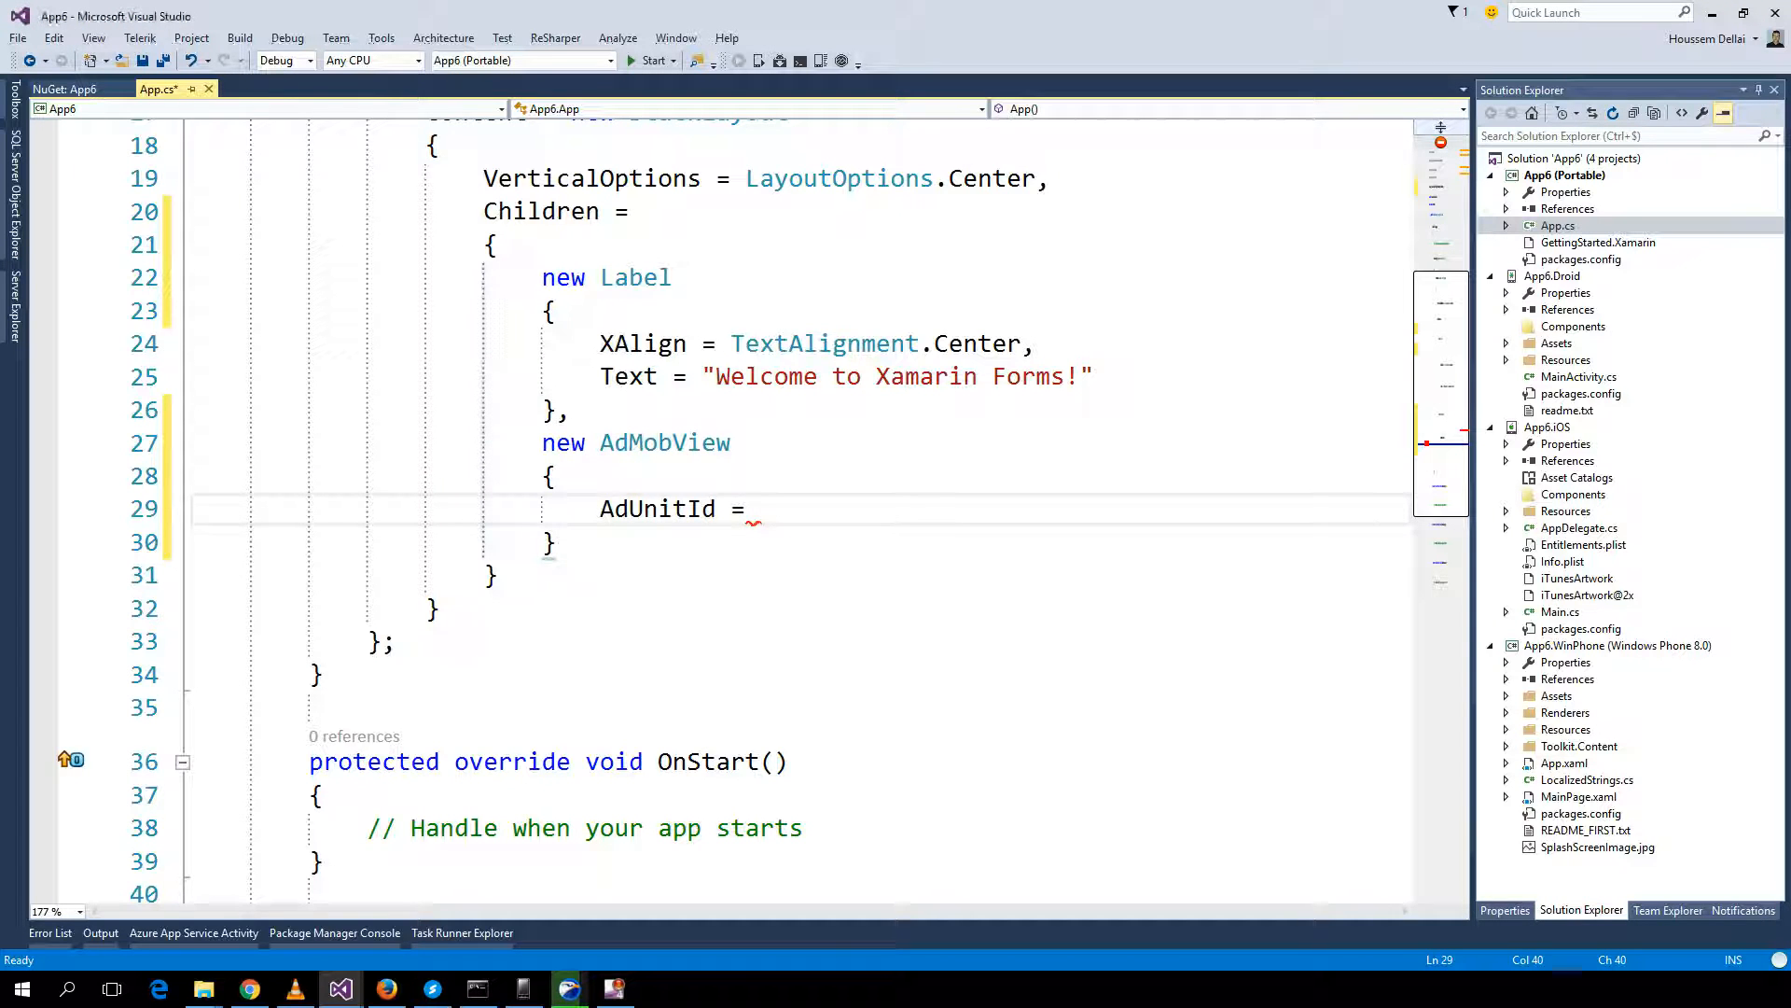
pyautogui.write('"ca-app-pub-5796681800623607/8623940979"')
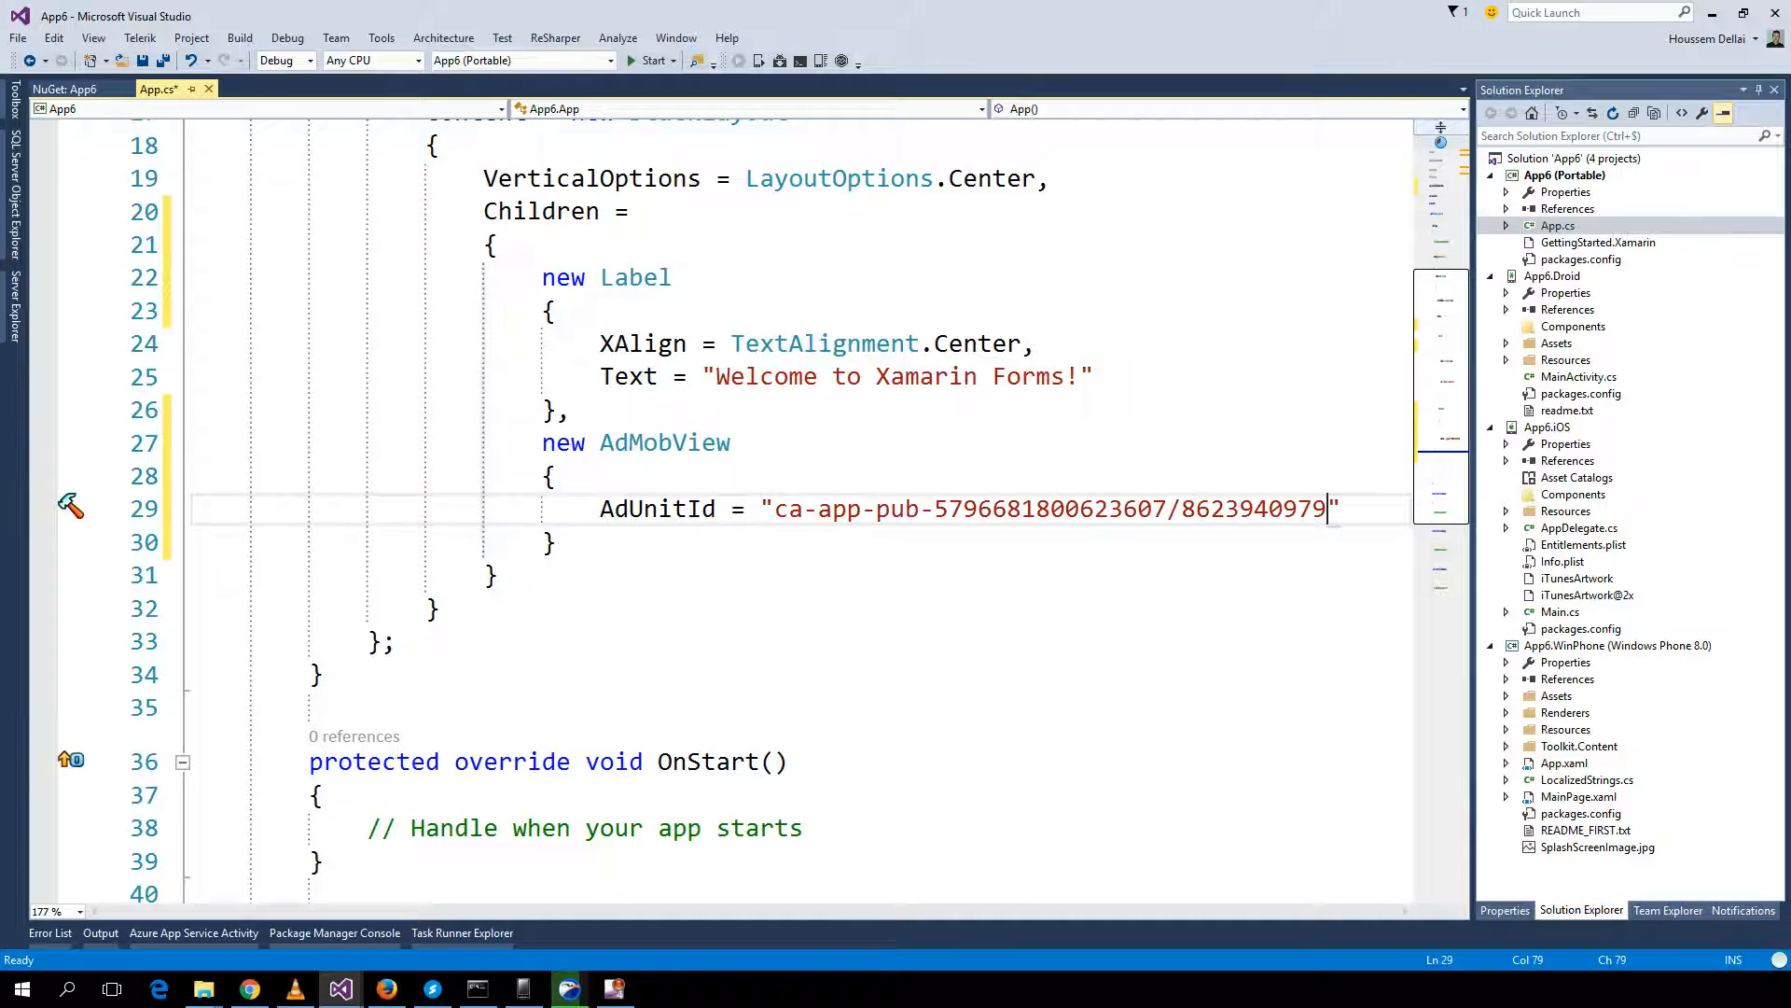
pyautogui.click(493, 575)
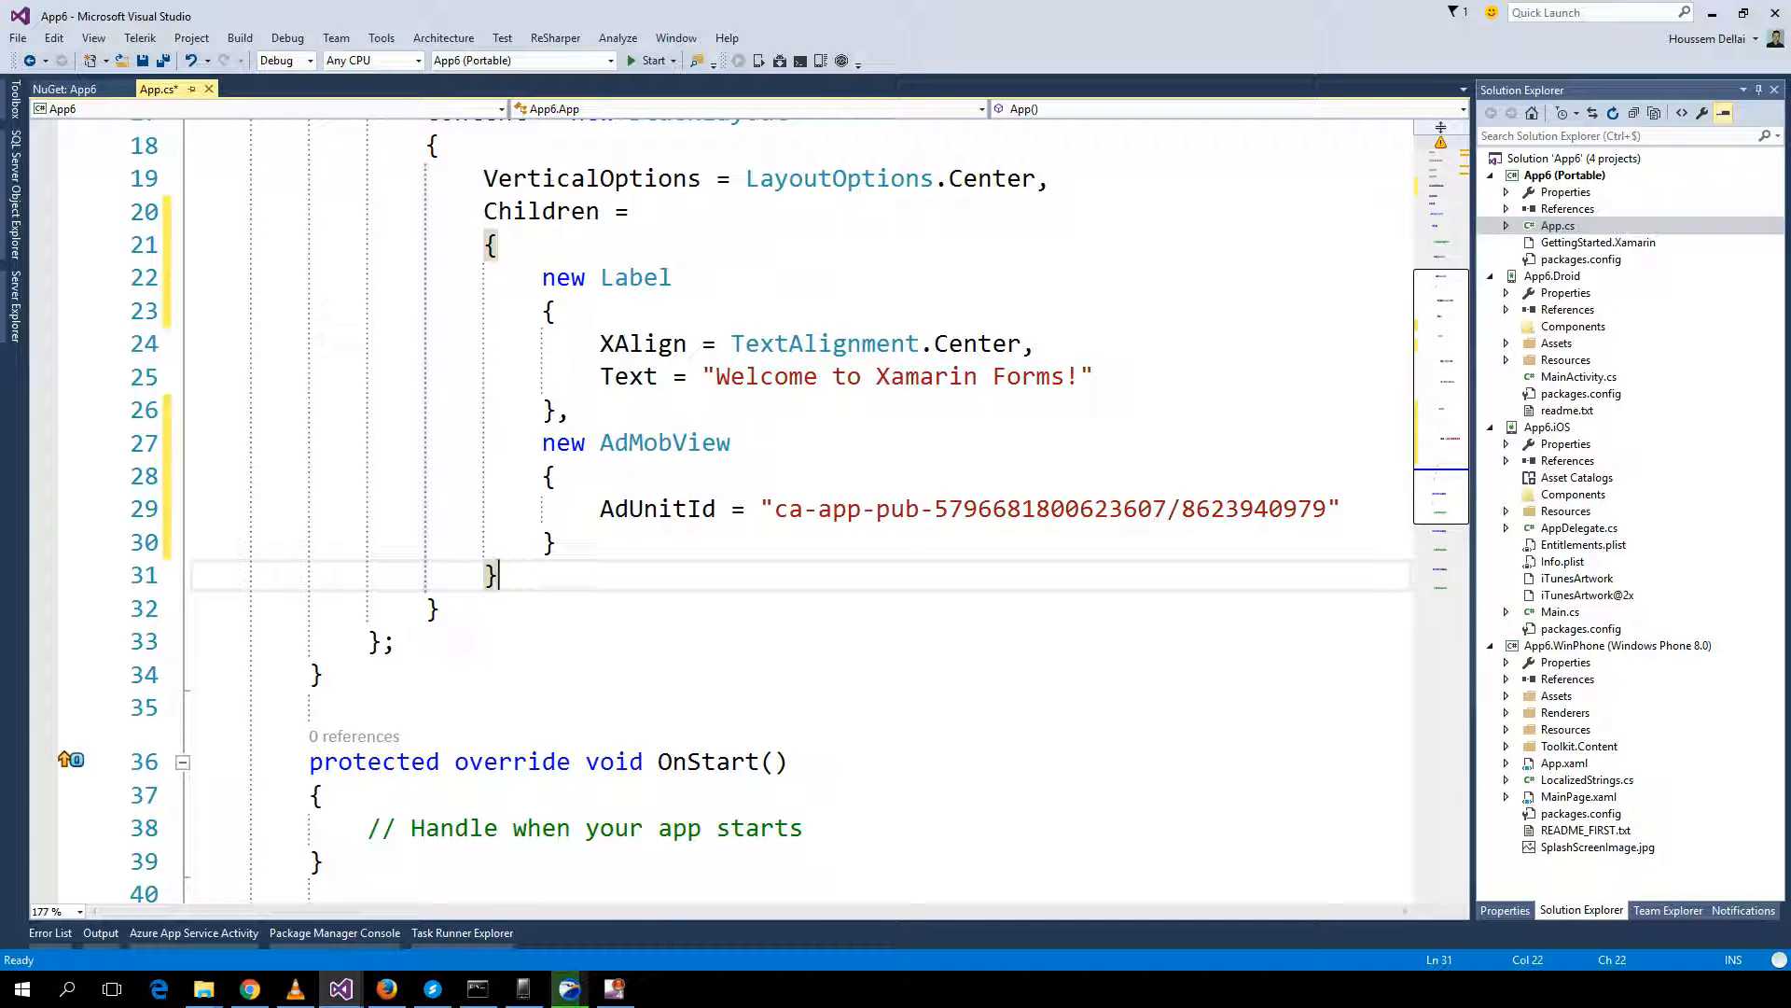
# Set App6.WinPhone as startup project, run it in the emulator showing the ad banner, then close it
pyautogui.rightClick(1566, 175)
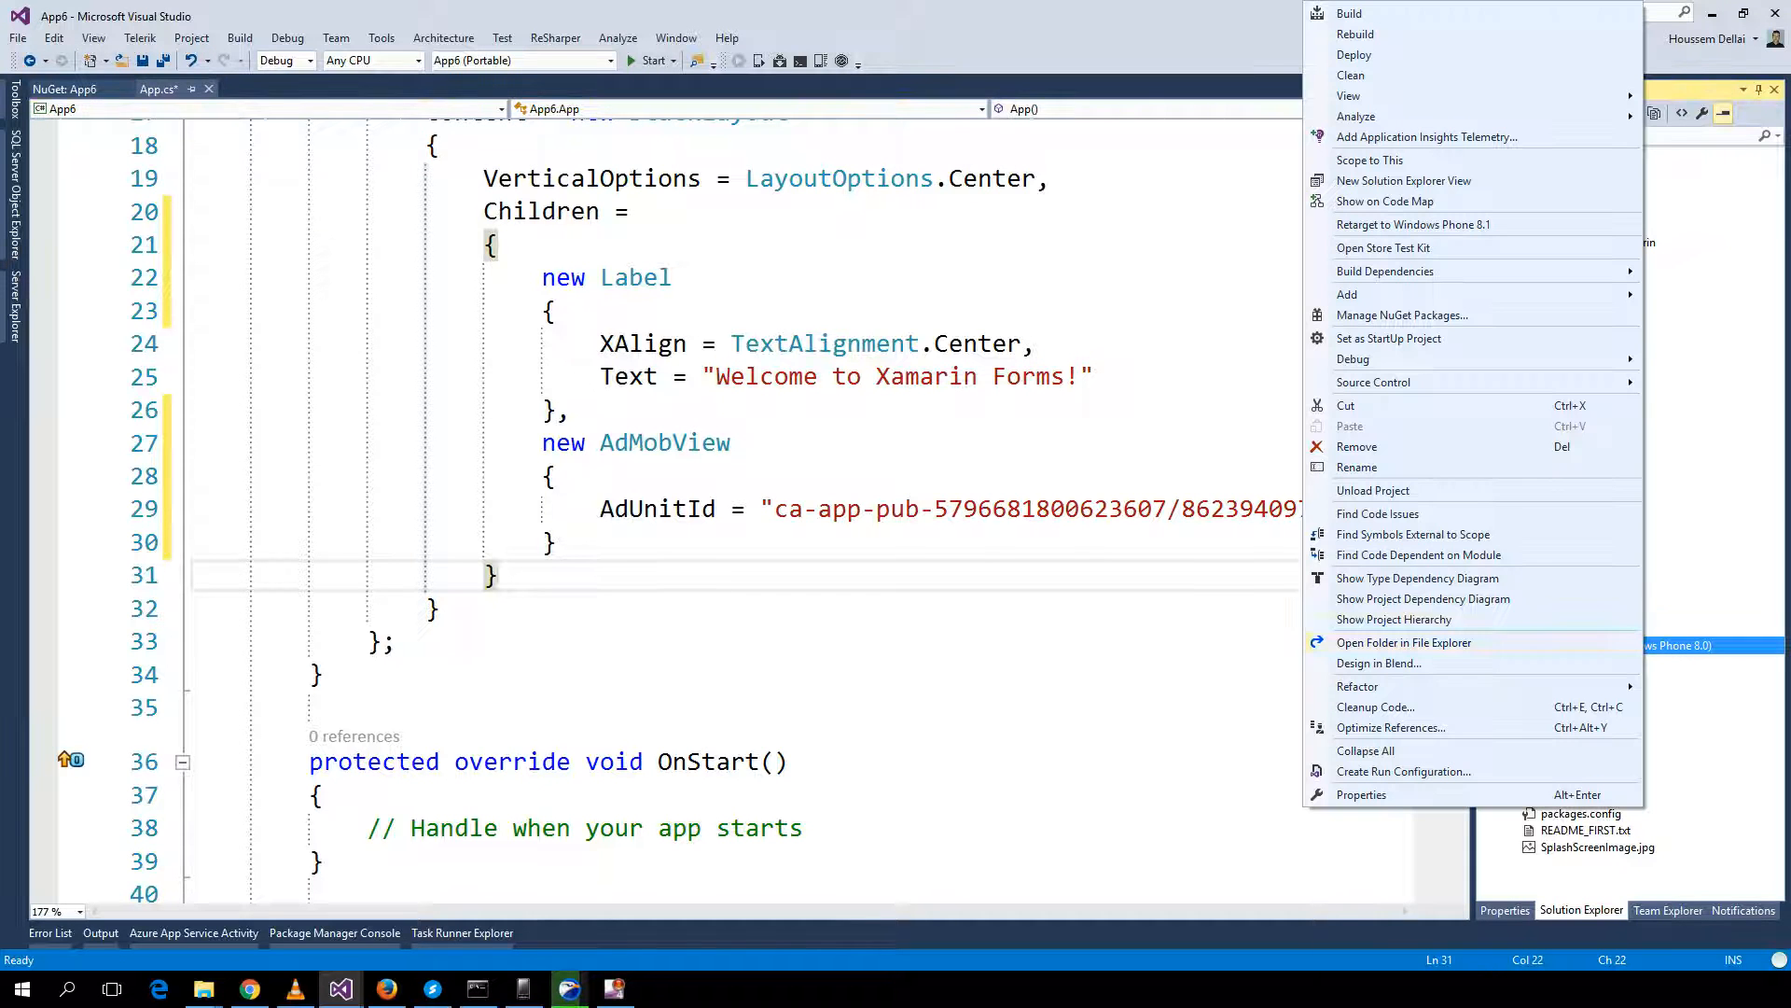
pyautogui.moveTo(1402, 313)
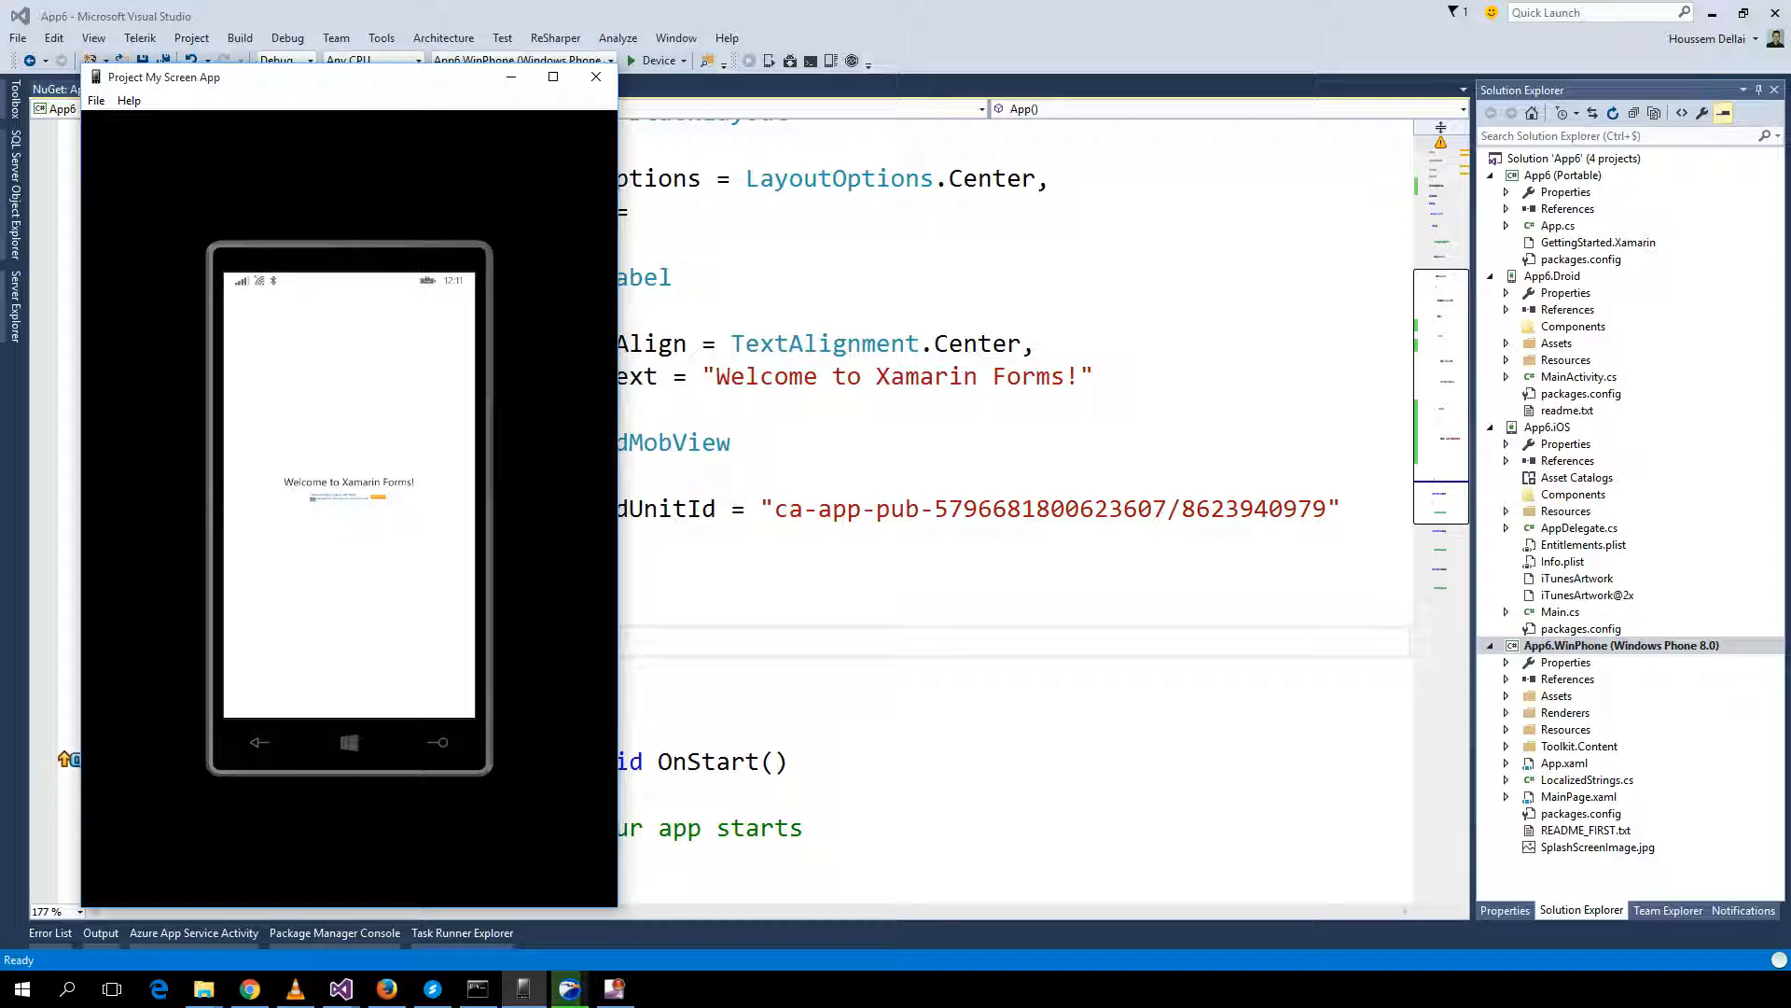
pyautogui.click(594, 76)
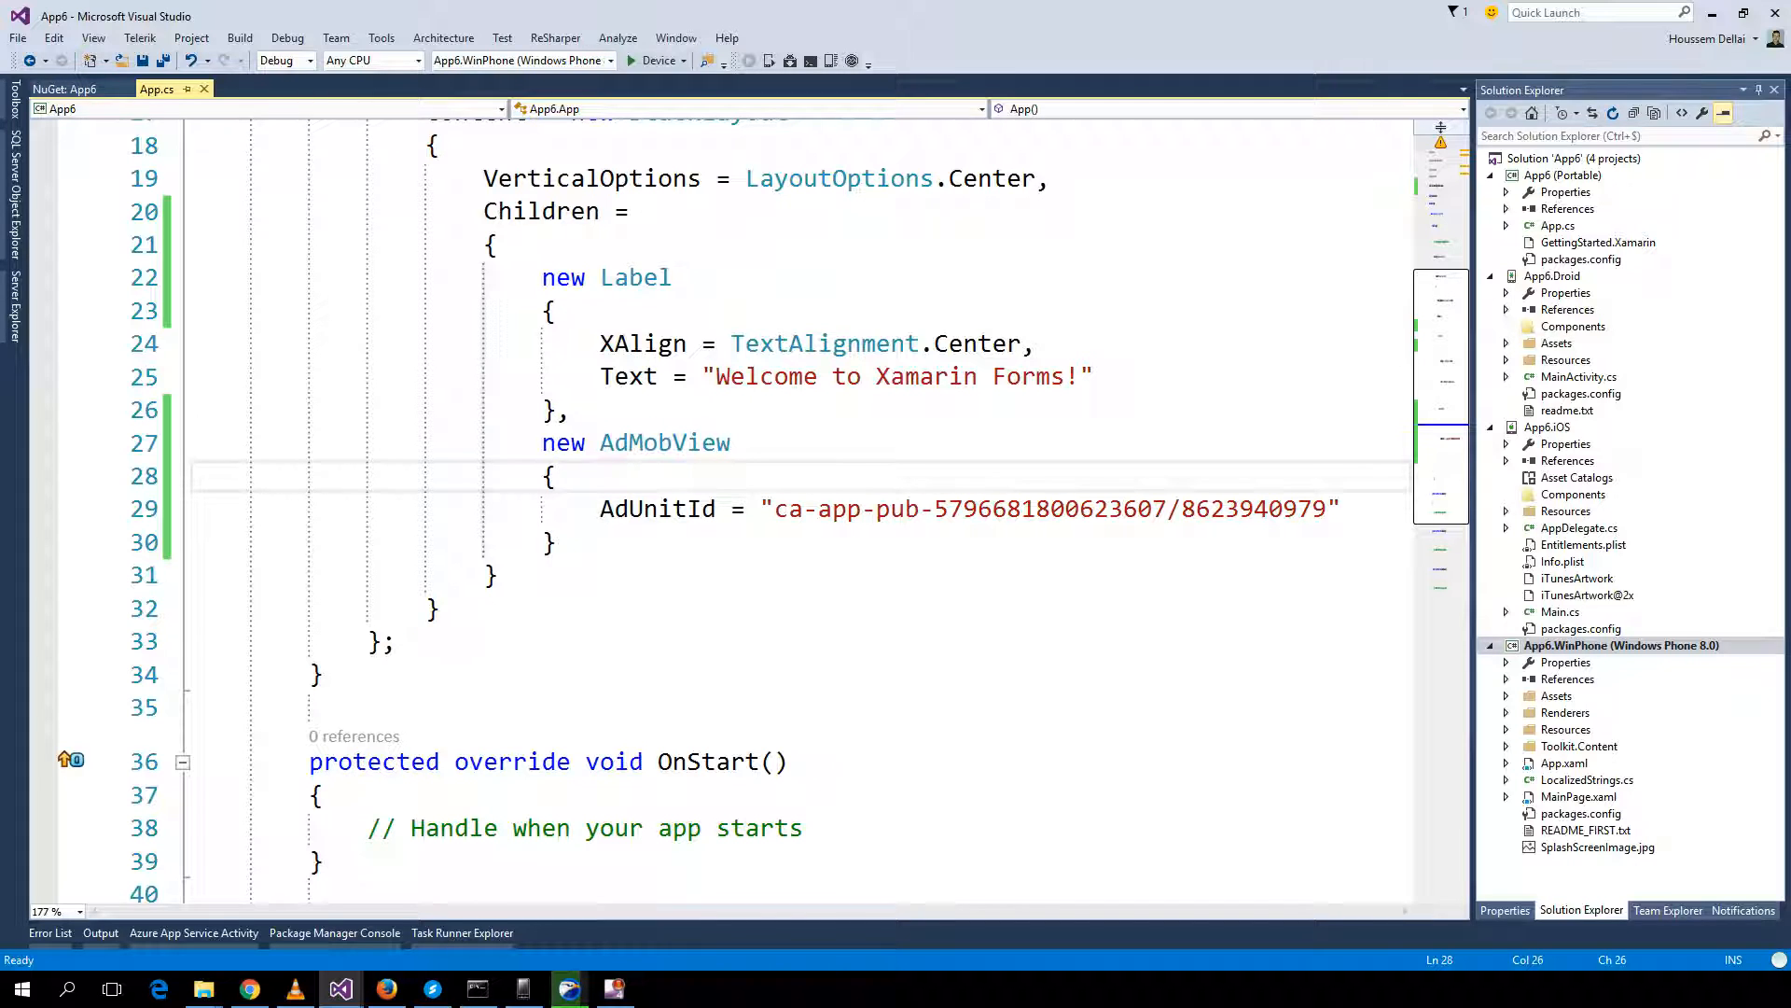
# Copy the AdActivity snippet from the Droid readme.txt into AndroidManifest.xml inside <application>
pyautogui.click(1551, 276)
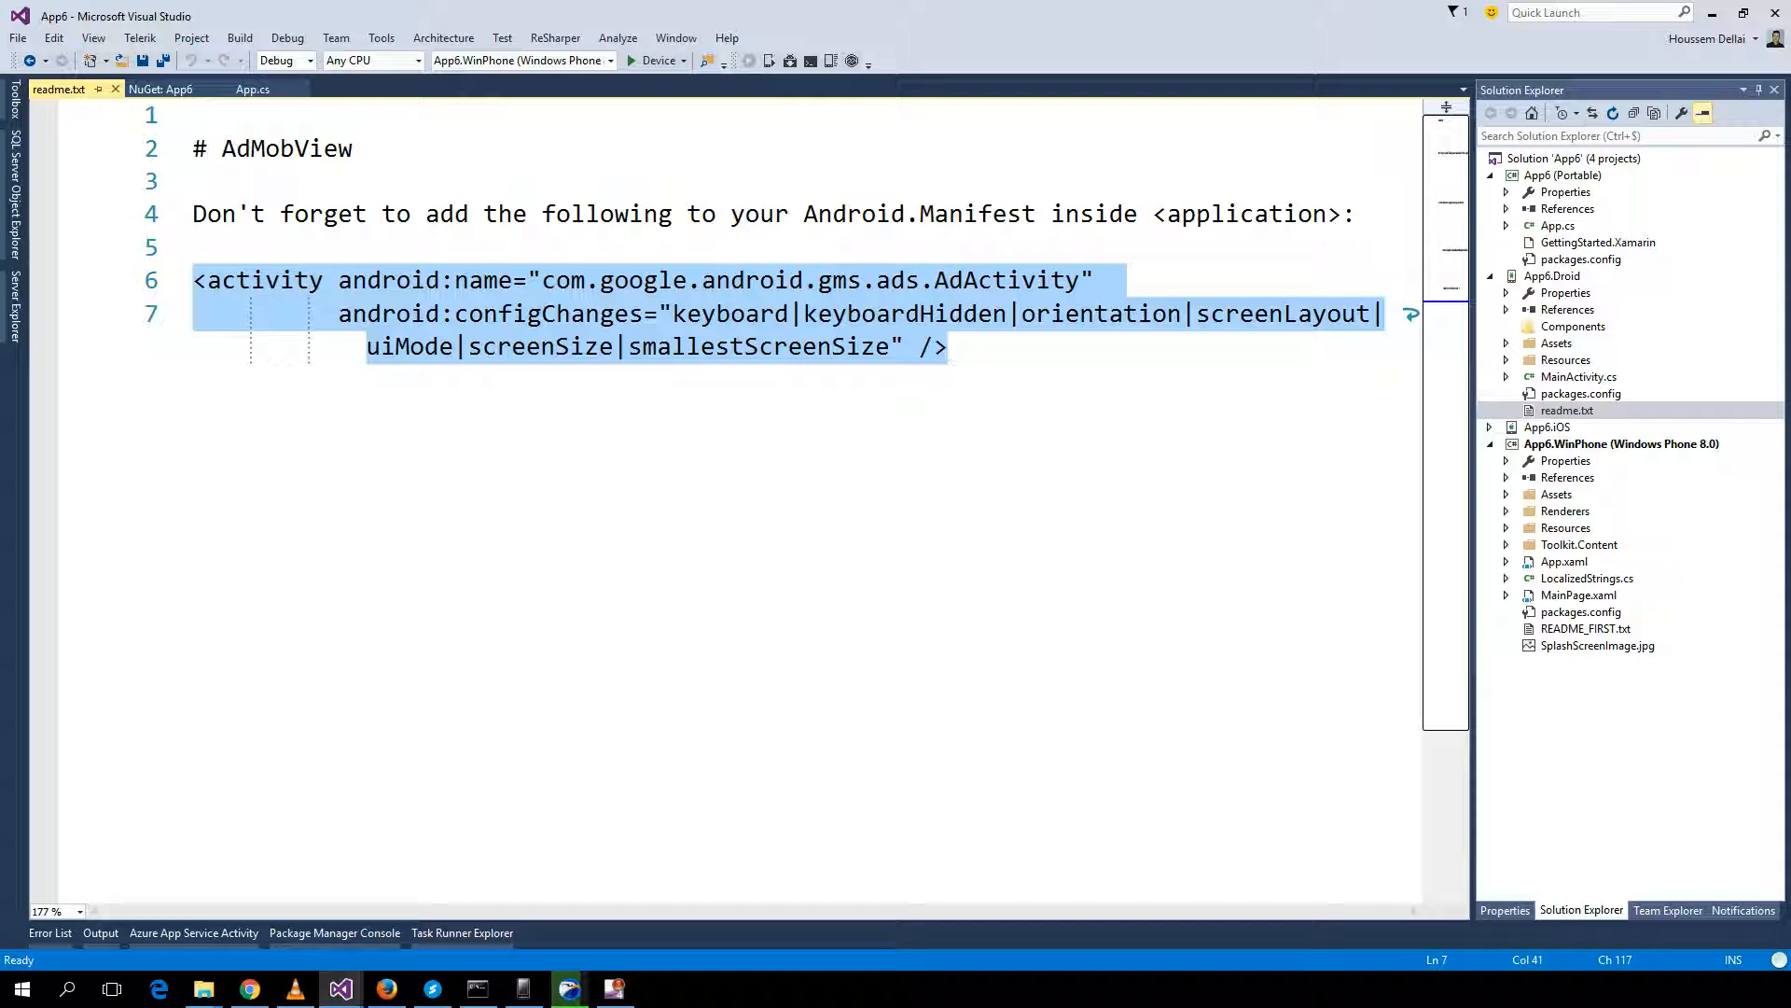
pyautogui.click(1505, 293)
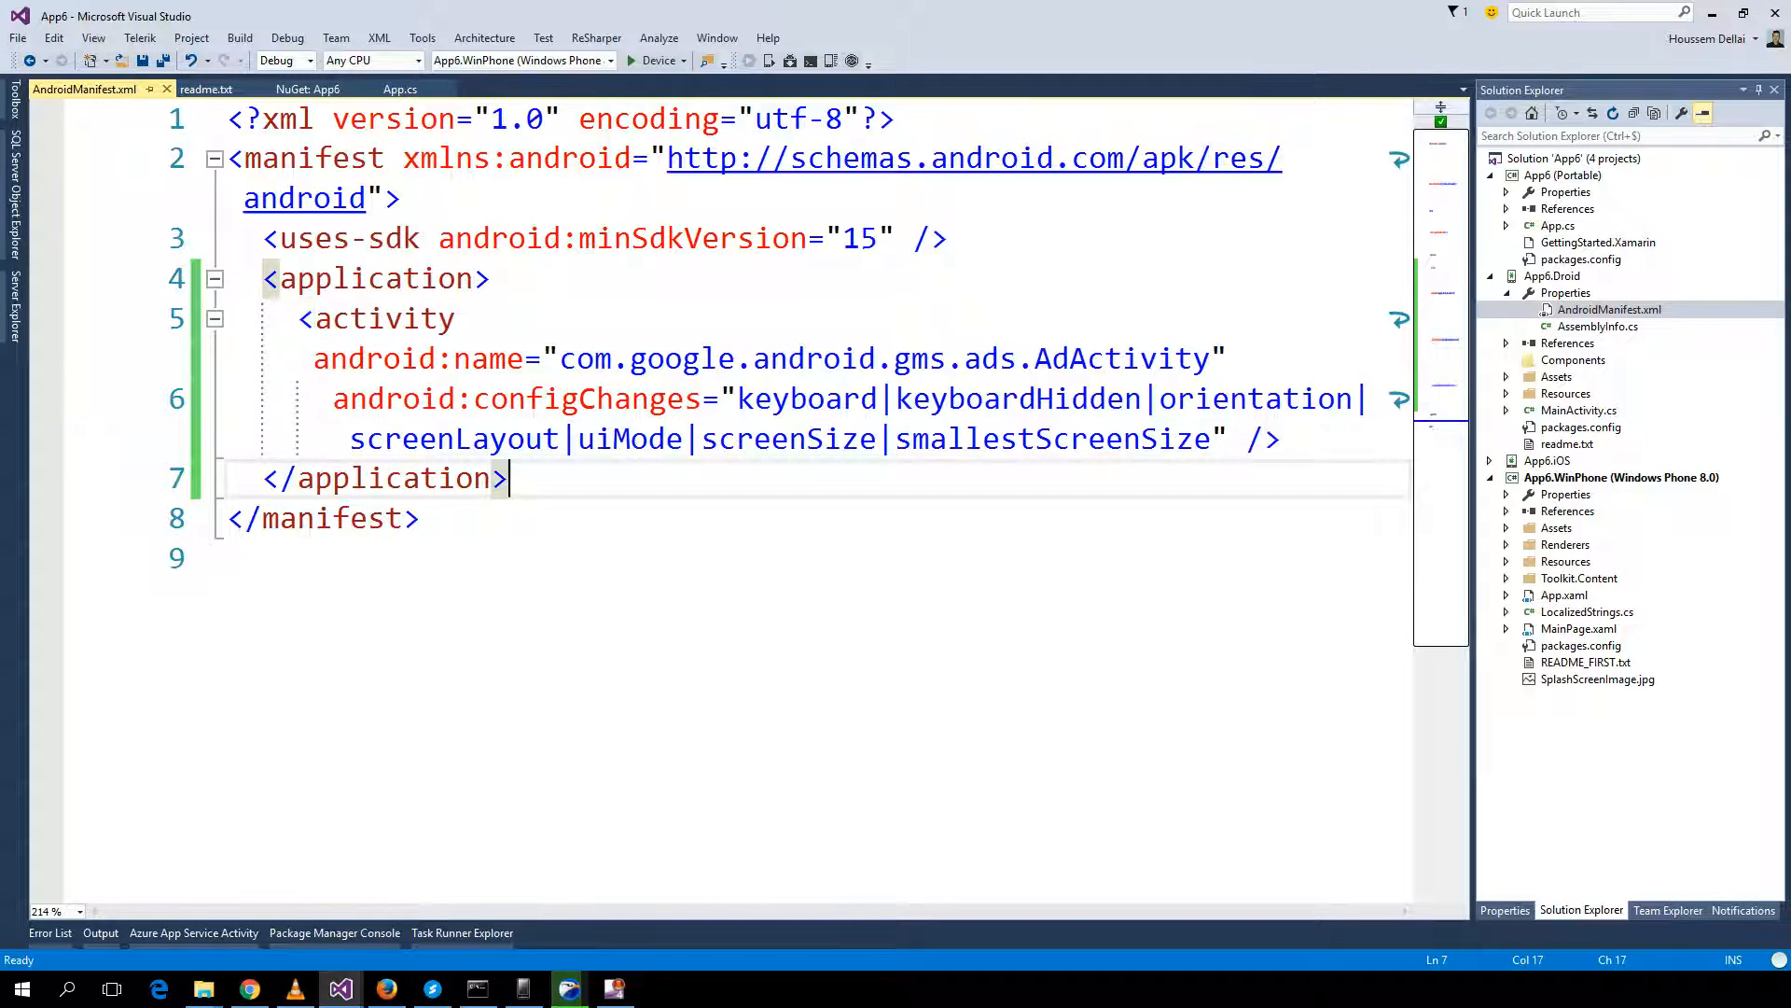
# Set App6.Droid as the startup project and bring up actions on the AdMobView code in App.cs
pyautogui.rightClick(1550, 276)
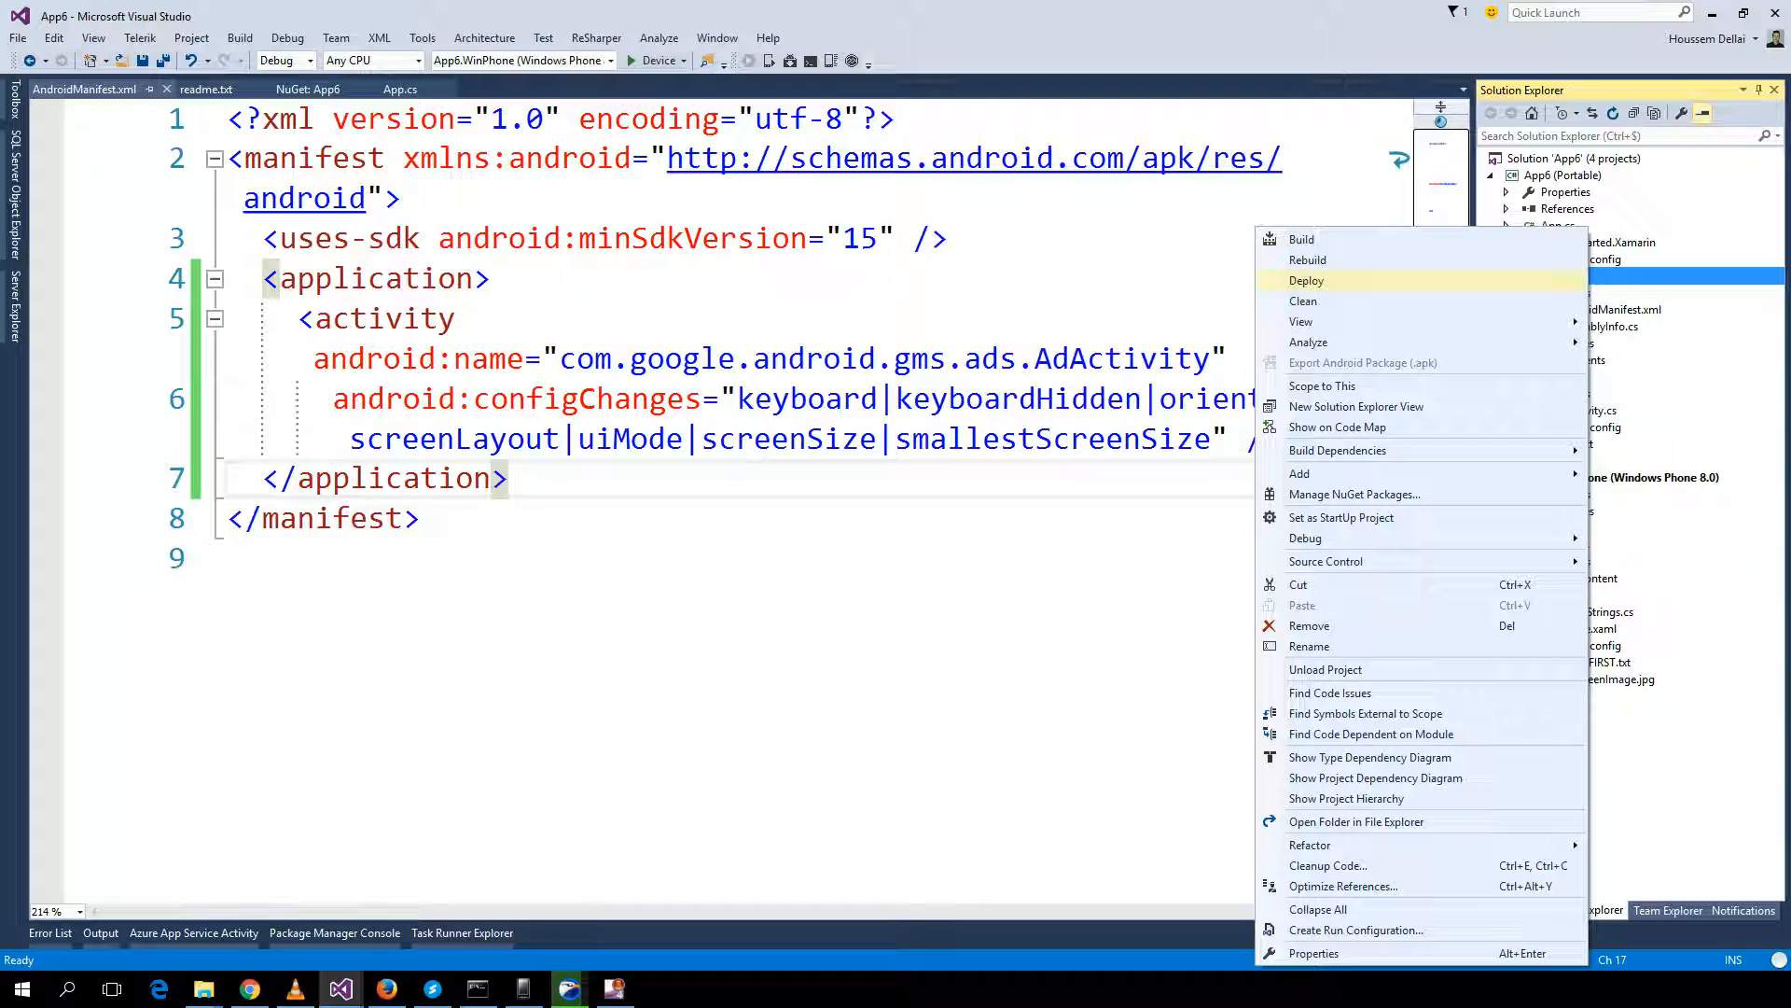
pyautogui.moveTo(1340, 517)
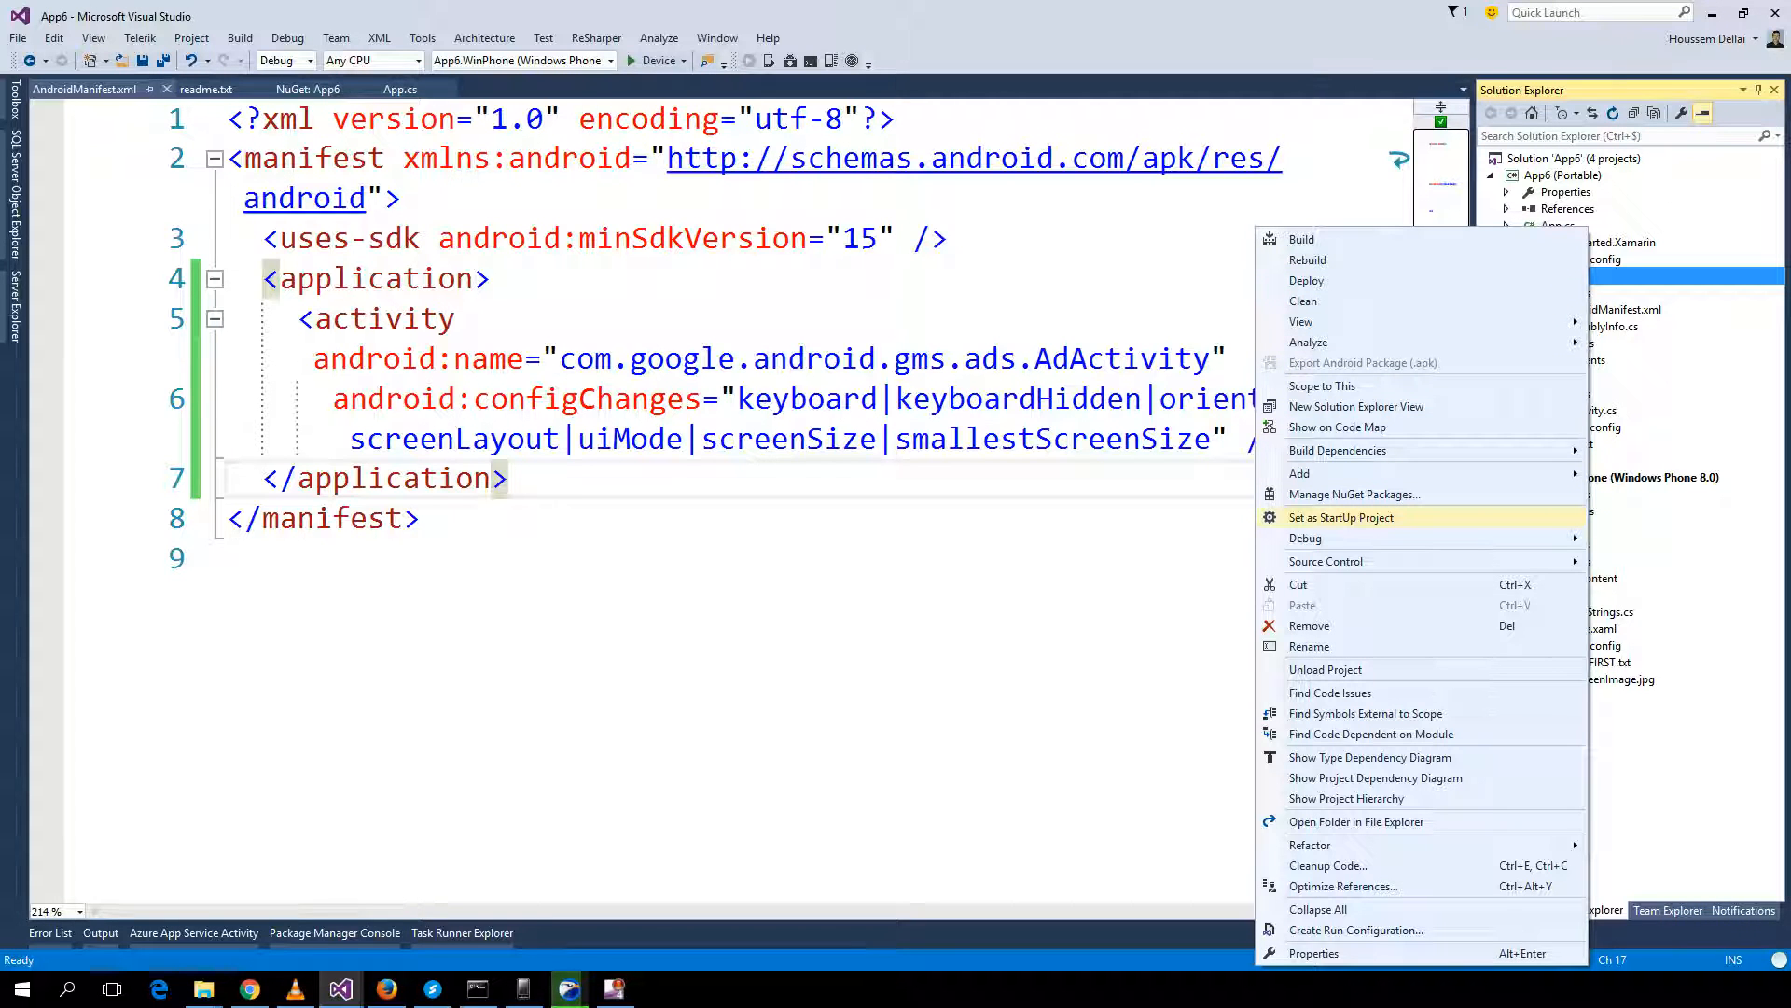
pyautogui.click(1342, 517)
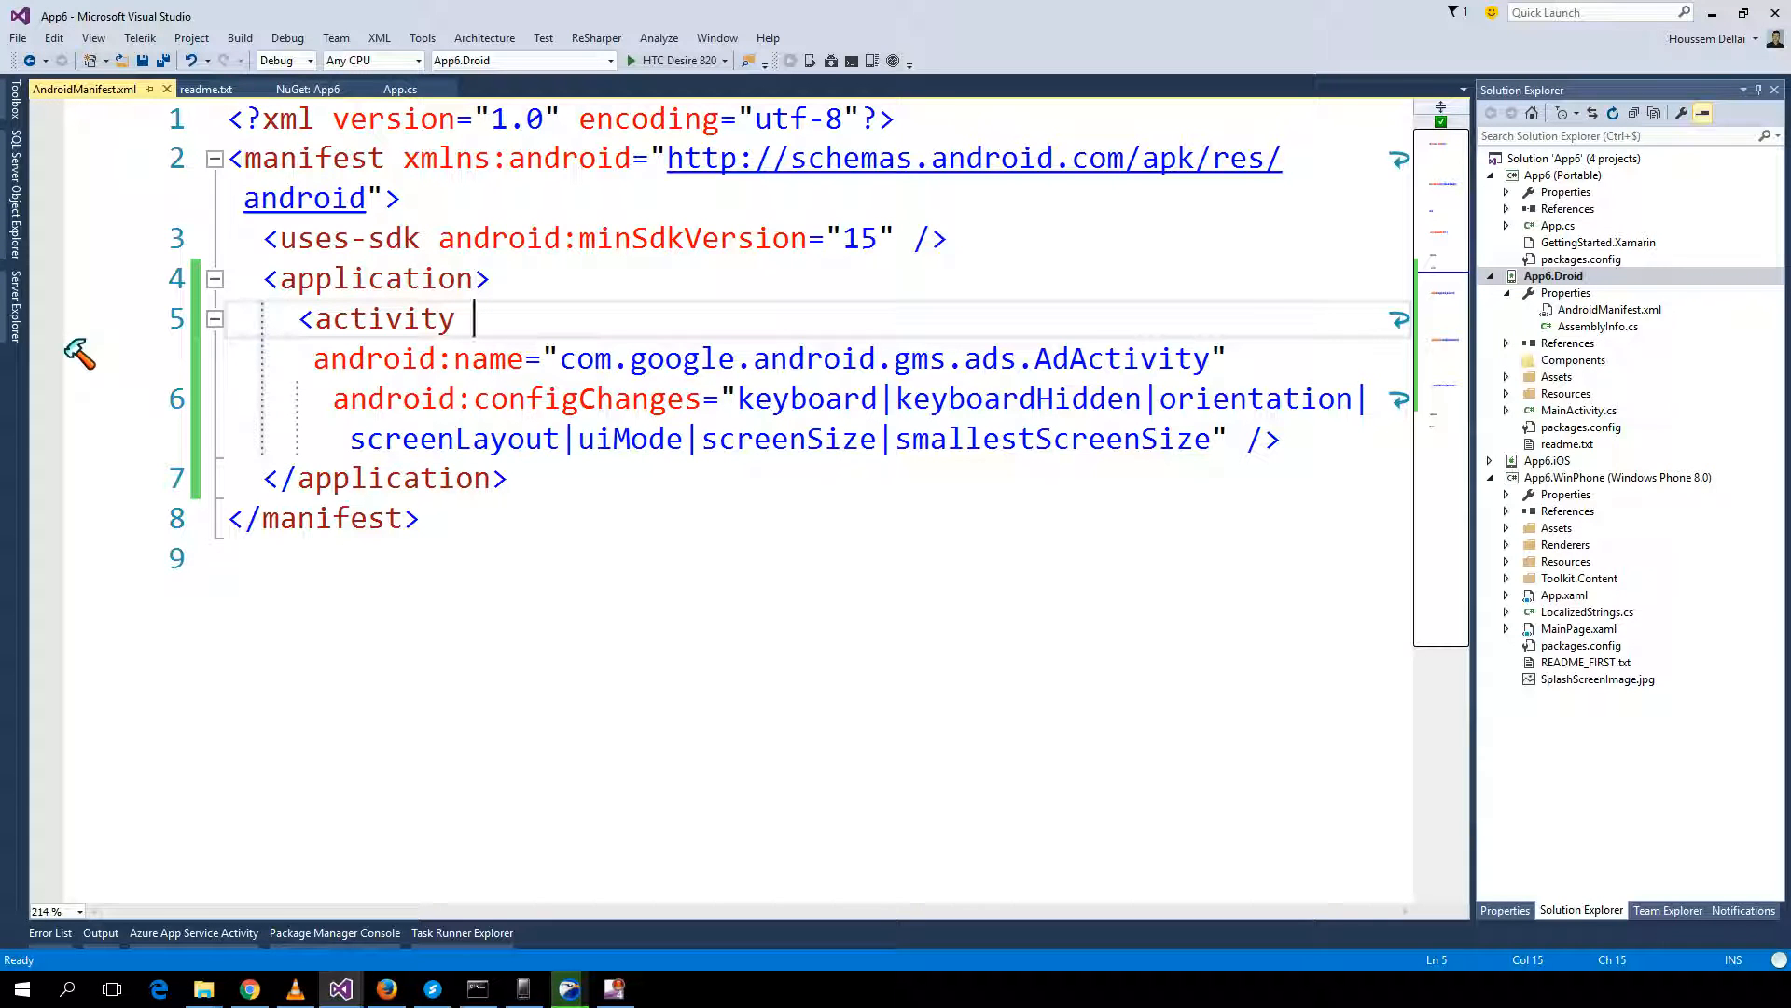
pyautogui.moveTo(675, 59)
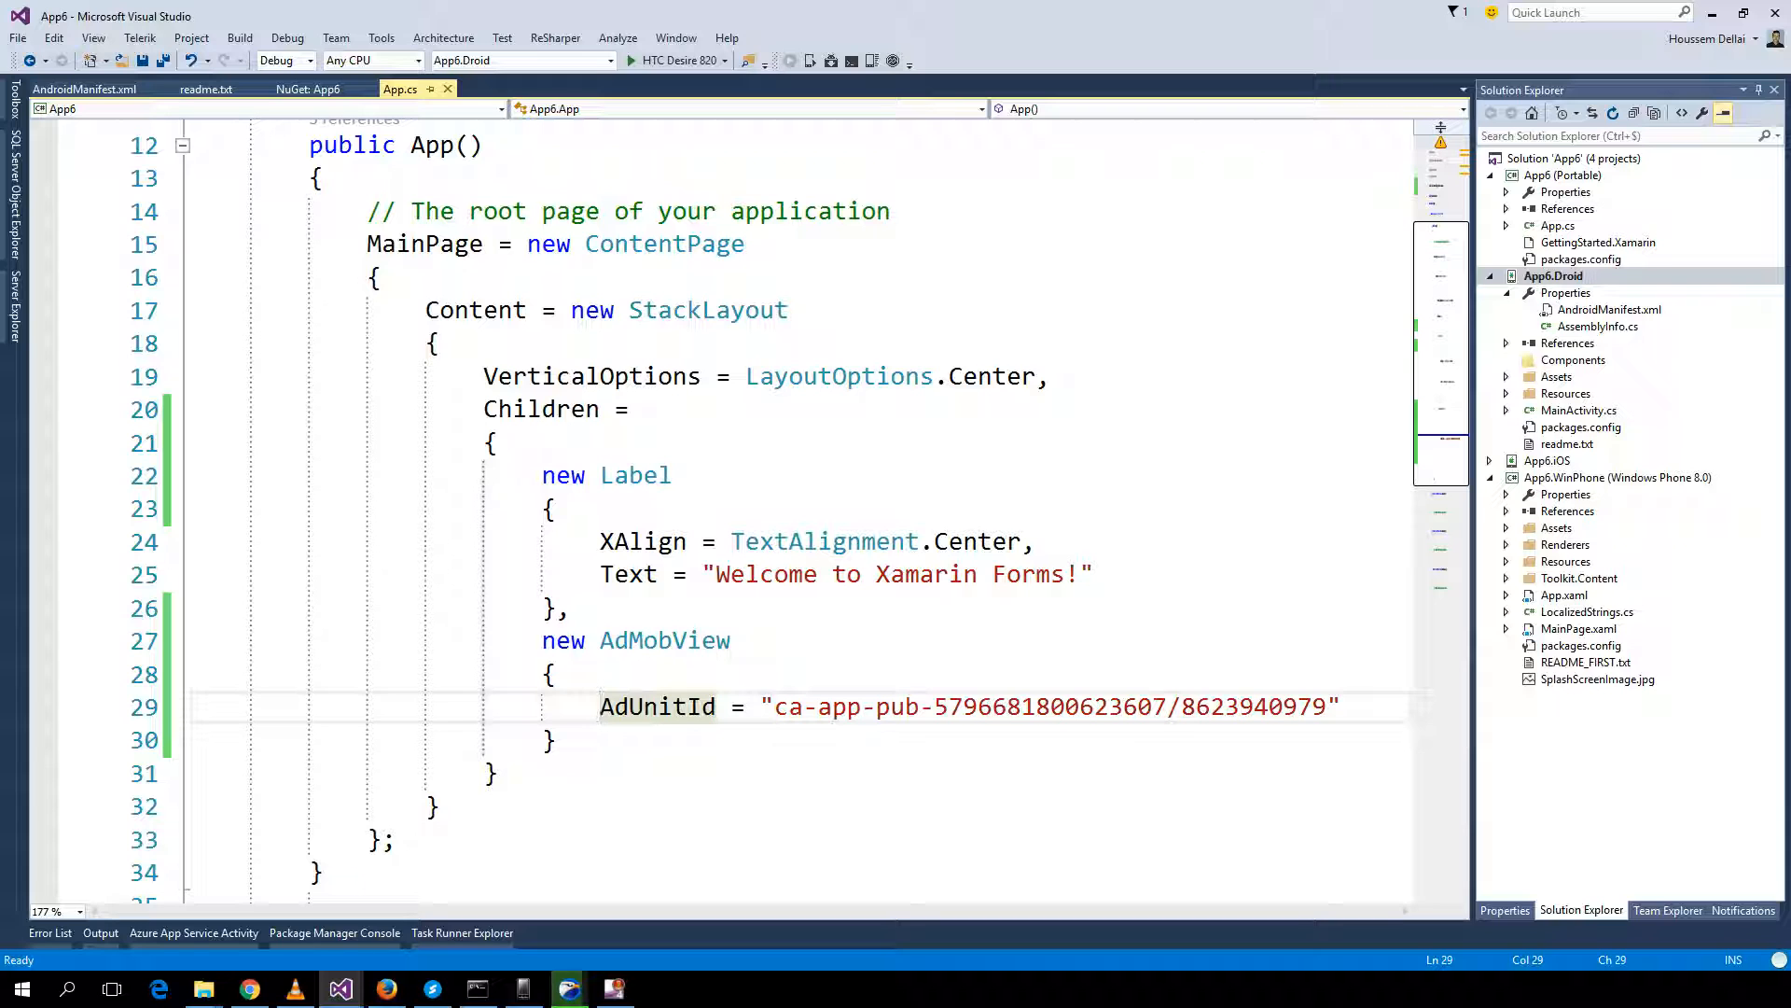
pyautogui.doubleClick(664, 640)
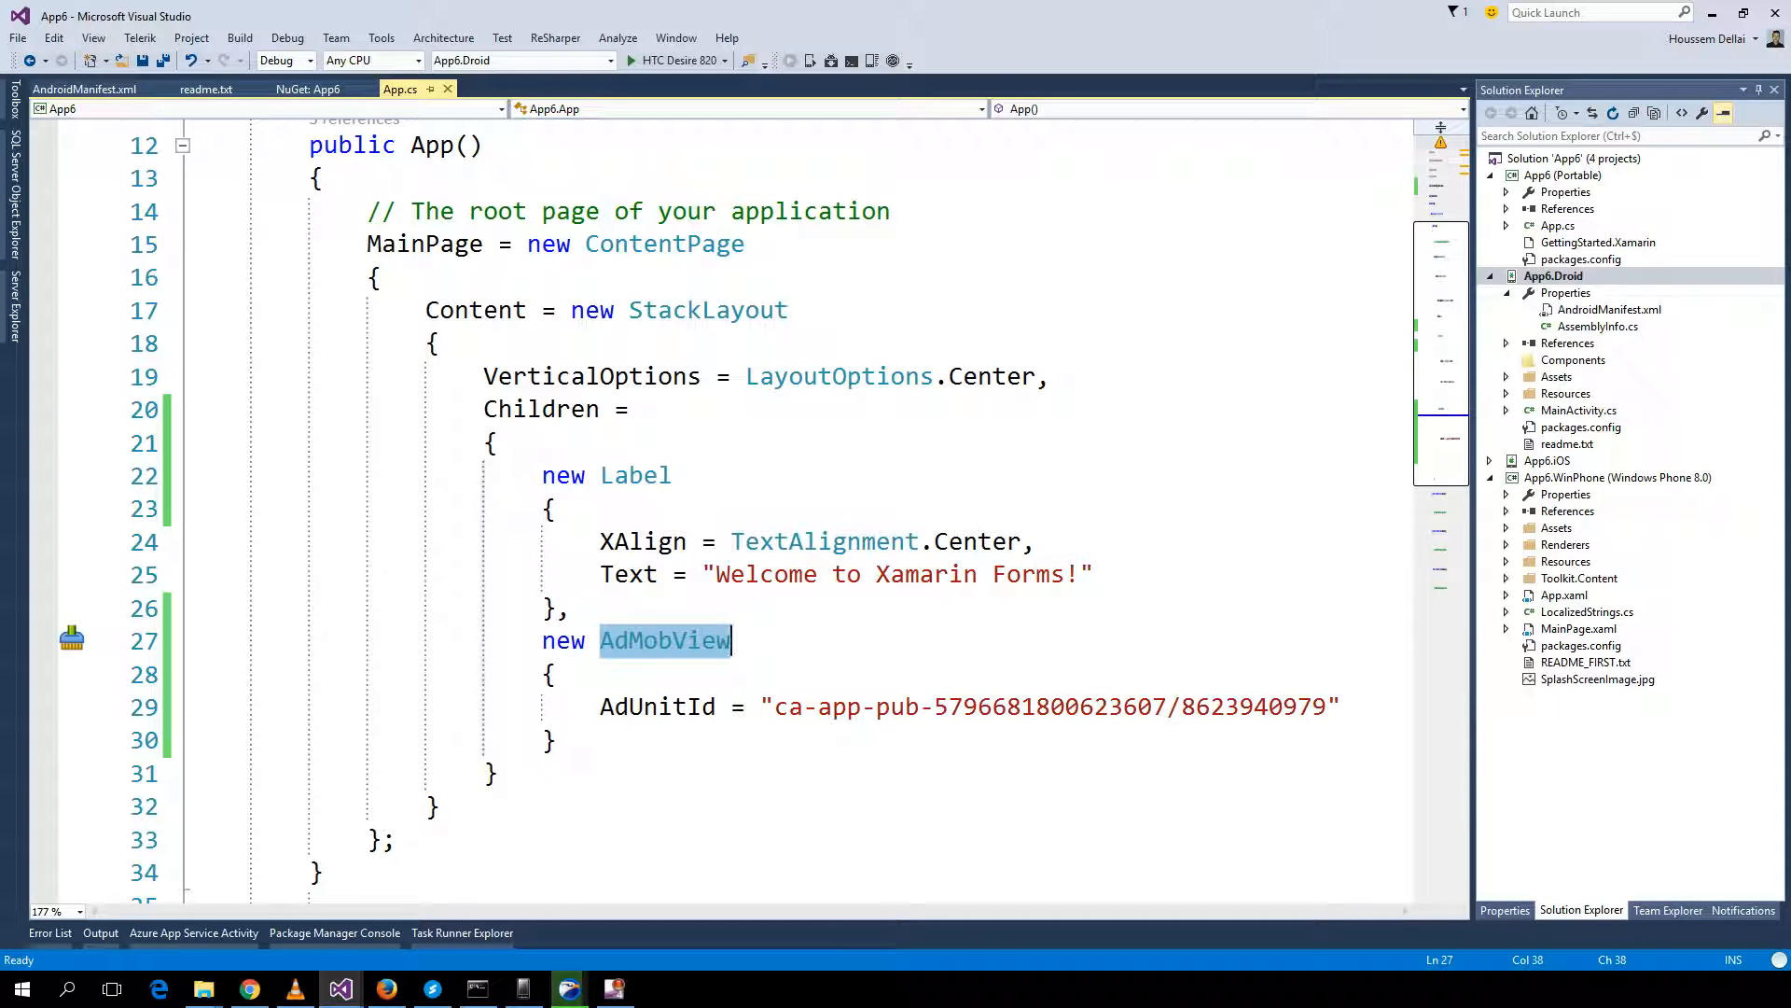
pyautogui.rightClick(1564, 175)
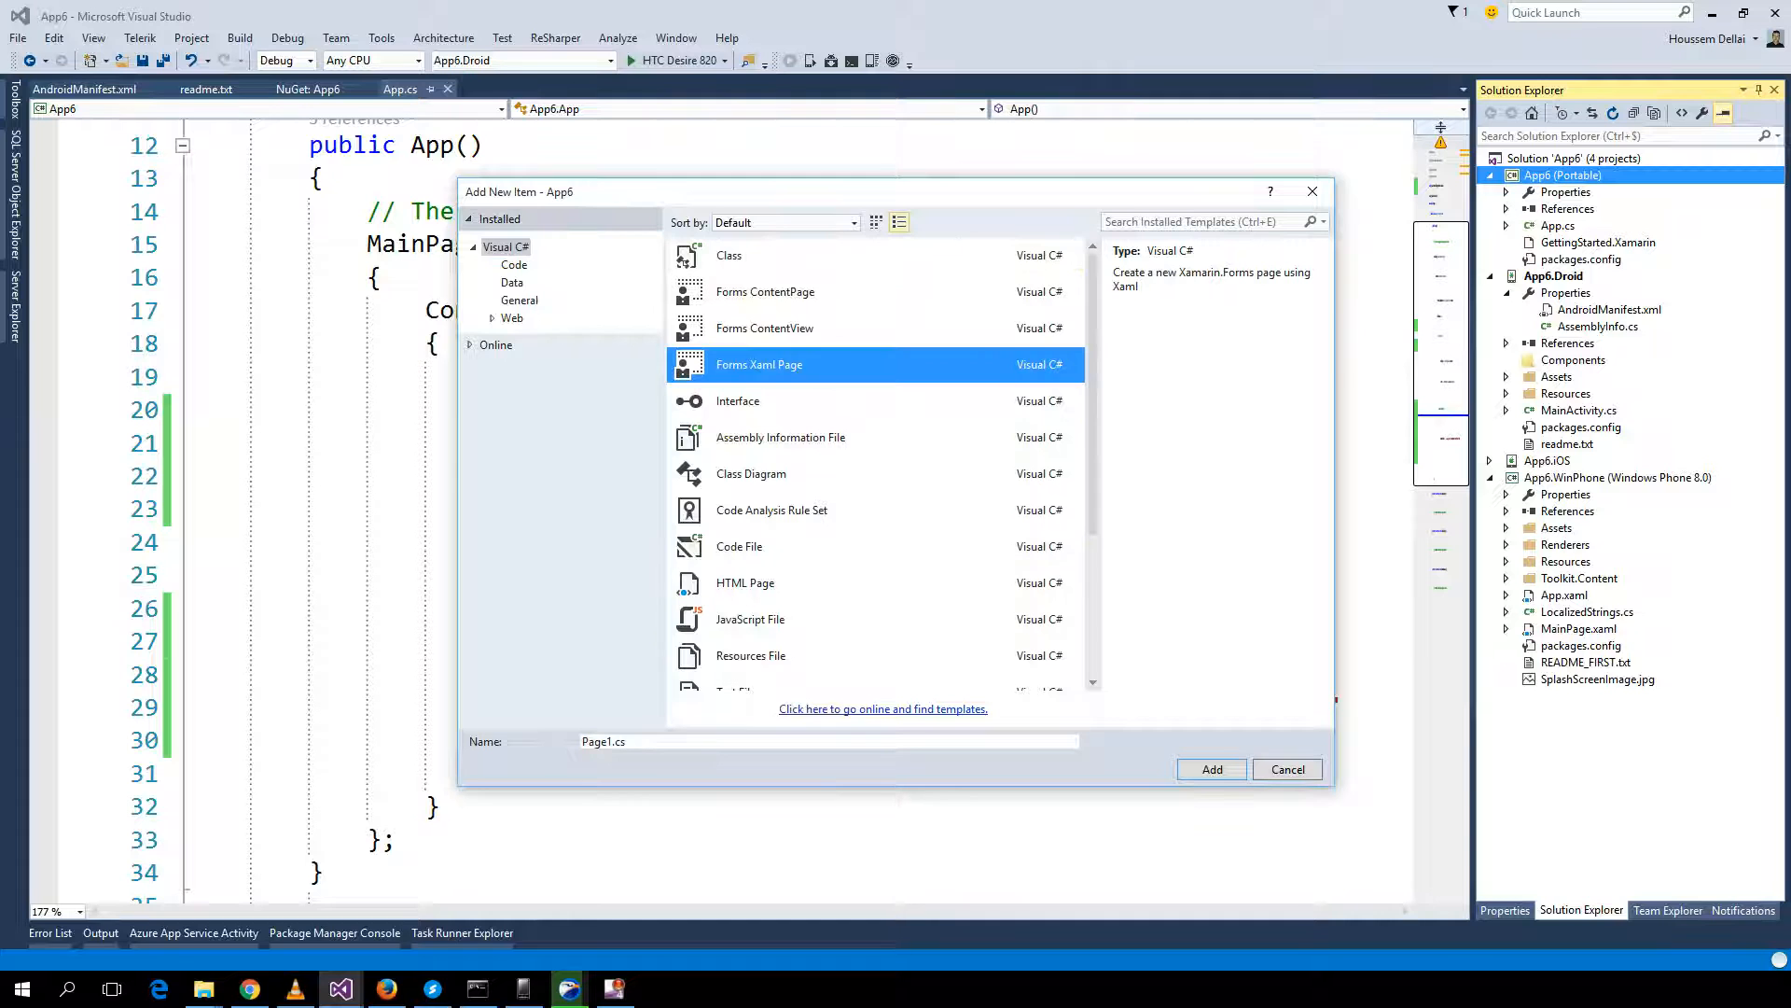
# Create the Forms Xaml Page named Page1 in the App6 portable project
pyautogui.click(1286, 767)
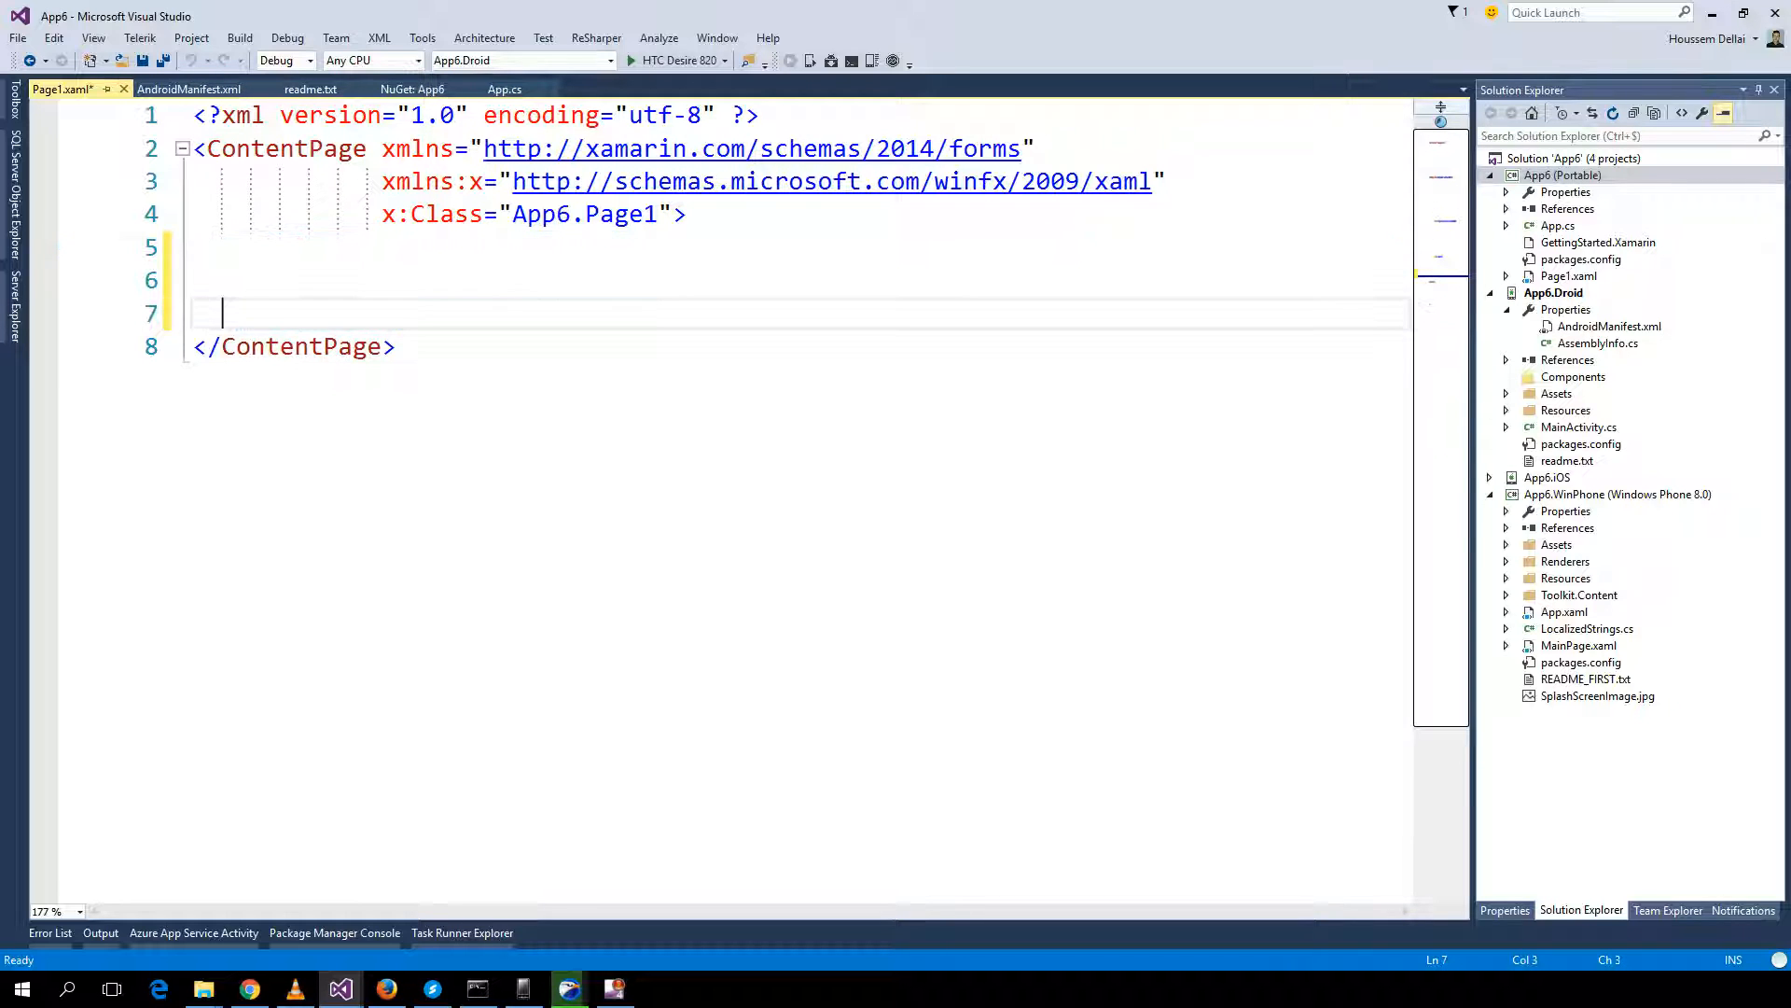
# Begin an <abstractions:AdMobView element in Page1.xaml, letting IntelliSense add the xmlns:abstractions namespace
pyautogui.write('<')
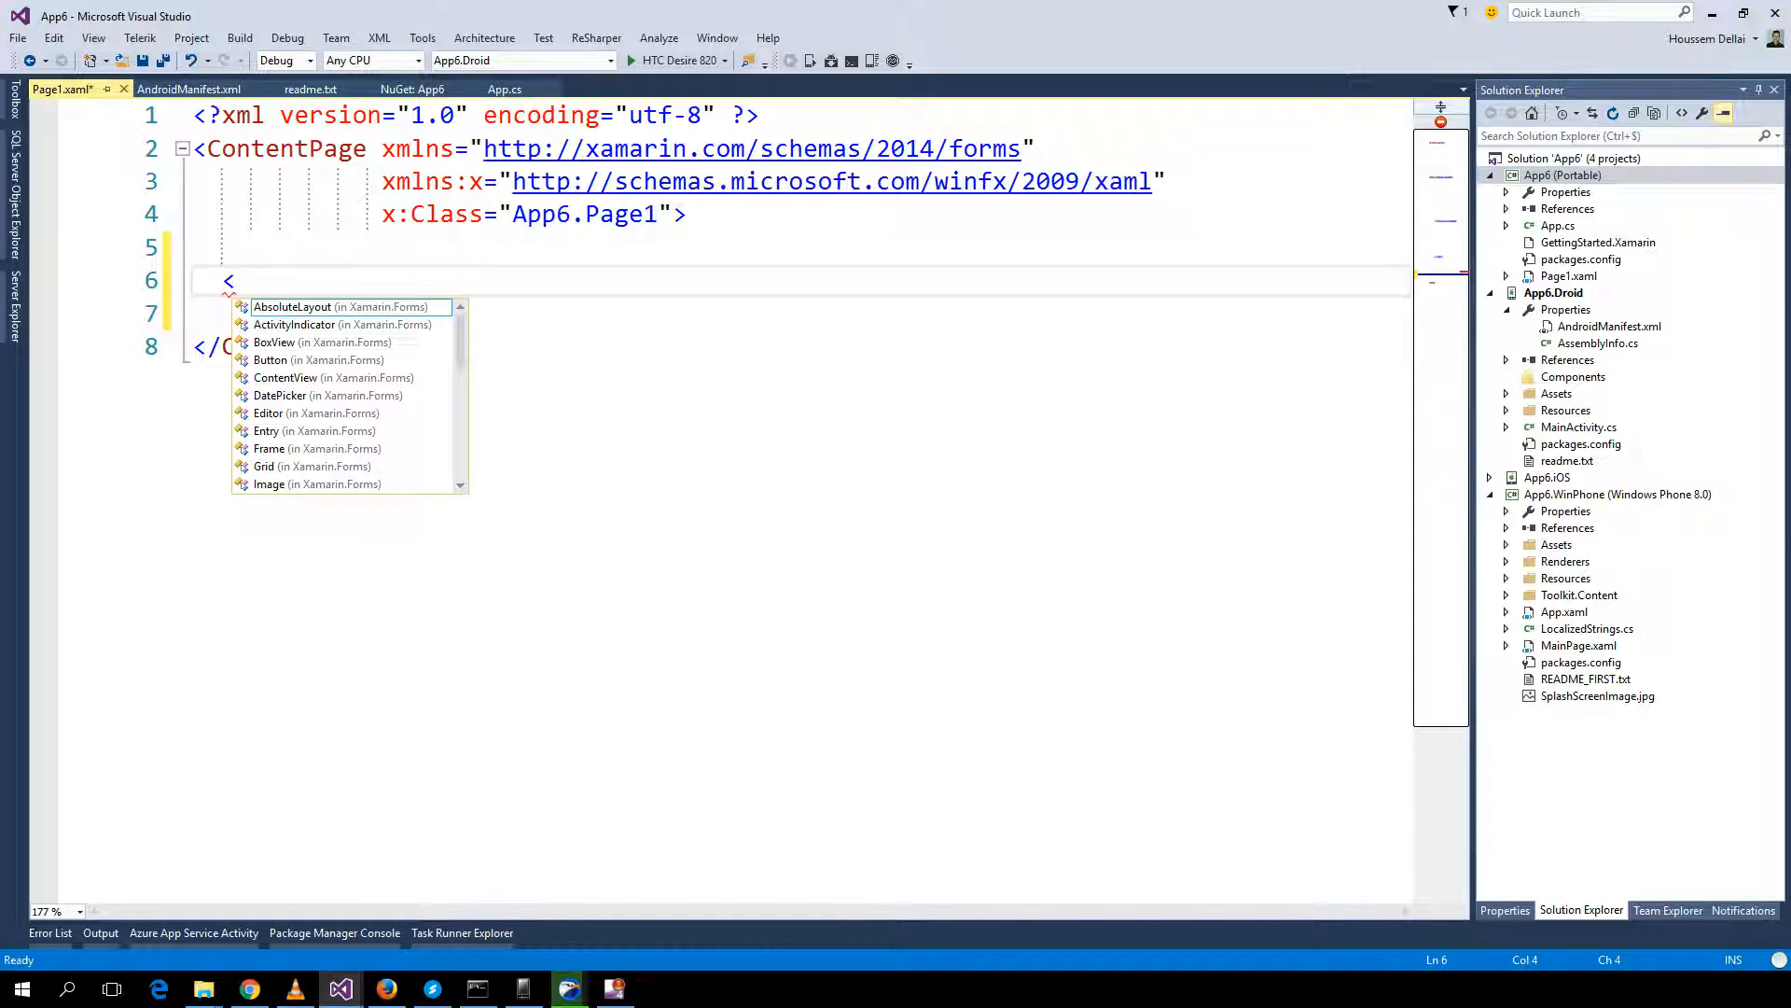
pyautogui.write('Ad')
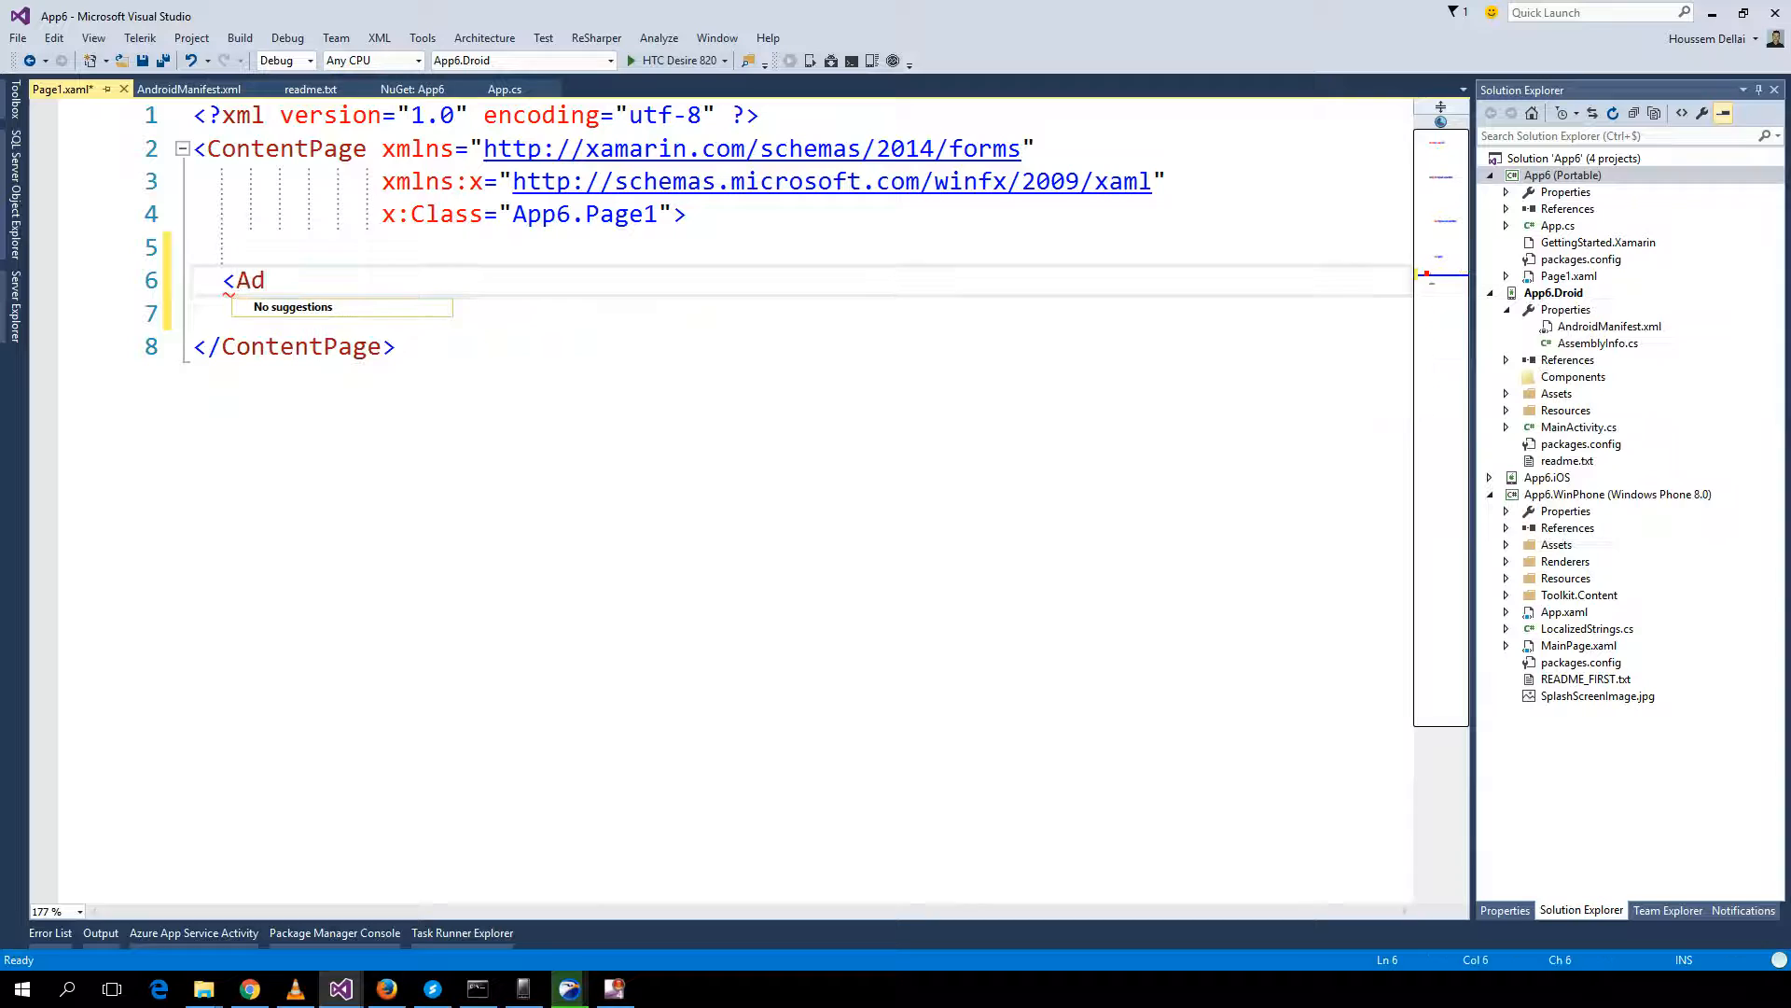
pyautogui.write('MobV')
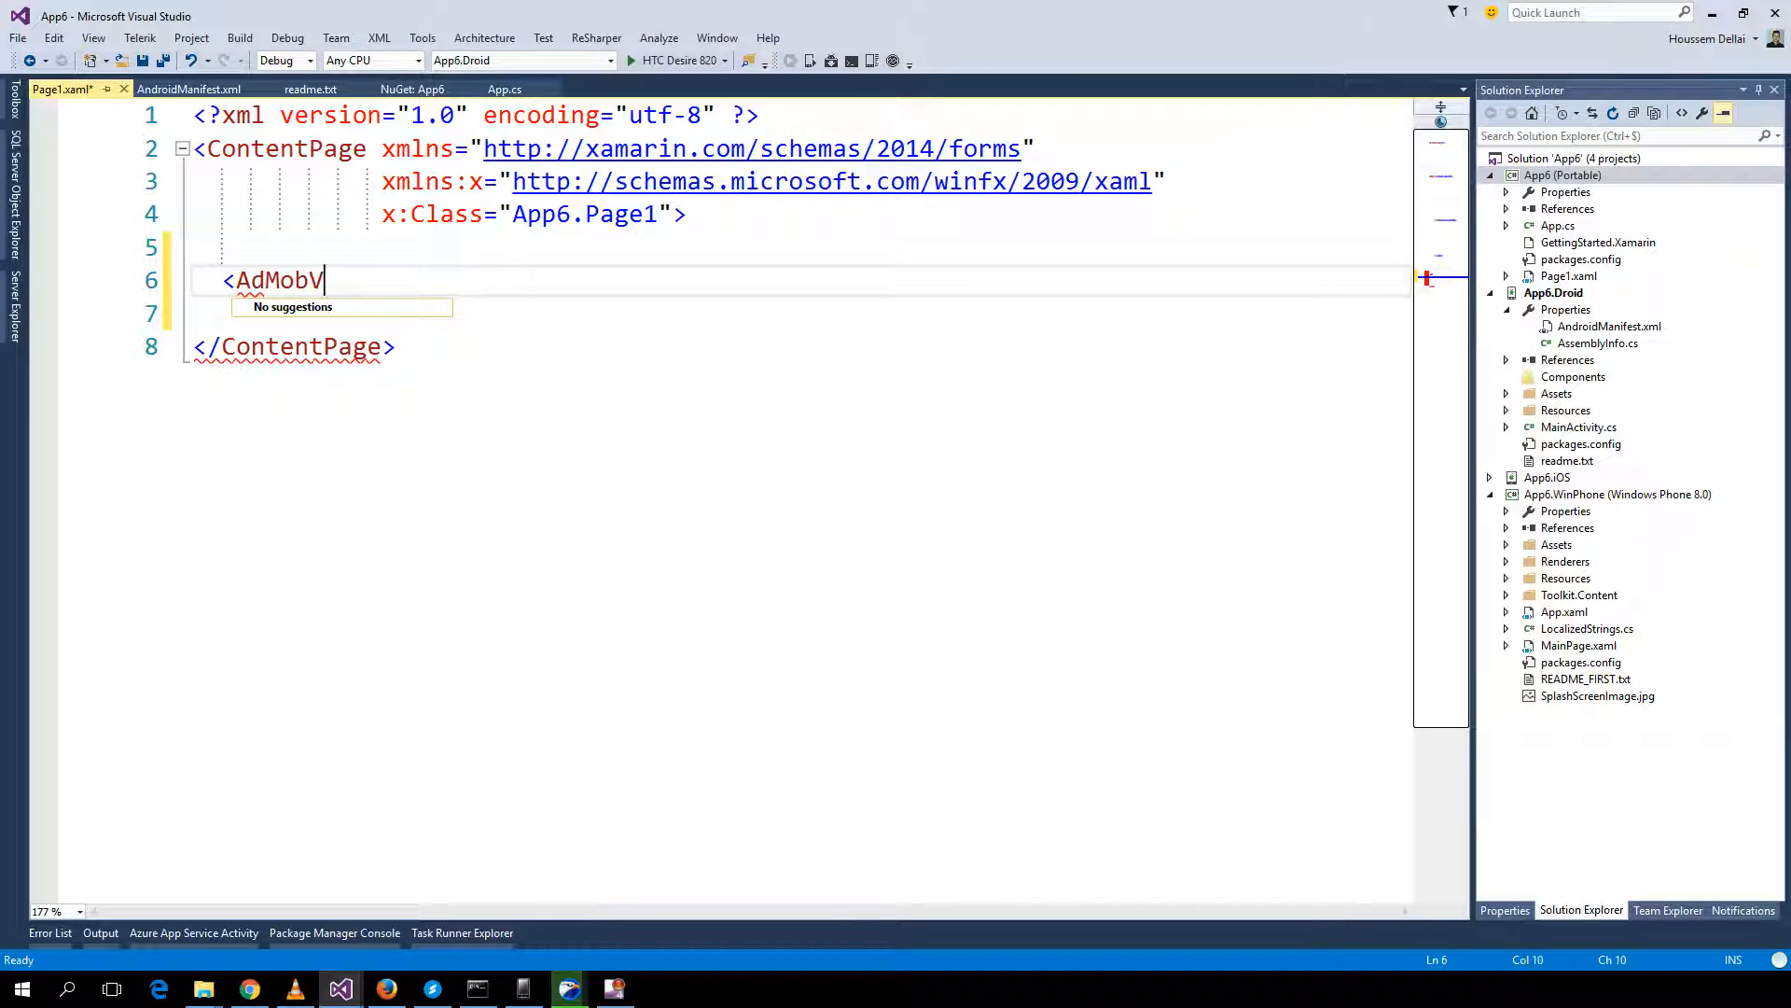
pyautogui.write('iew')
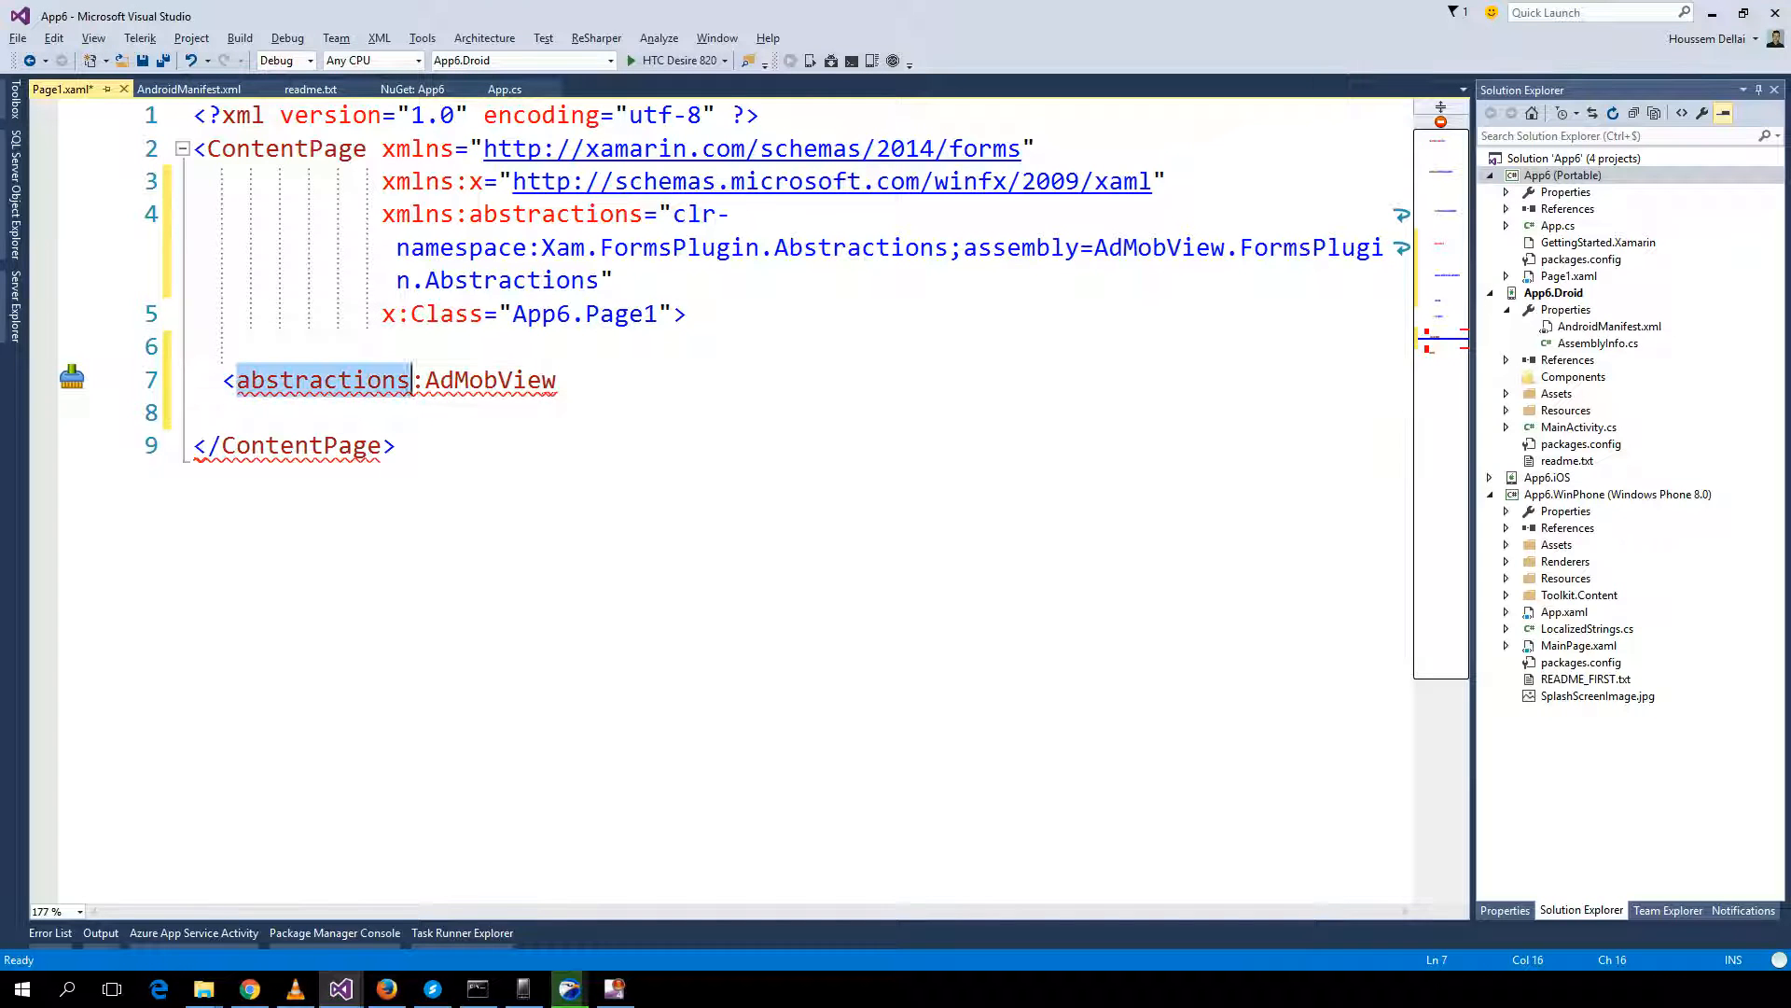
pyautogui.click(543, 212)
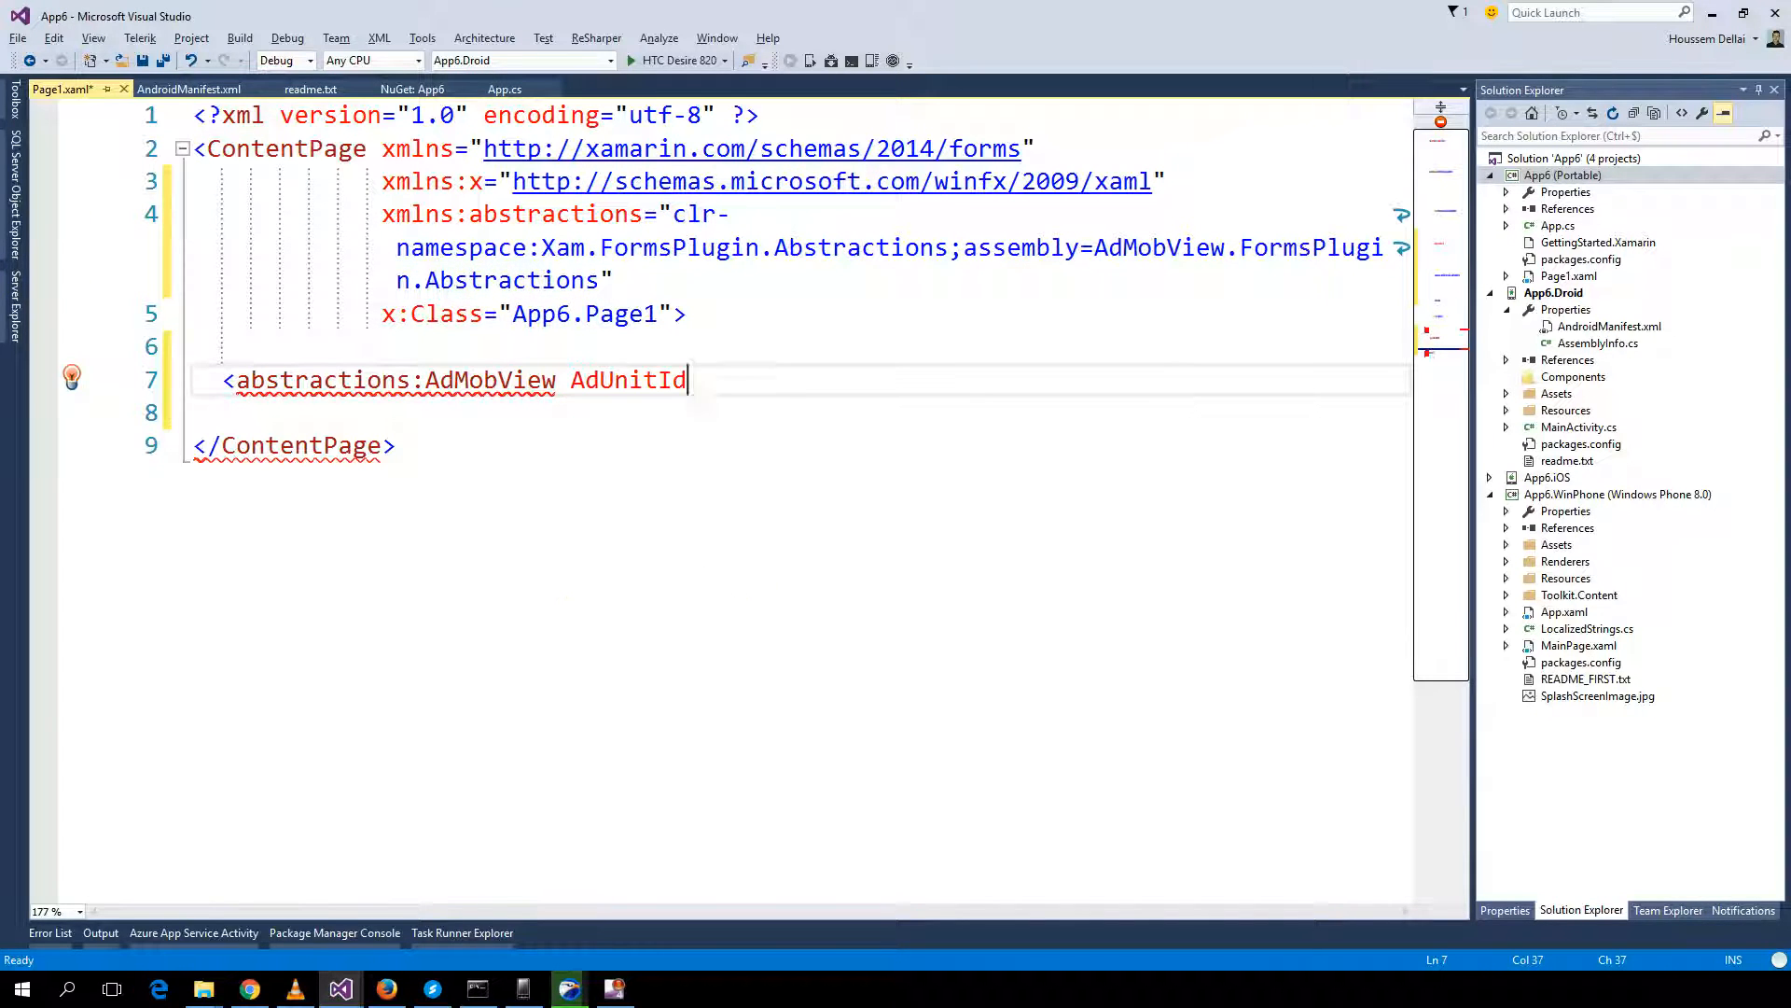
pyautogui.write('="')
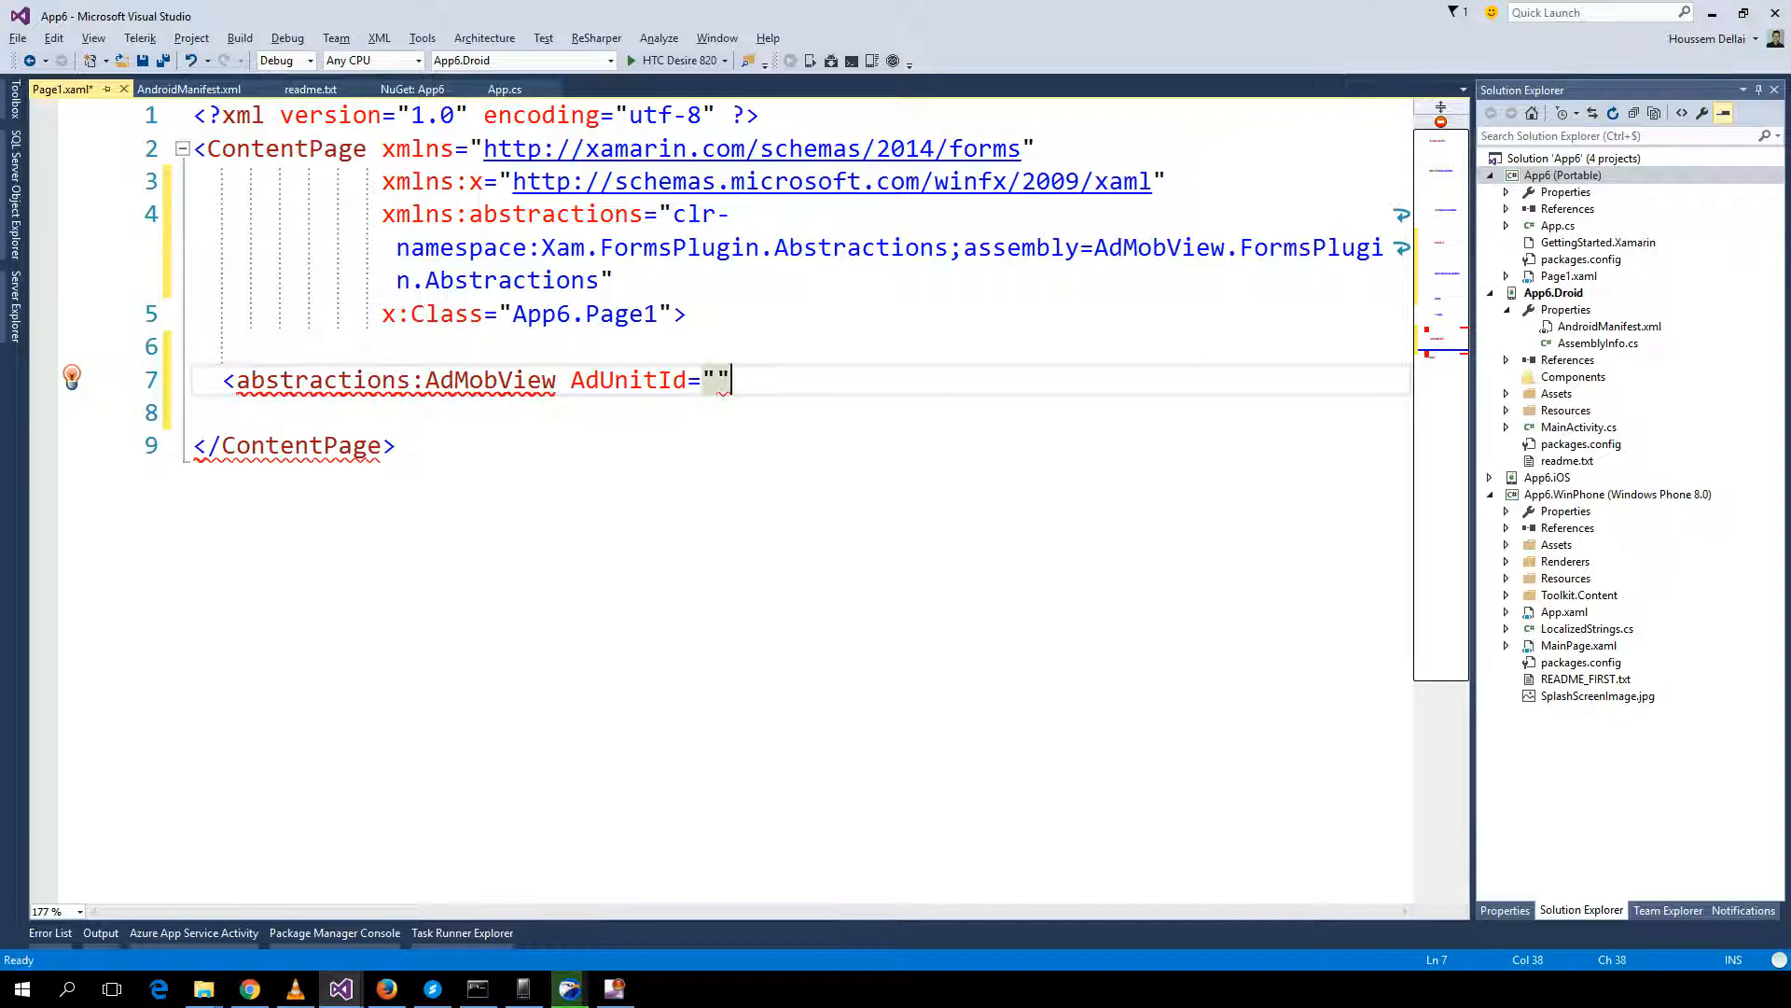
pyautogui.write('/>')
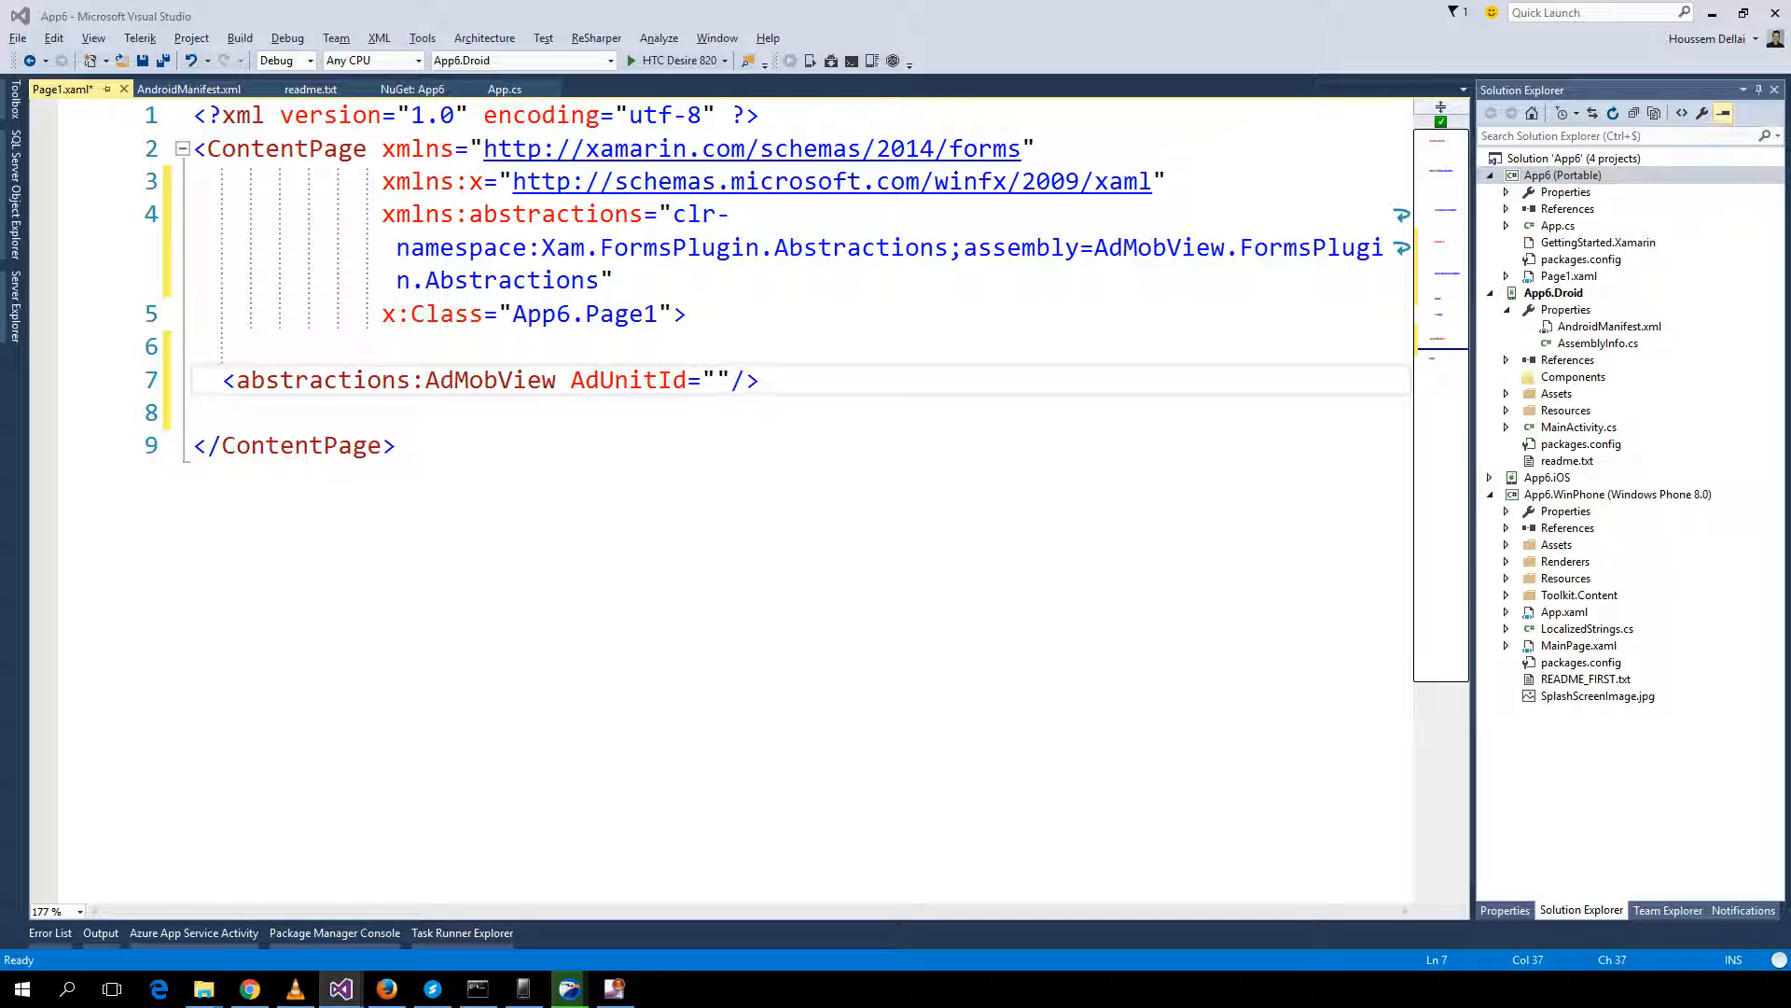
pyautogui.write('ca-app-pub-5796681800623607/8623940979')
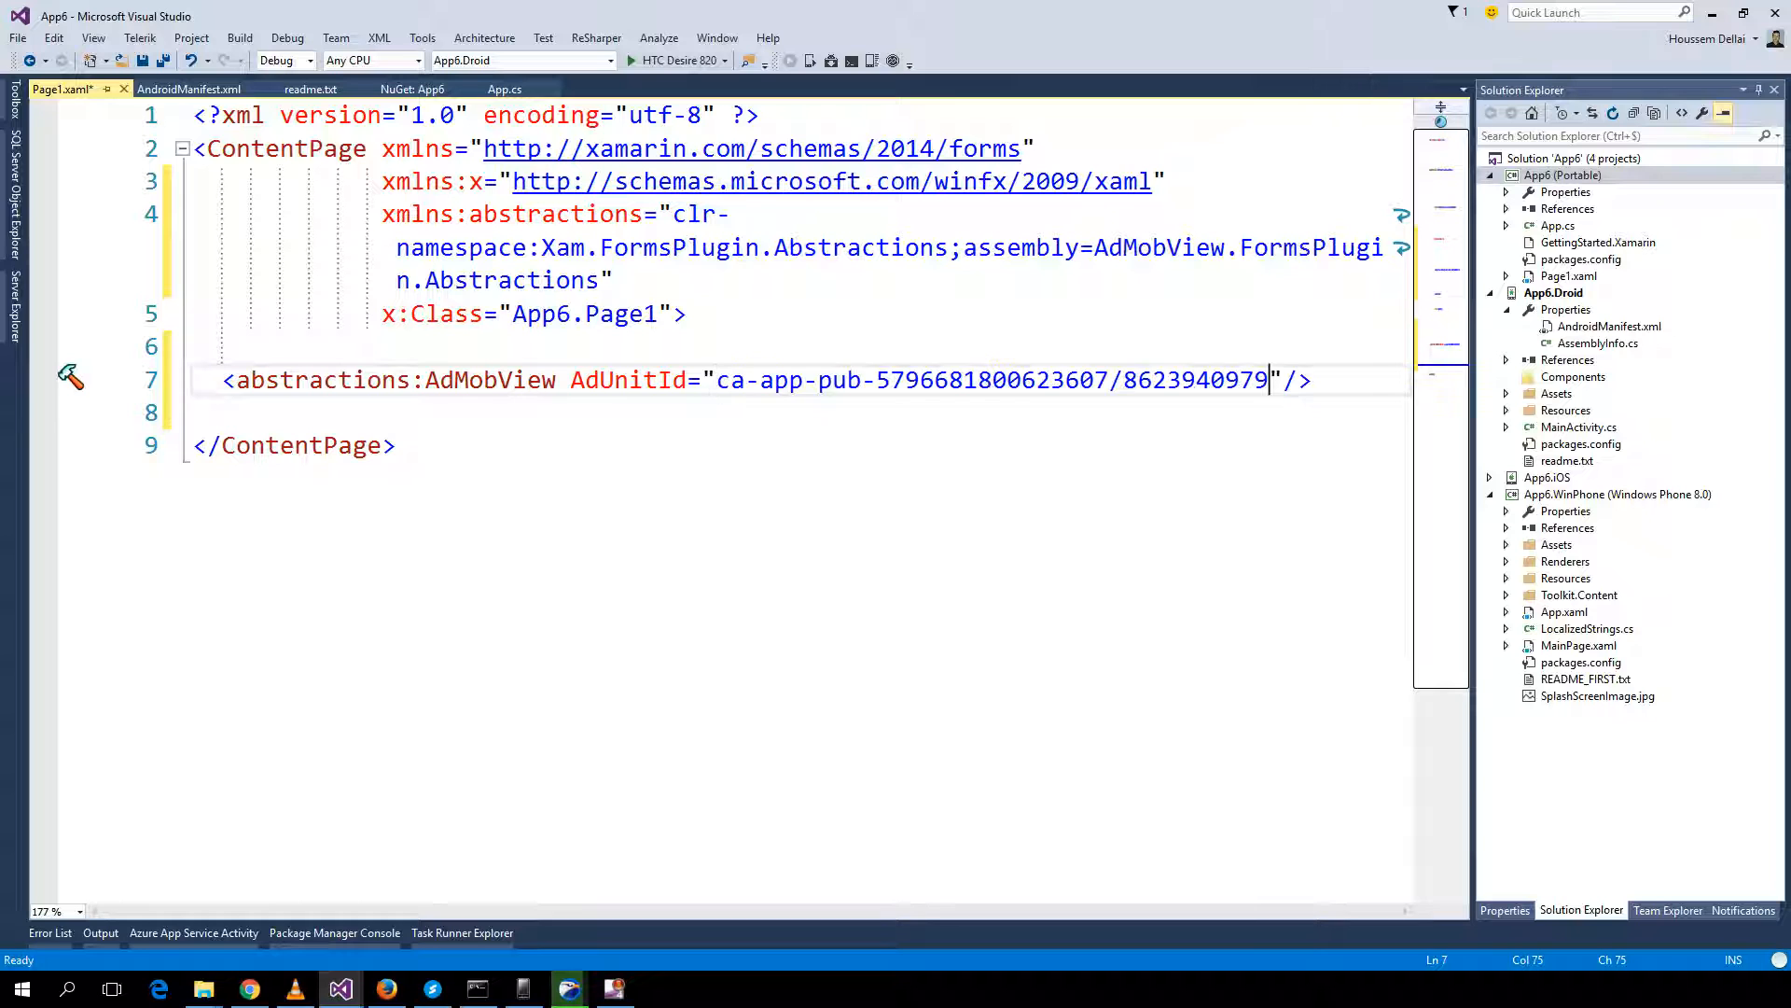
pyautogui.press('Right')
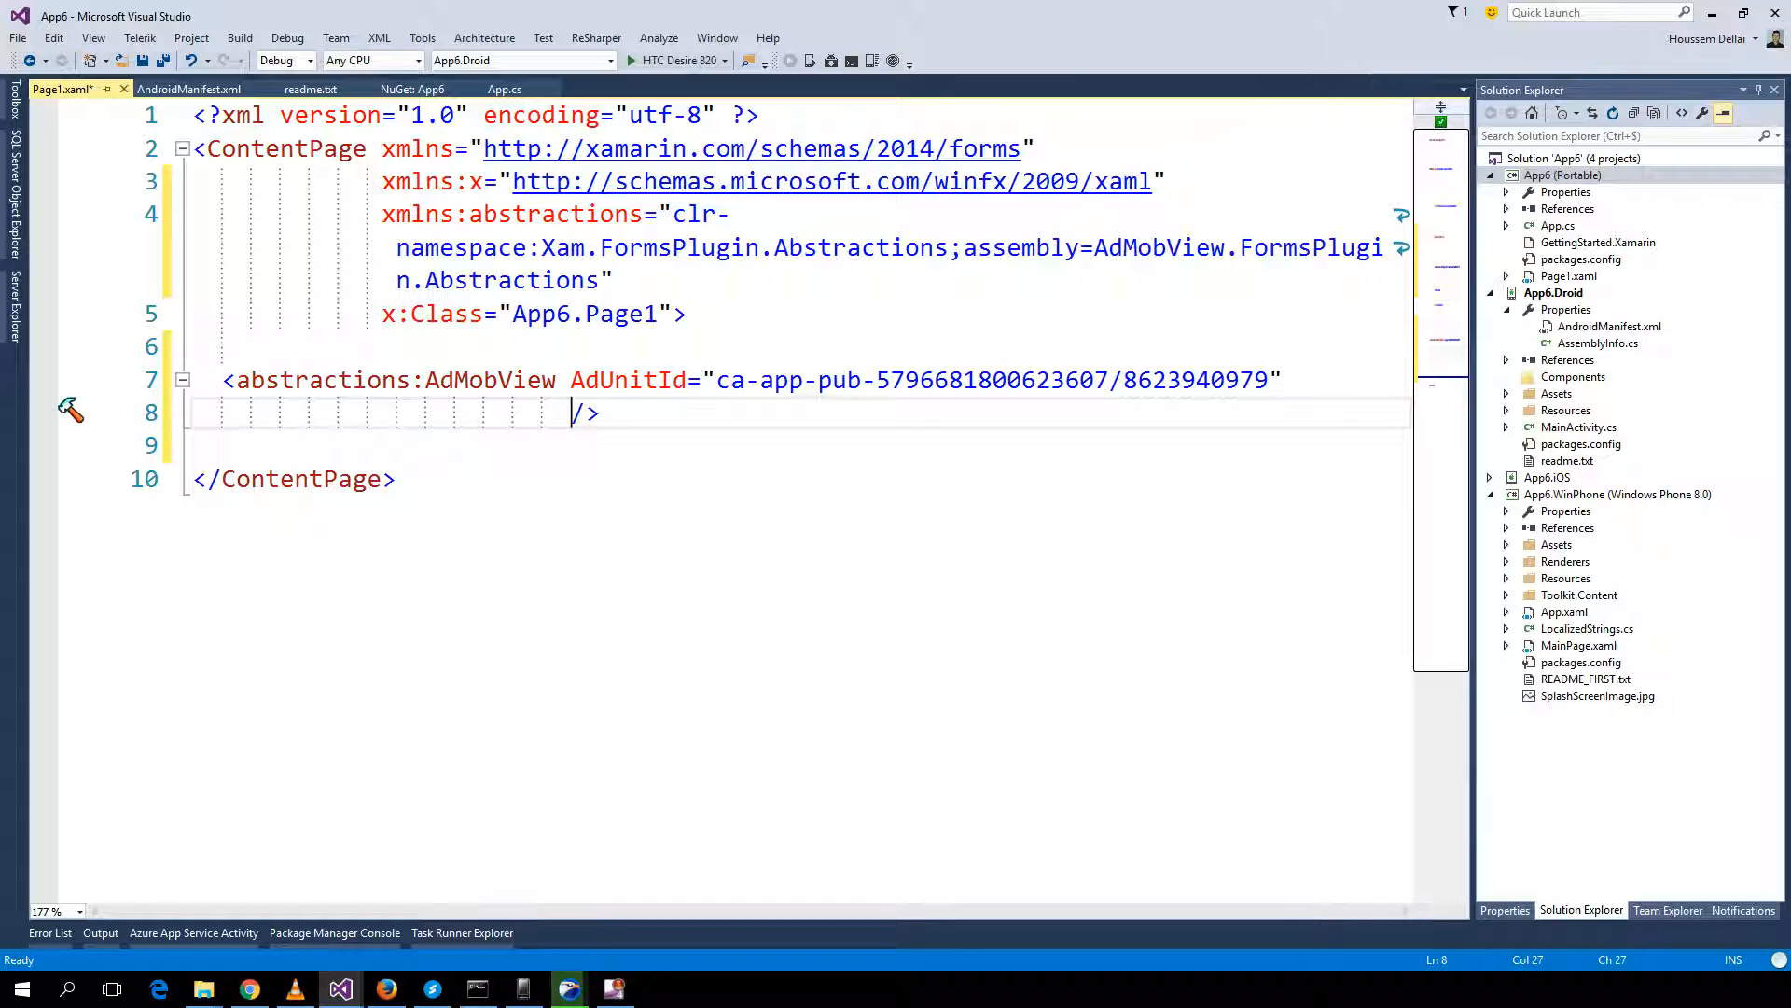
pyautogui.write('VerticalOptions="Center')
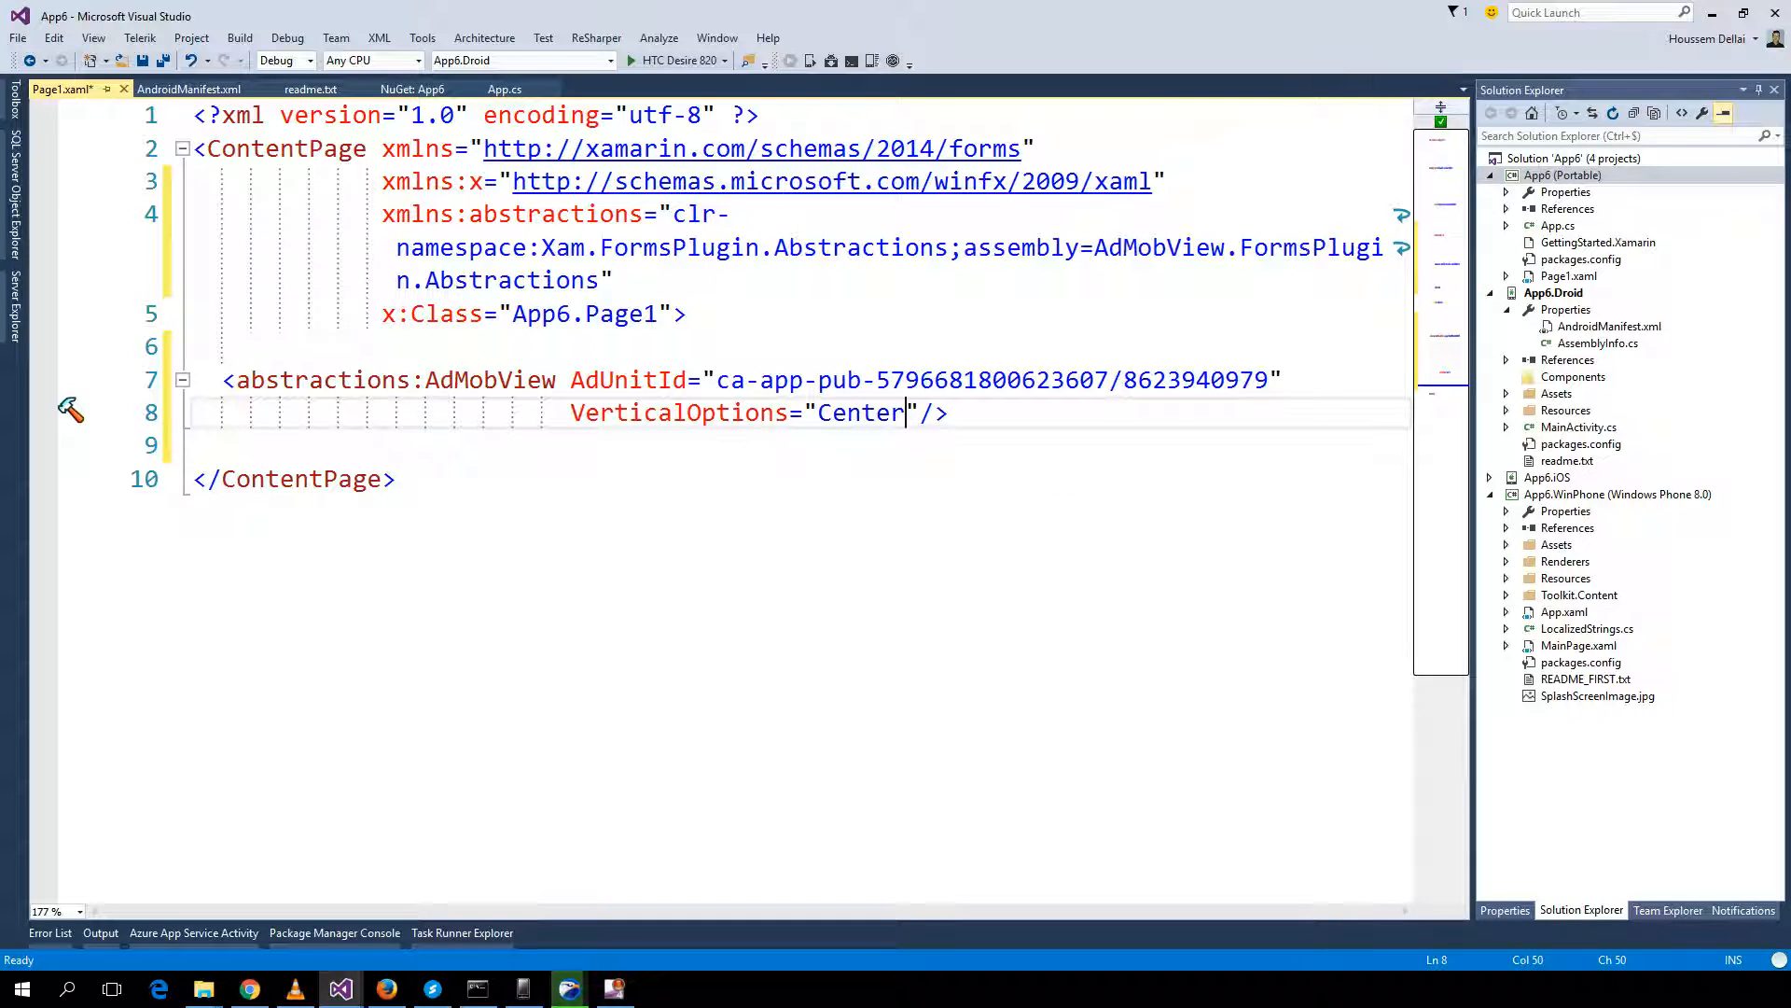
# Set App6.WinPhone as startup project, save Page1.xaml, and switch to App.cs
pyautogui.click(1616, 493)
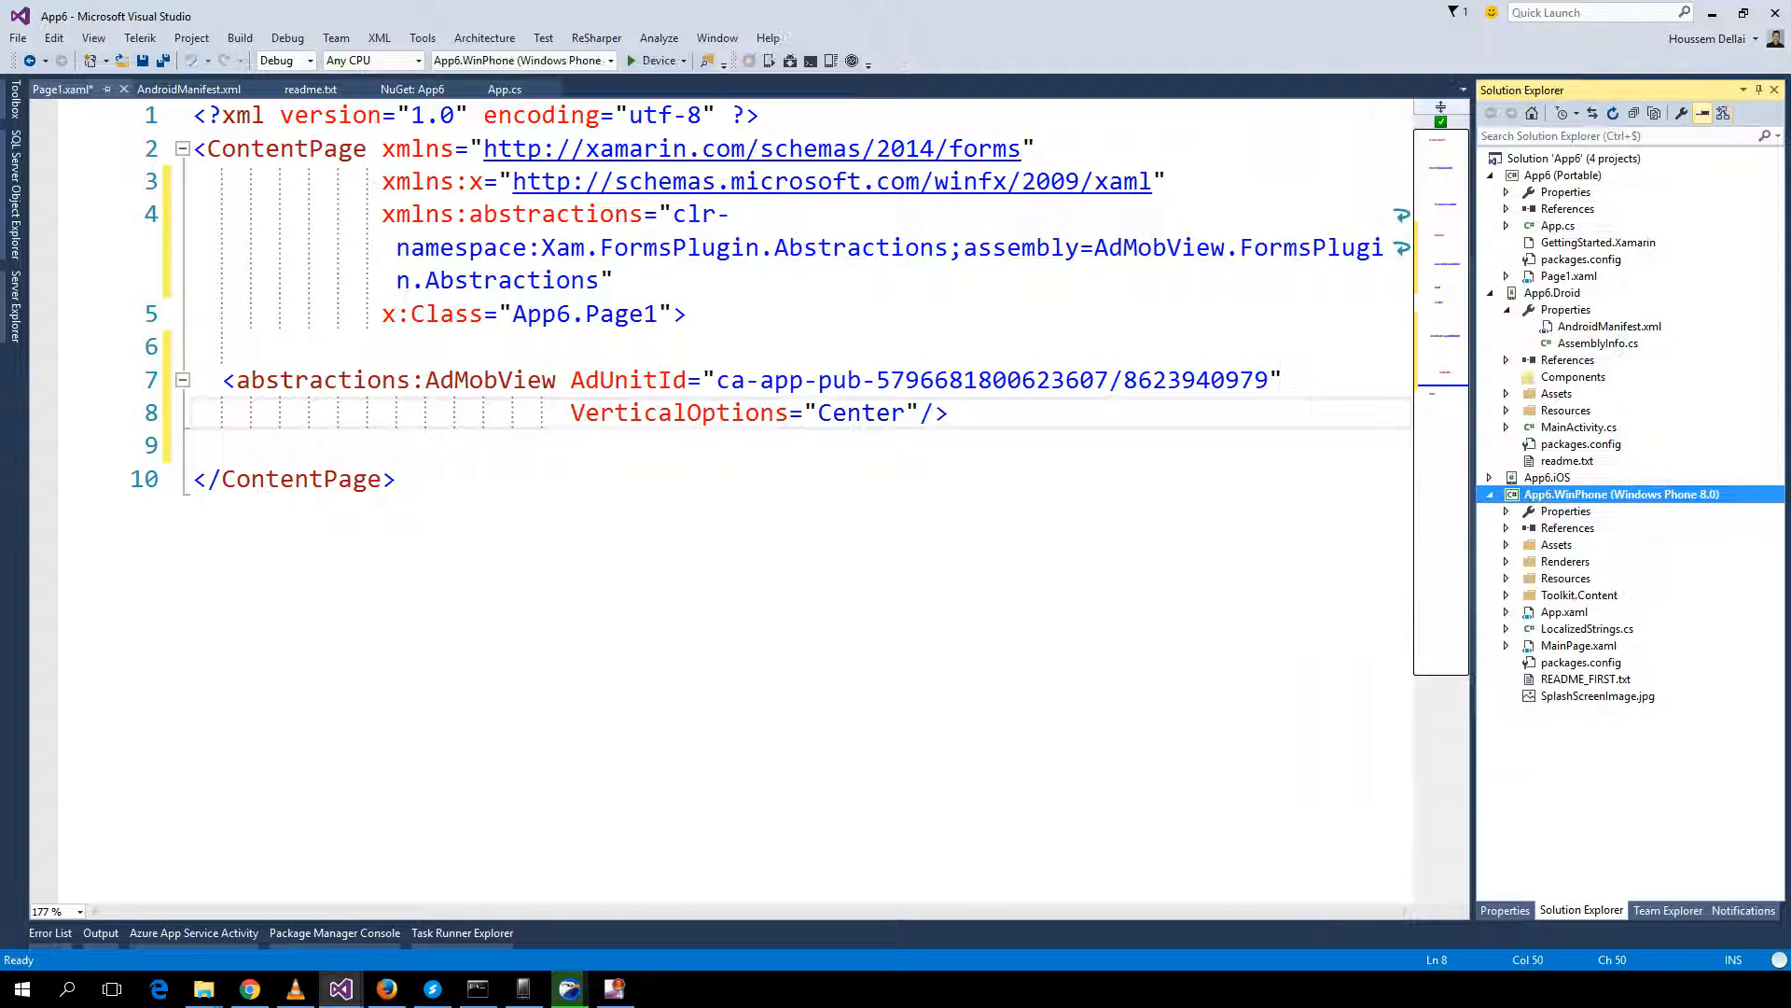
pyautogui.click(396, 479)
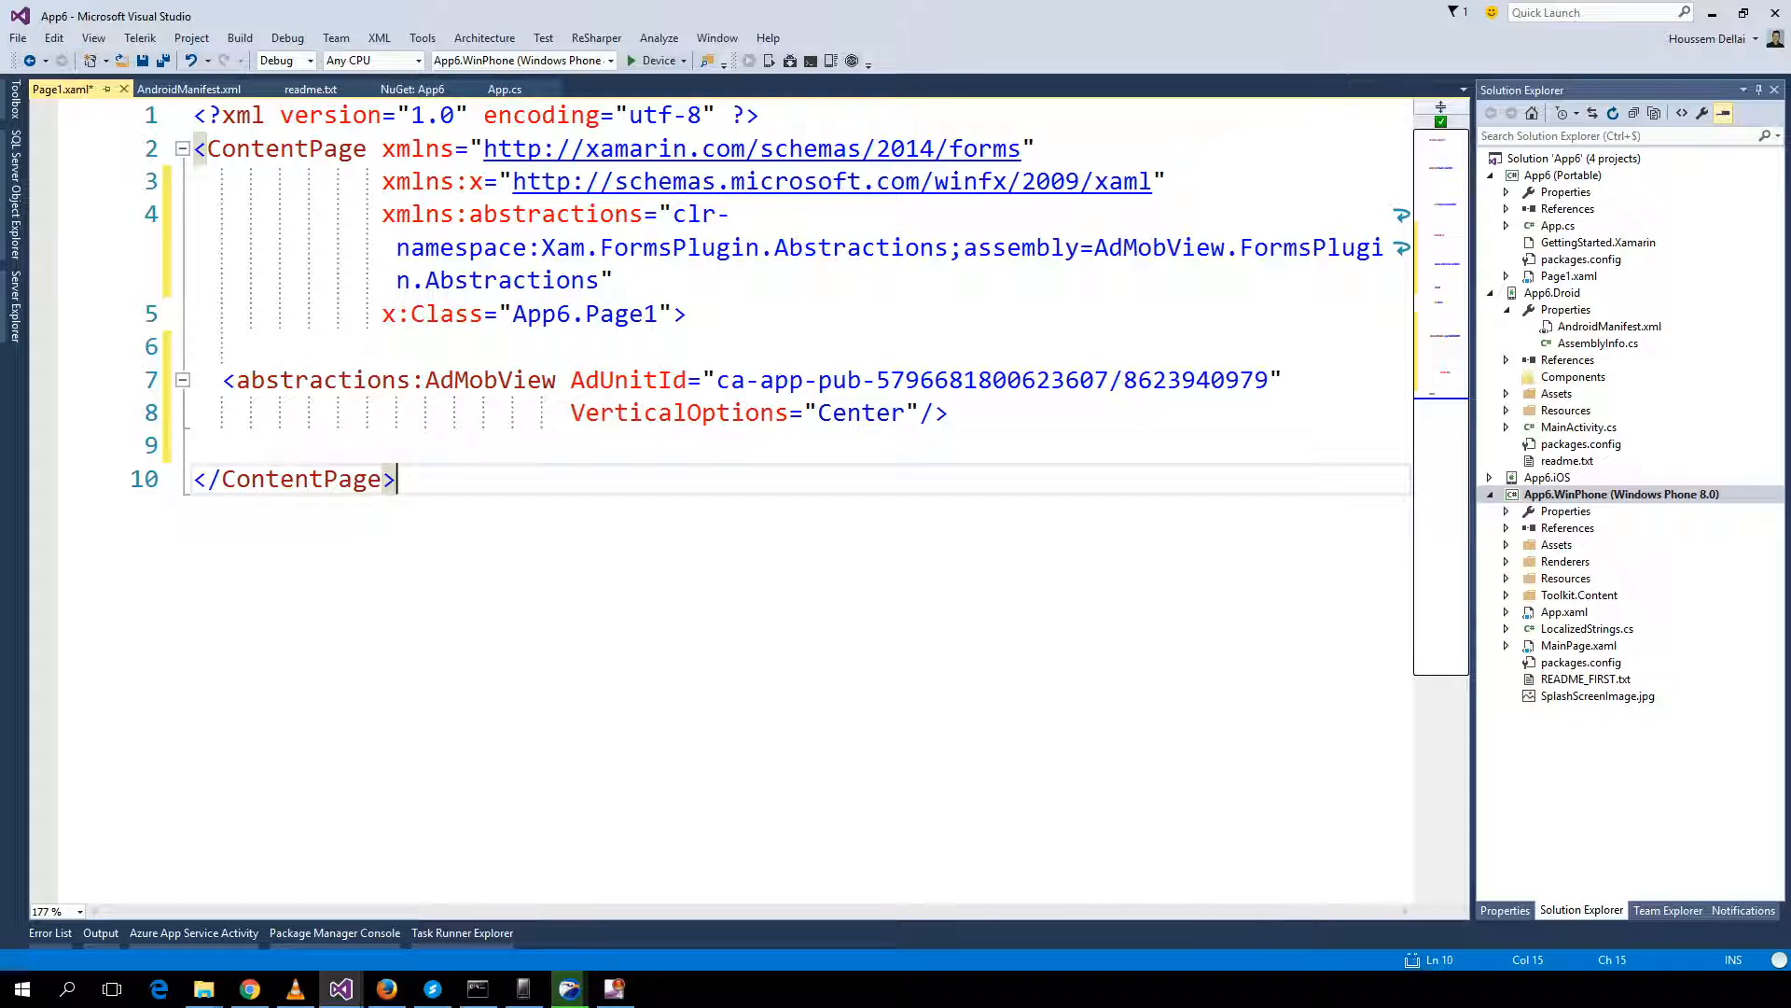
pyautogui.press('ctrl+s')
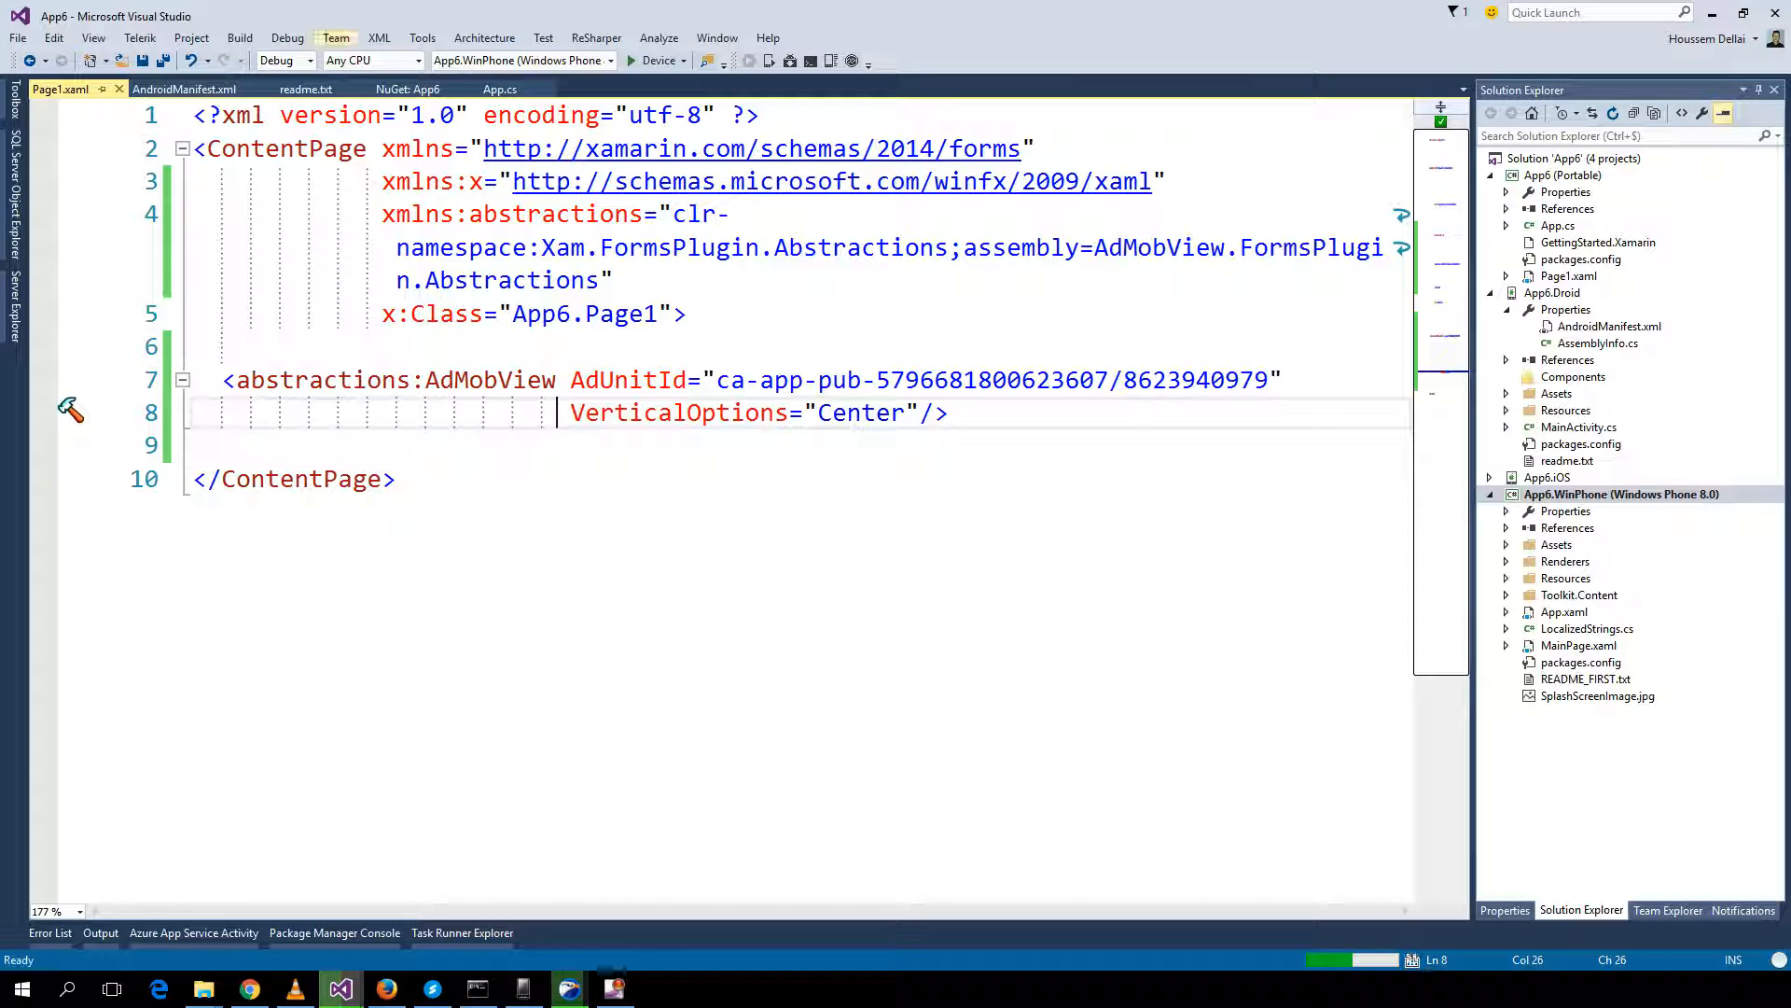
pyautogui.click(288, 38)
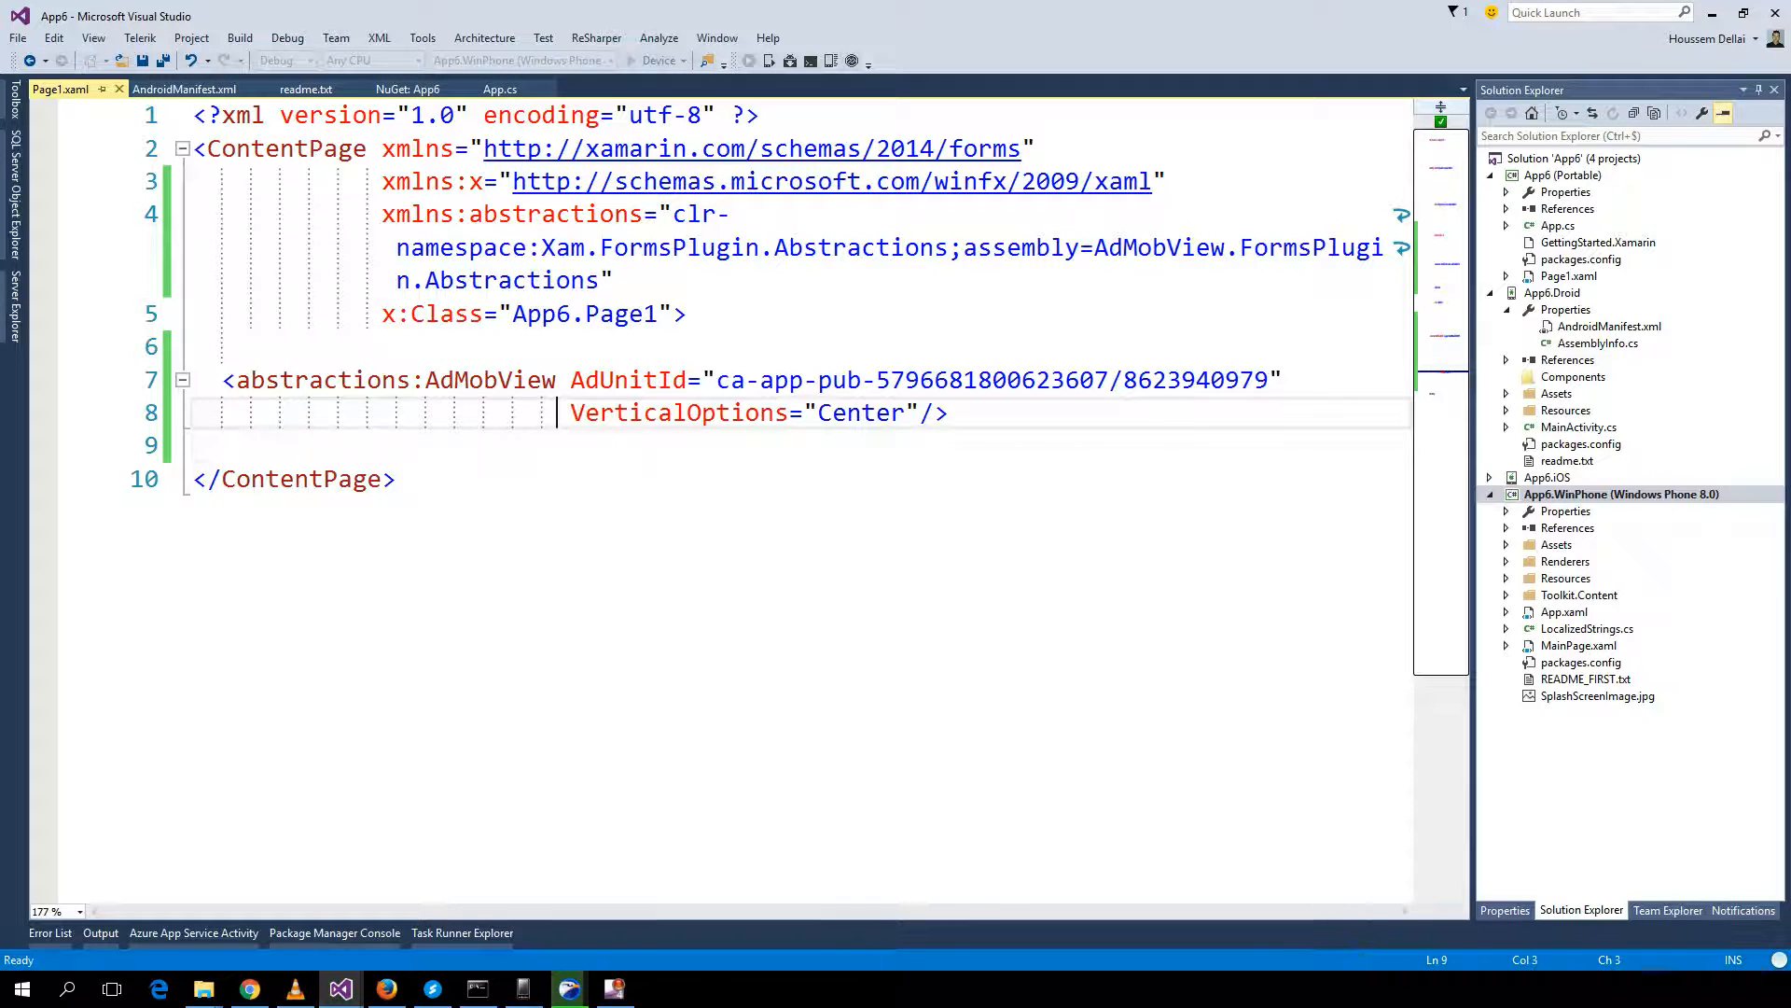
pyautogui.click(500, 89)
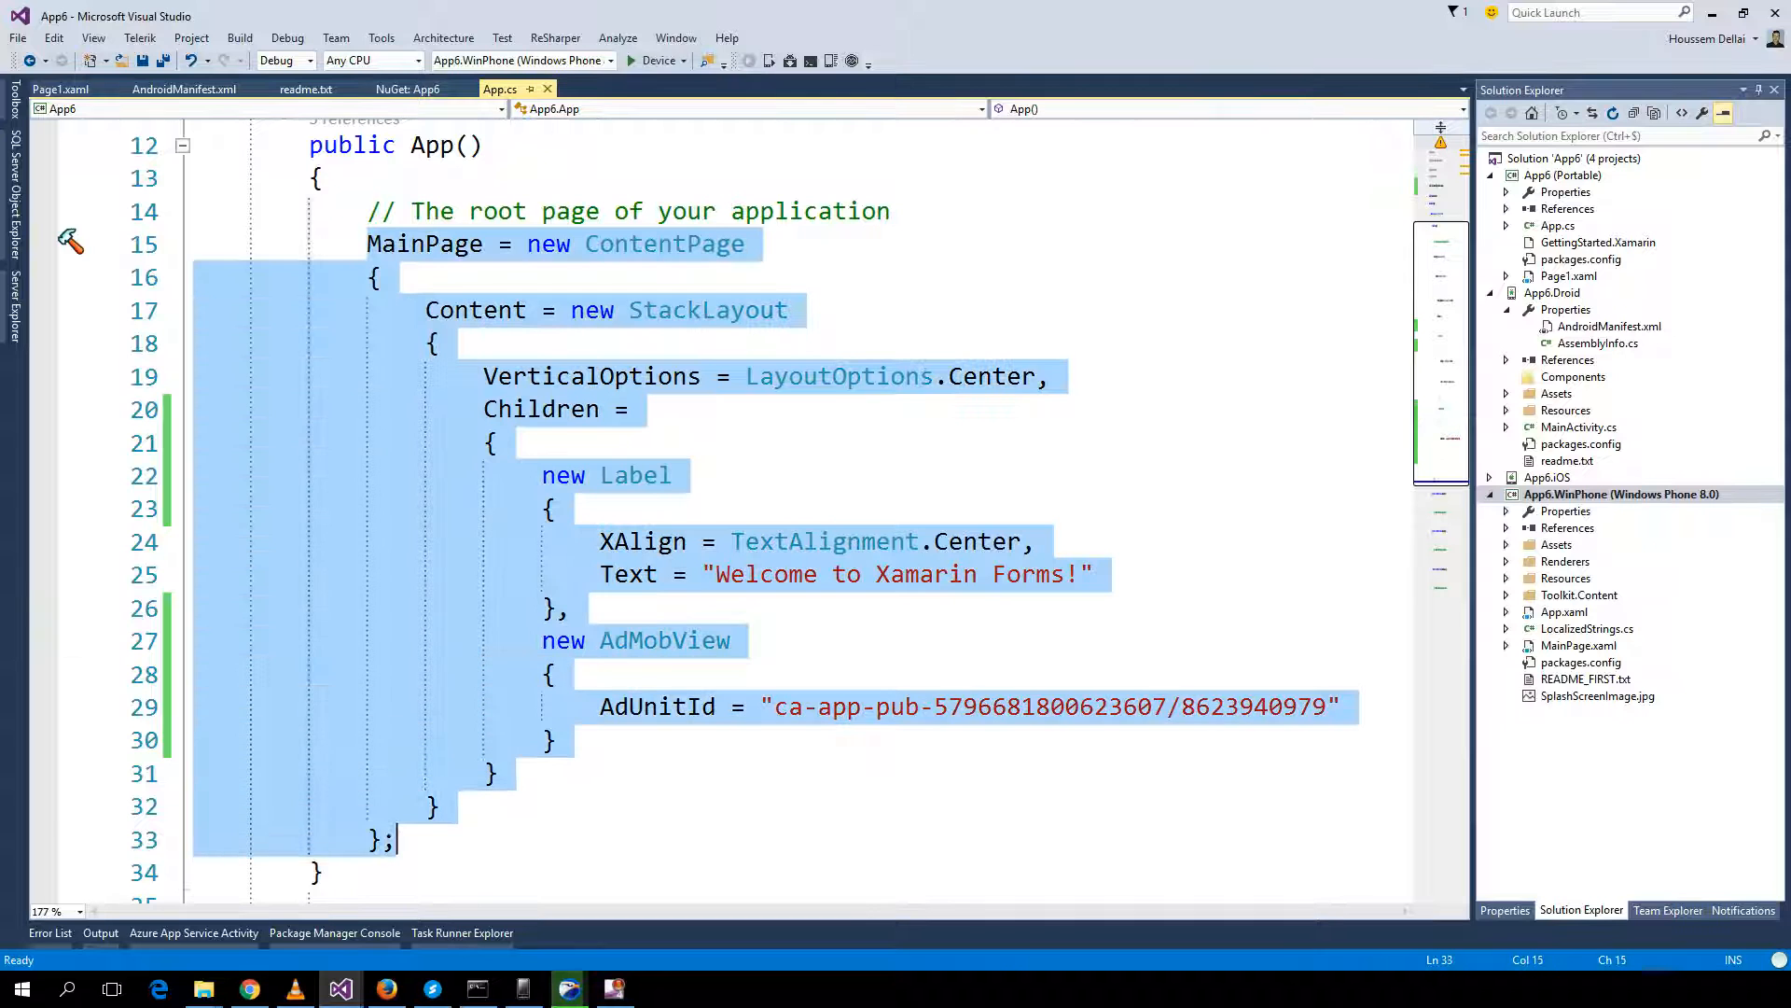
# Comment out the ContentPage block, set MainPage = new Page1(), save and run in the emulator
pyautogui.press('ctrl+k ctrl+c')
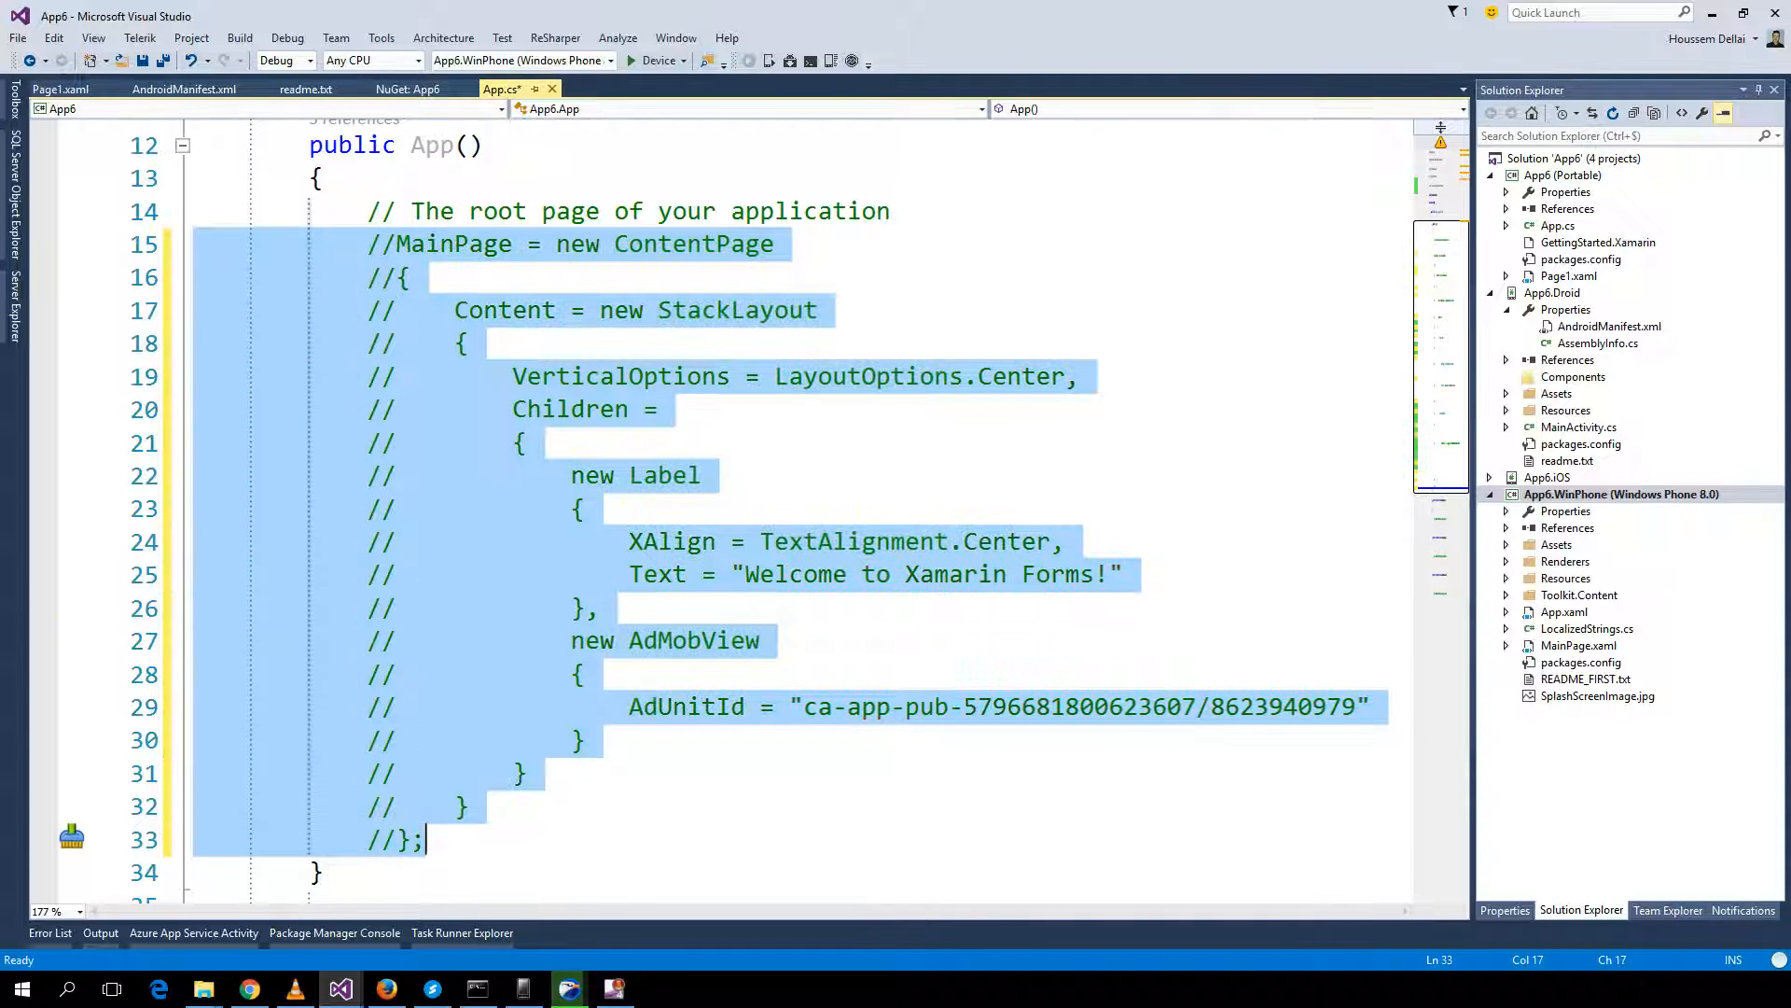
pyautogui.write('MainPage')
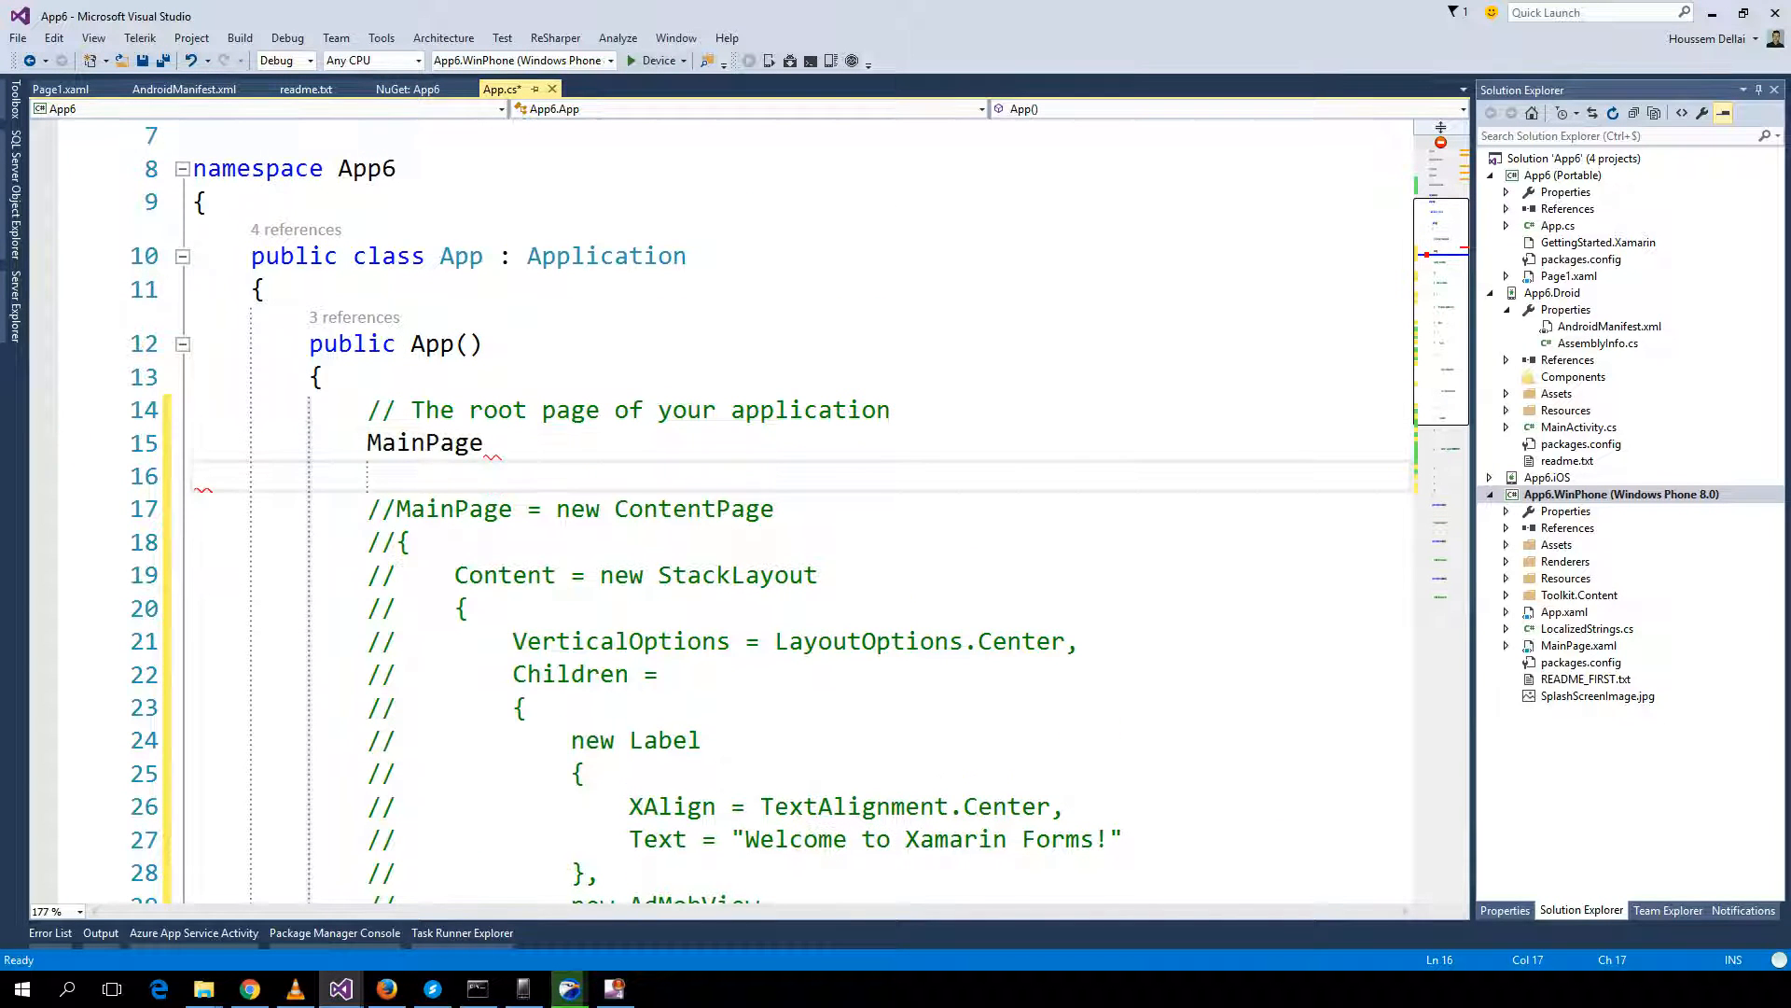
pyautogui.write('+')
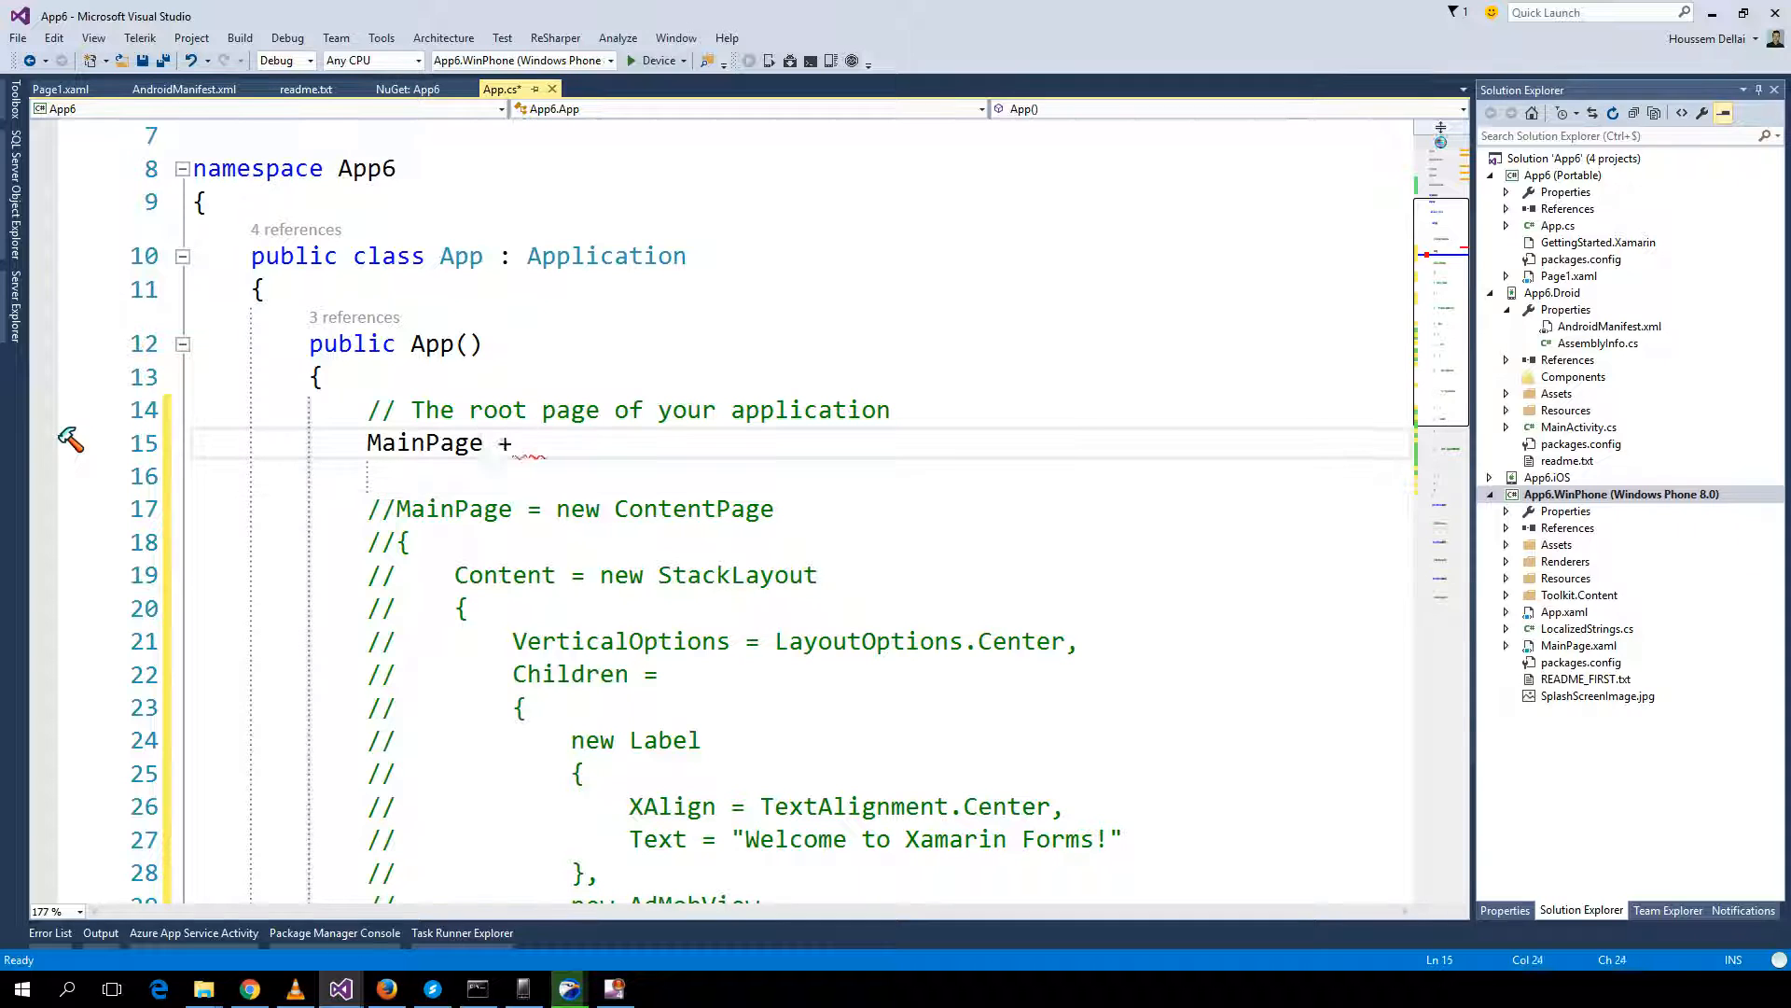
pyautogui.write('NewArrayExpression pAGE')
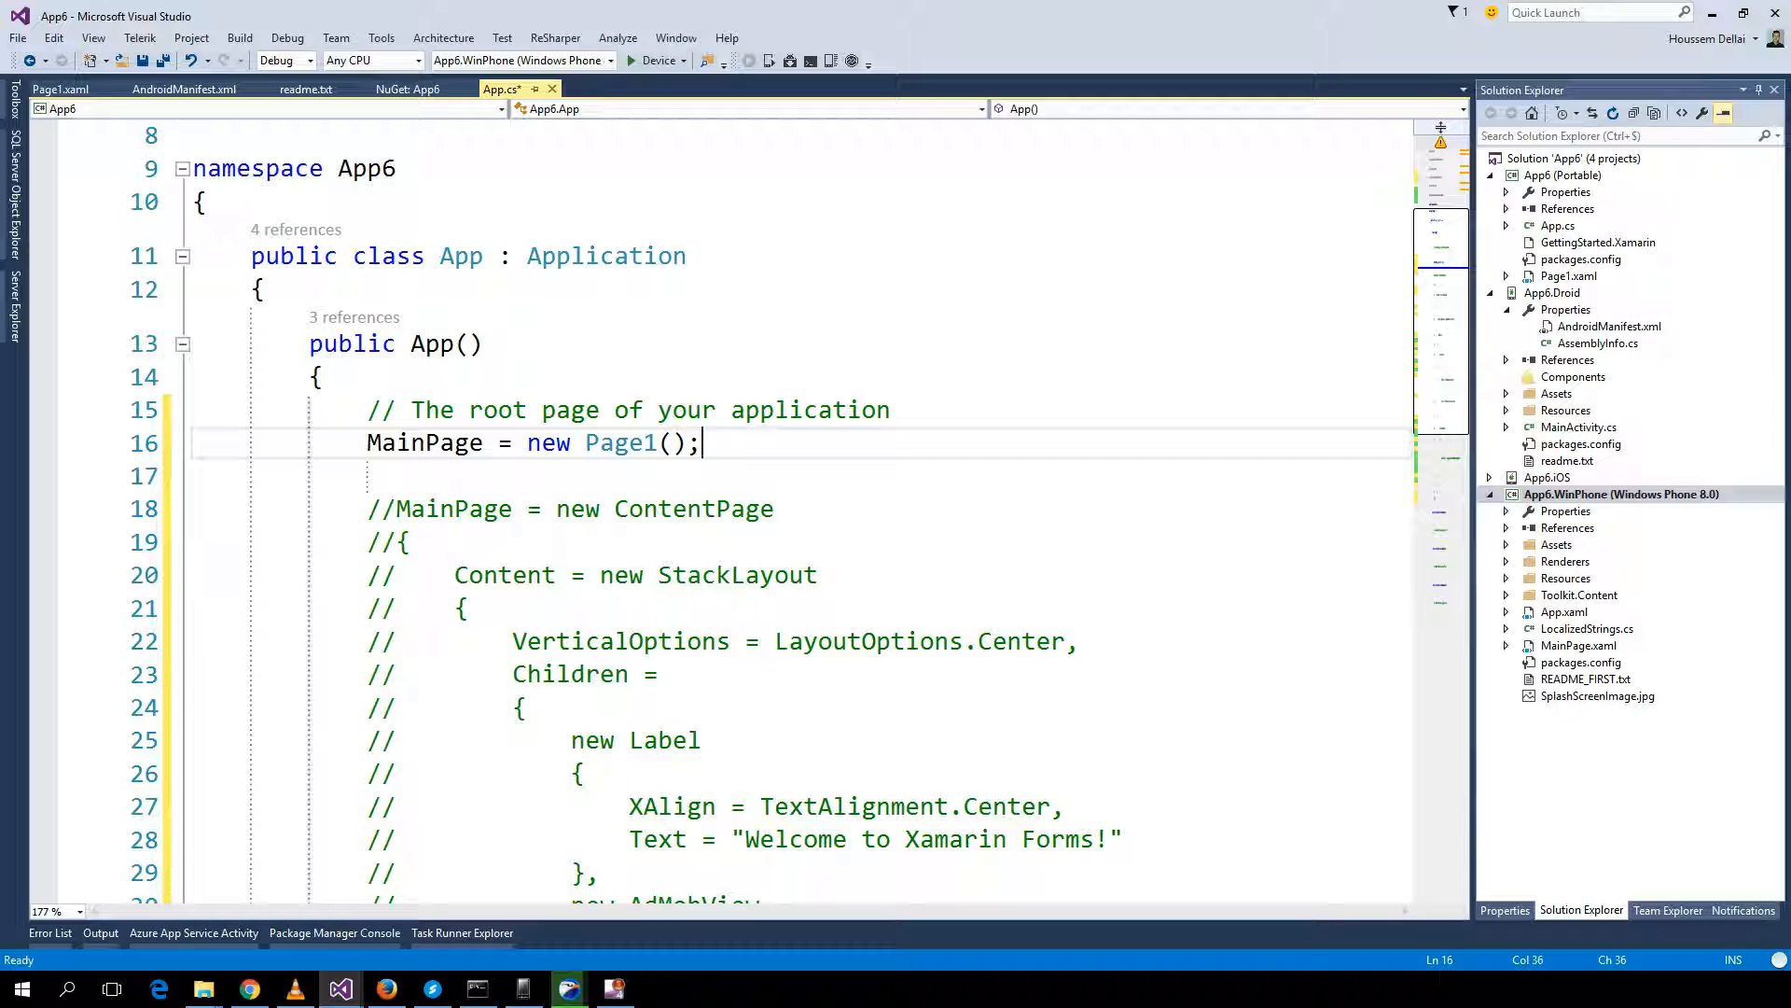
pyautogui.press('ctrl+s')
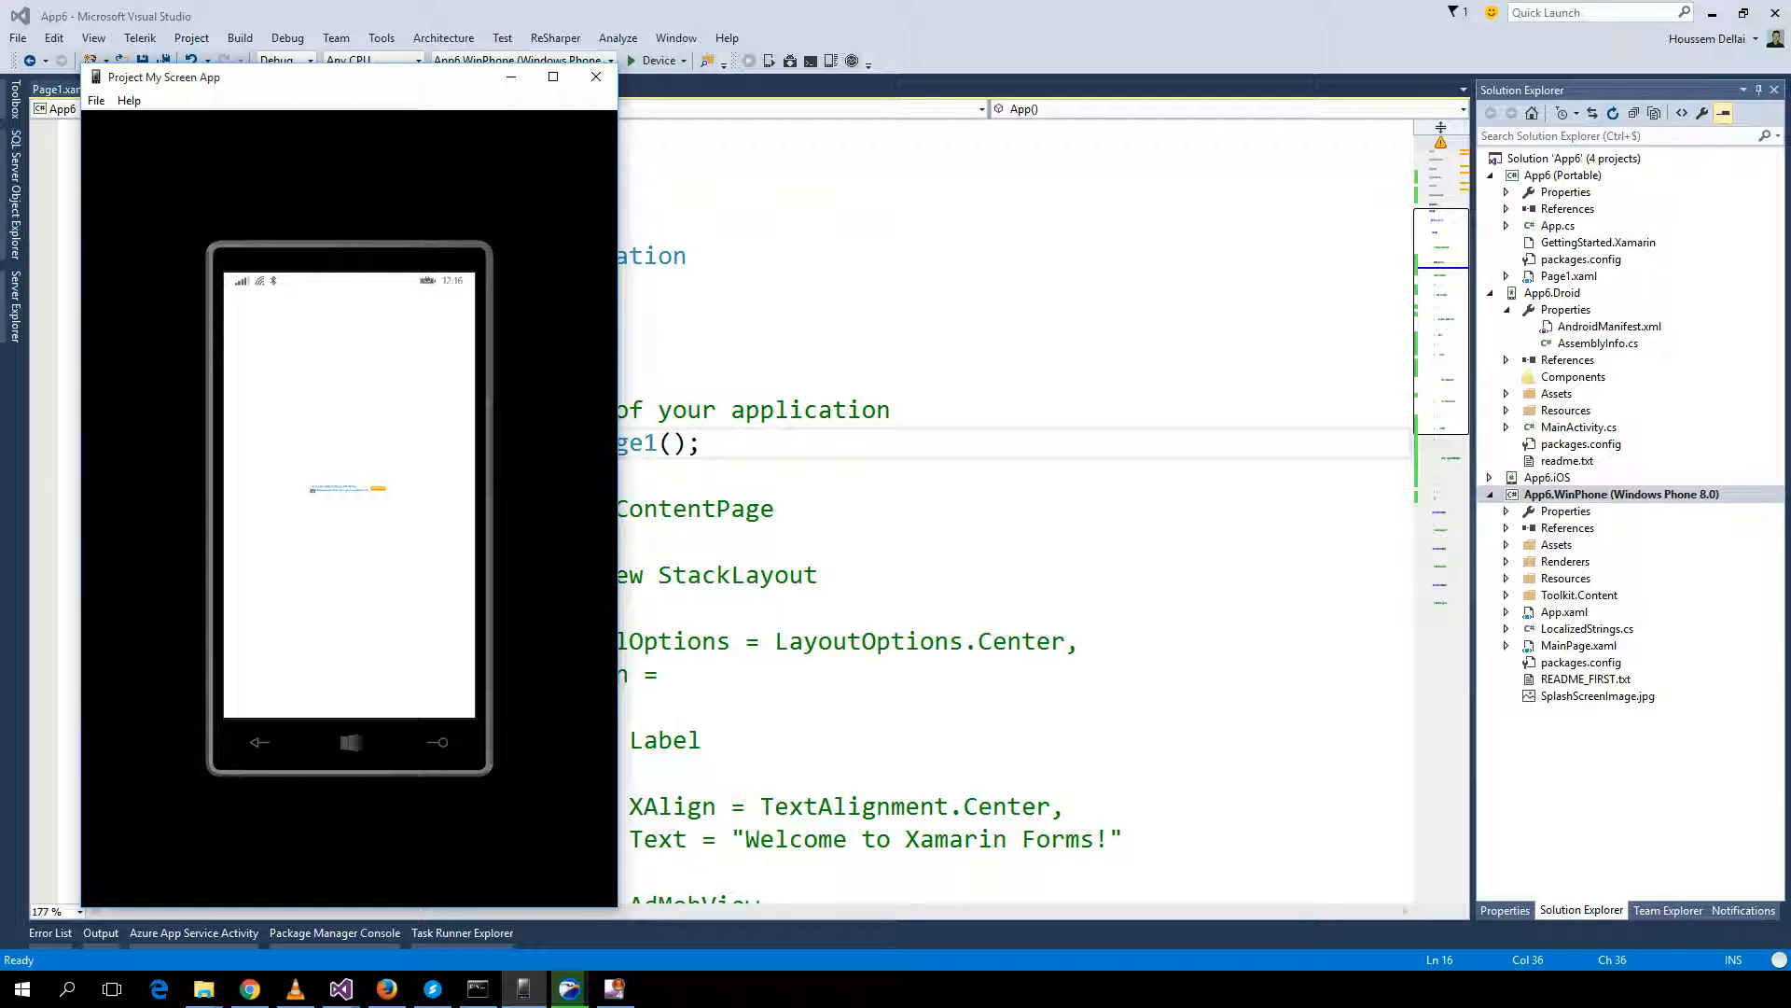
pyautogui.click(593, 77)
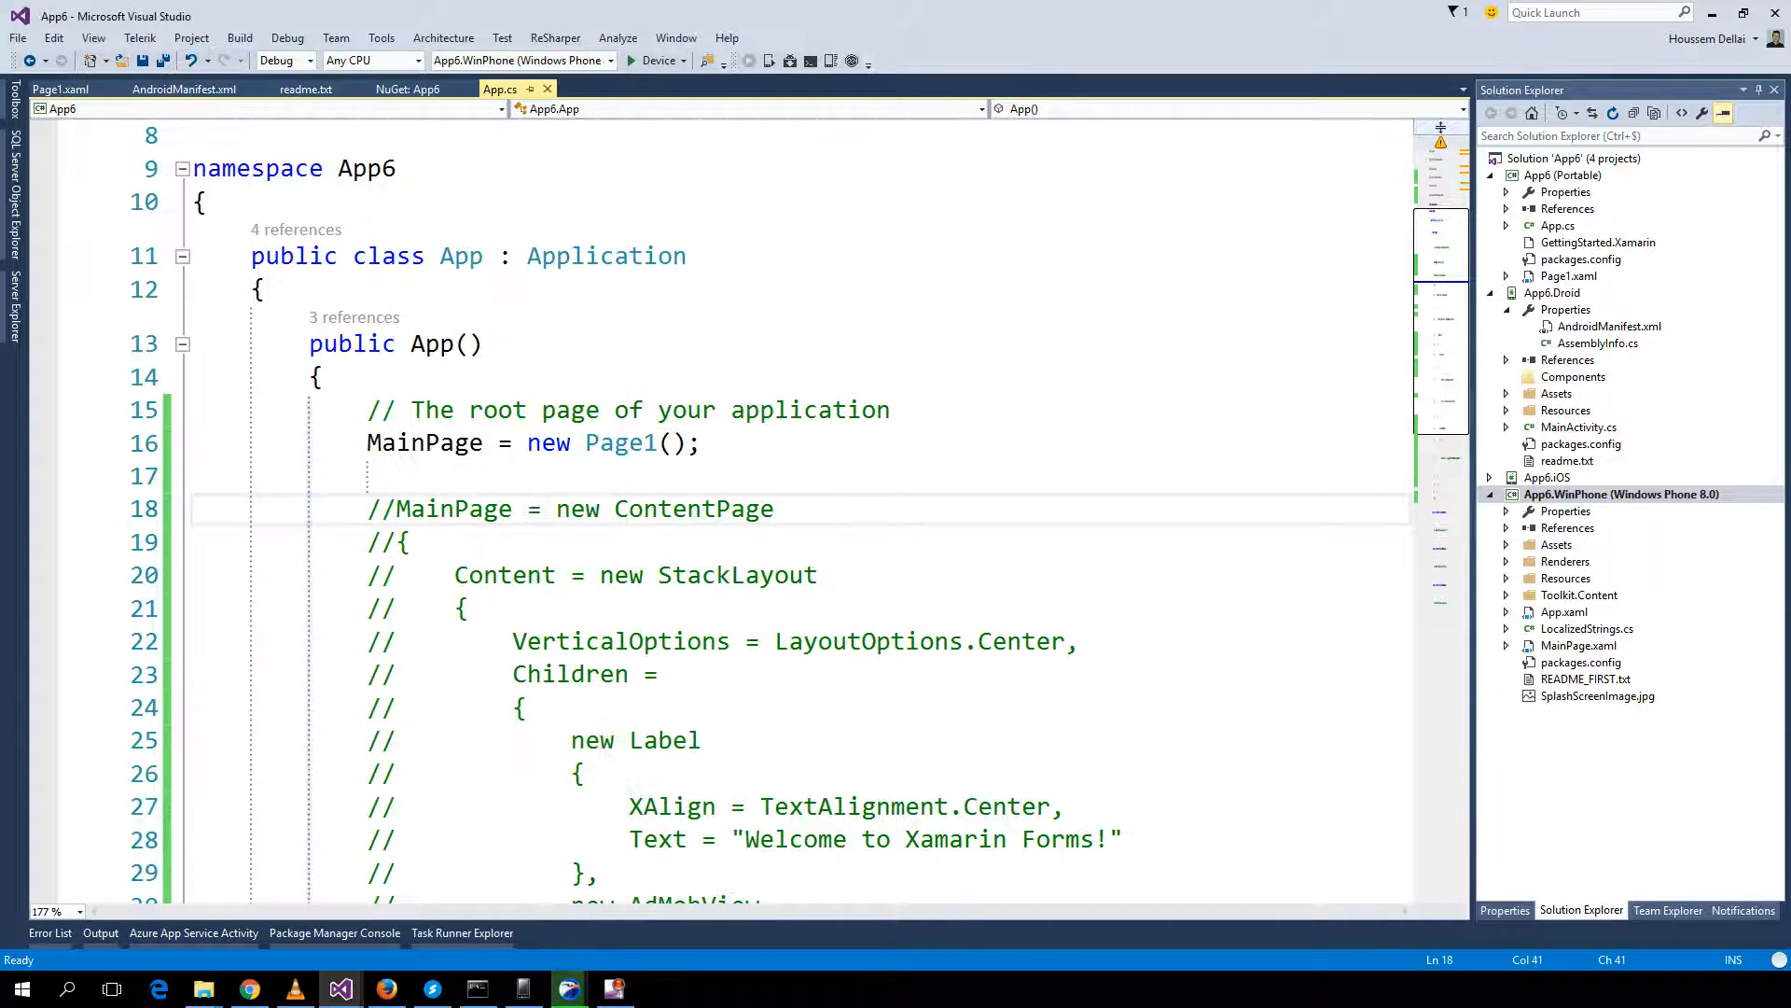
# Return to the editor, collapse App6.Droid Properties and select the App6.iOS project
pyautogui.click(775, 507)
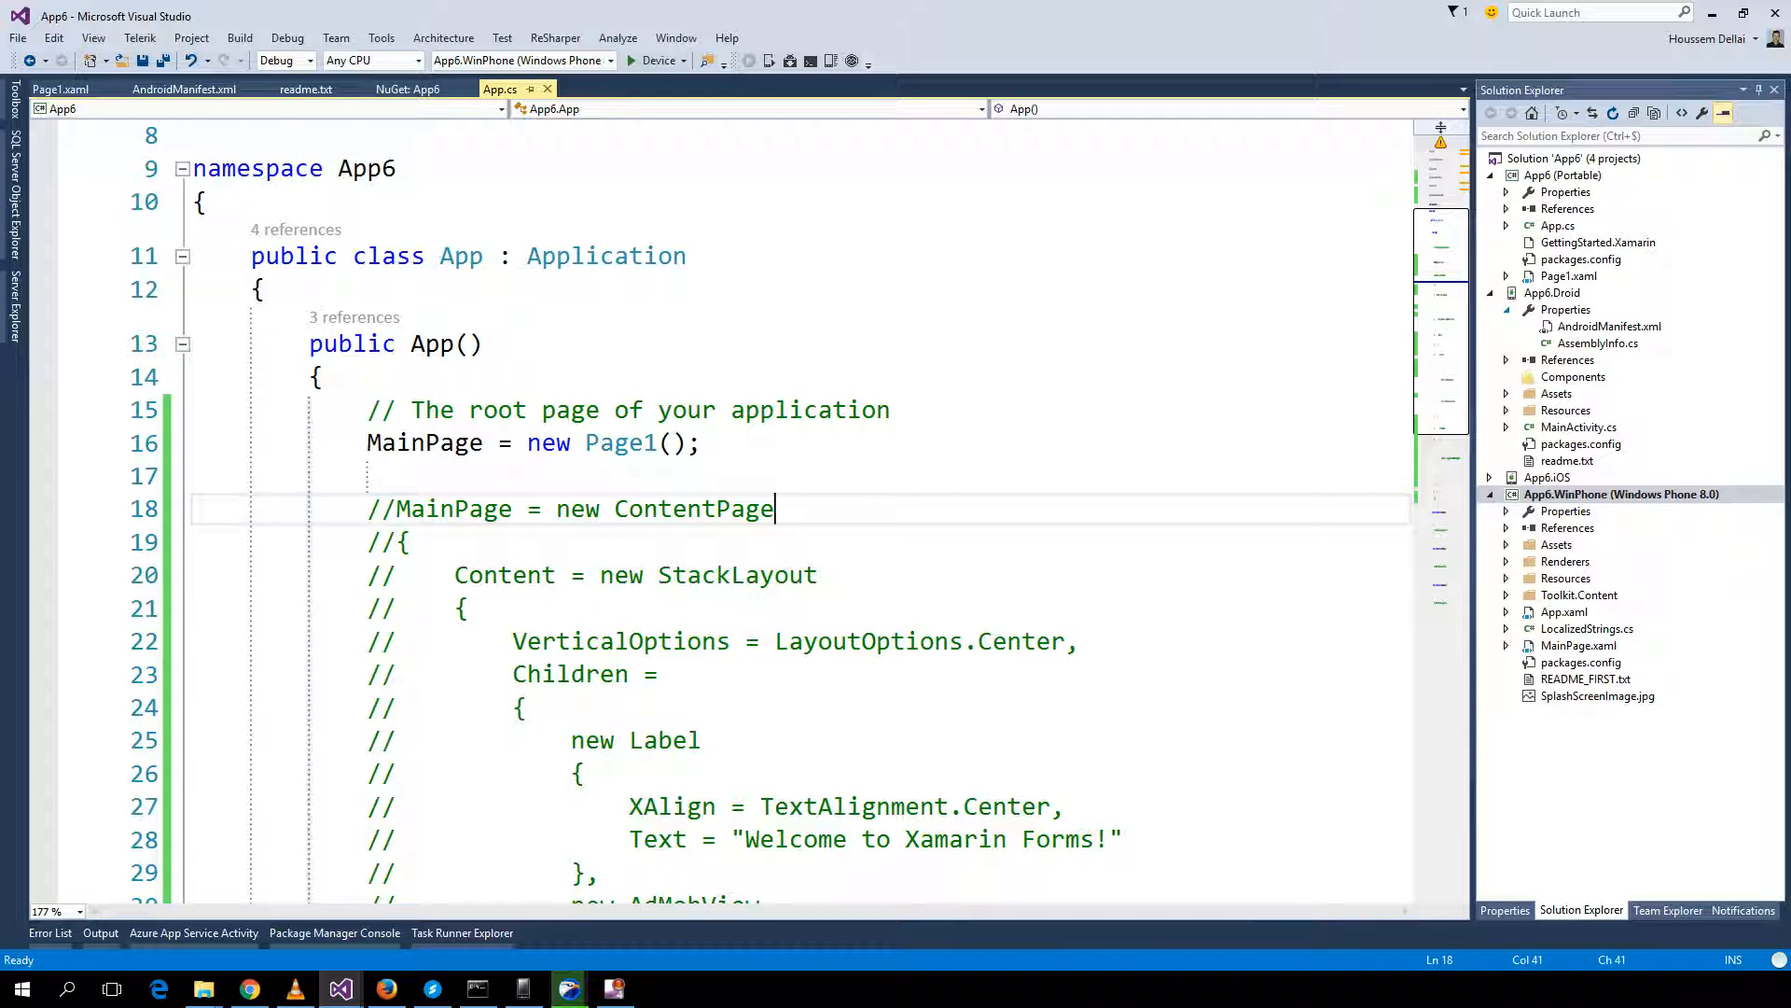
pyautogui.click(1550, 293)
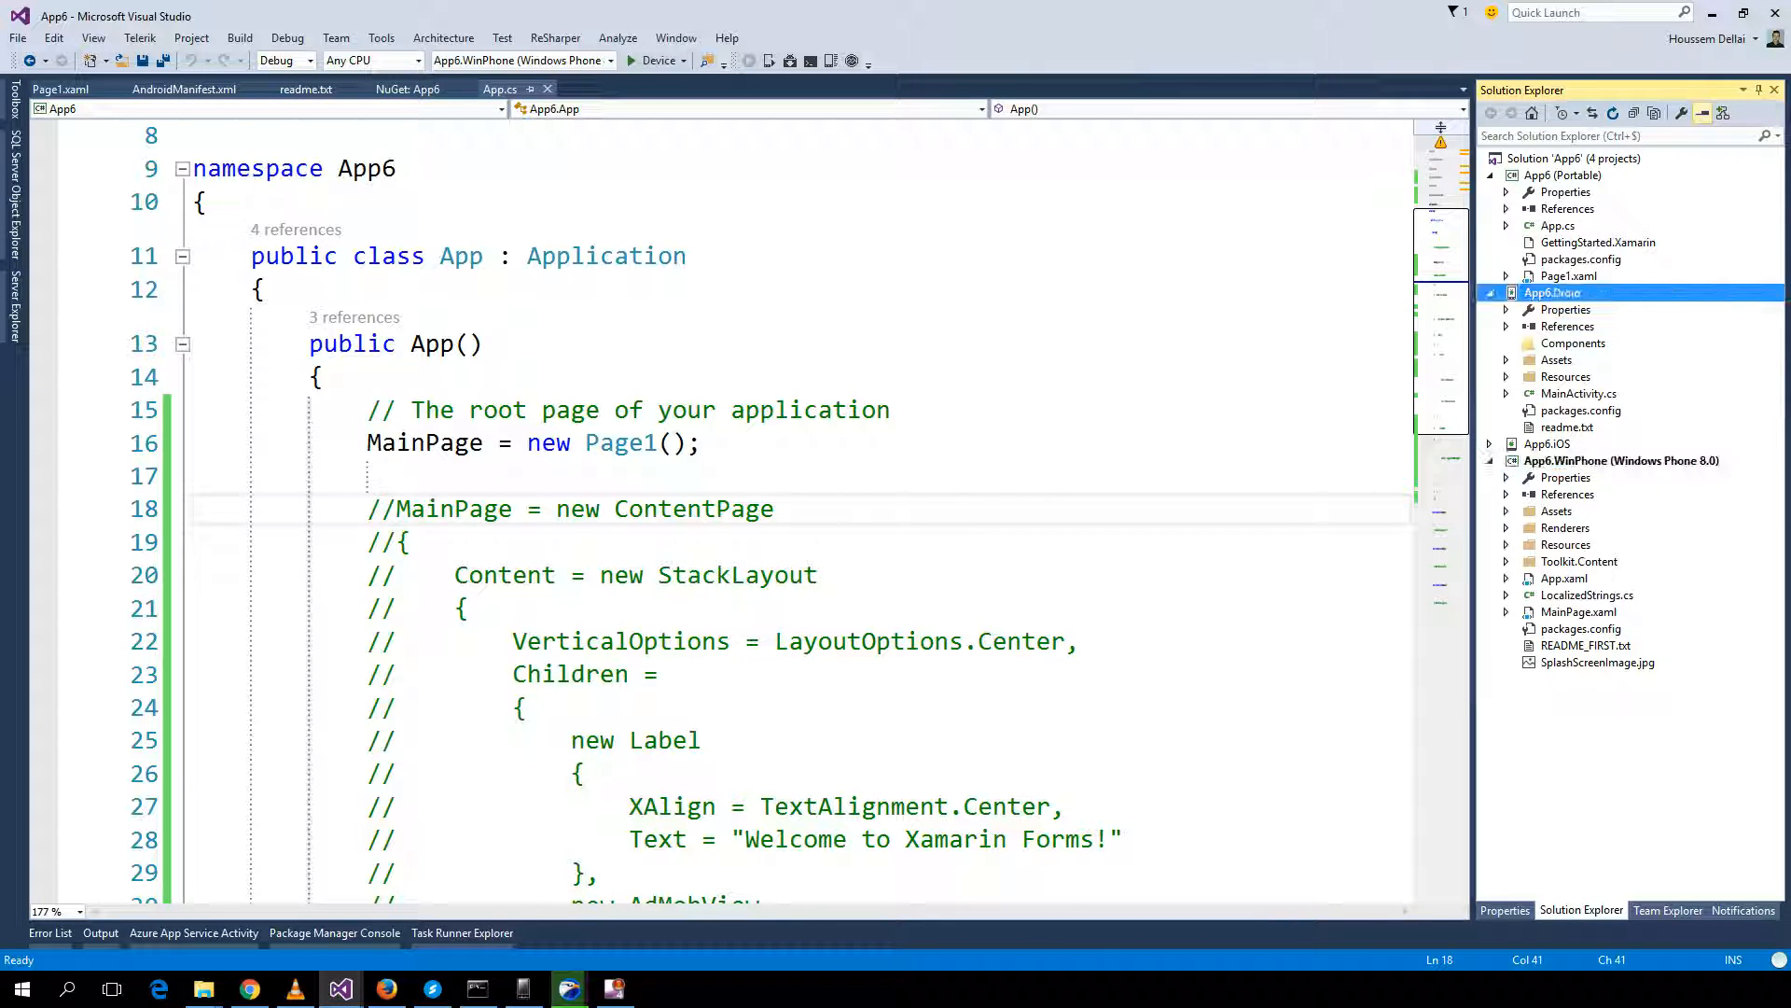
pyautogui.click(1548, 444)
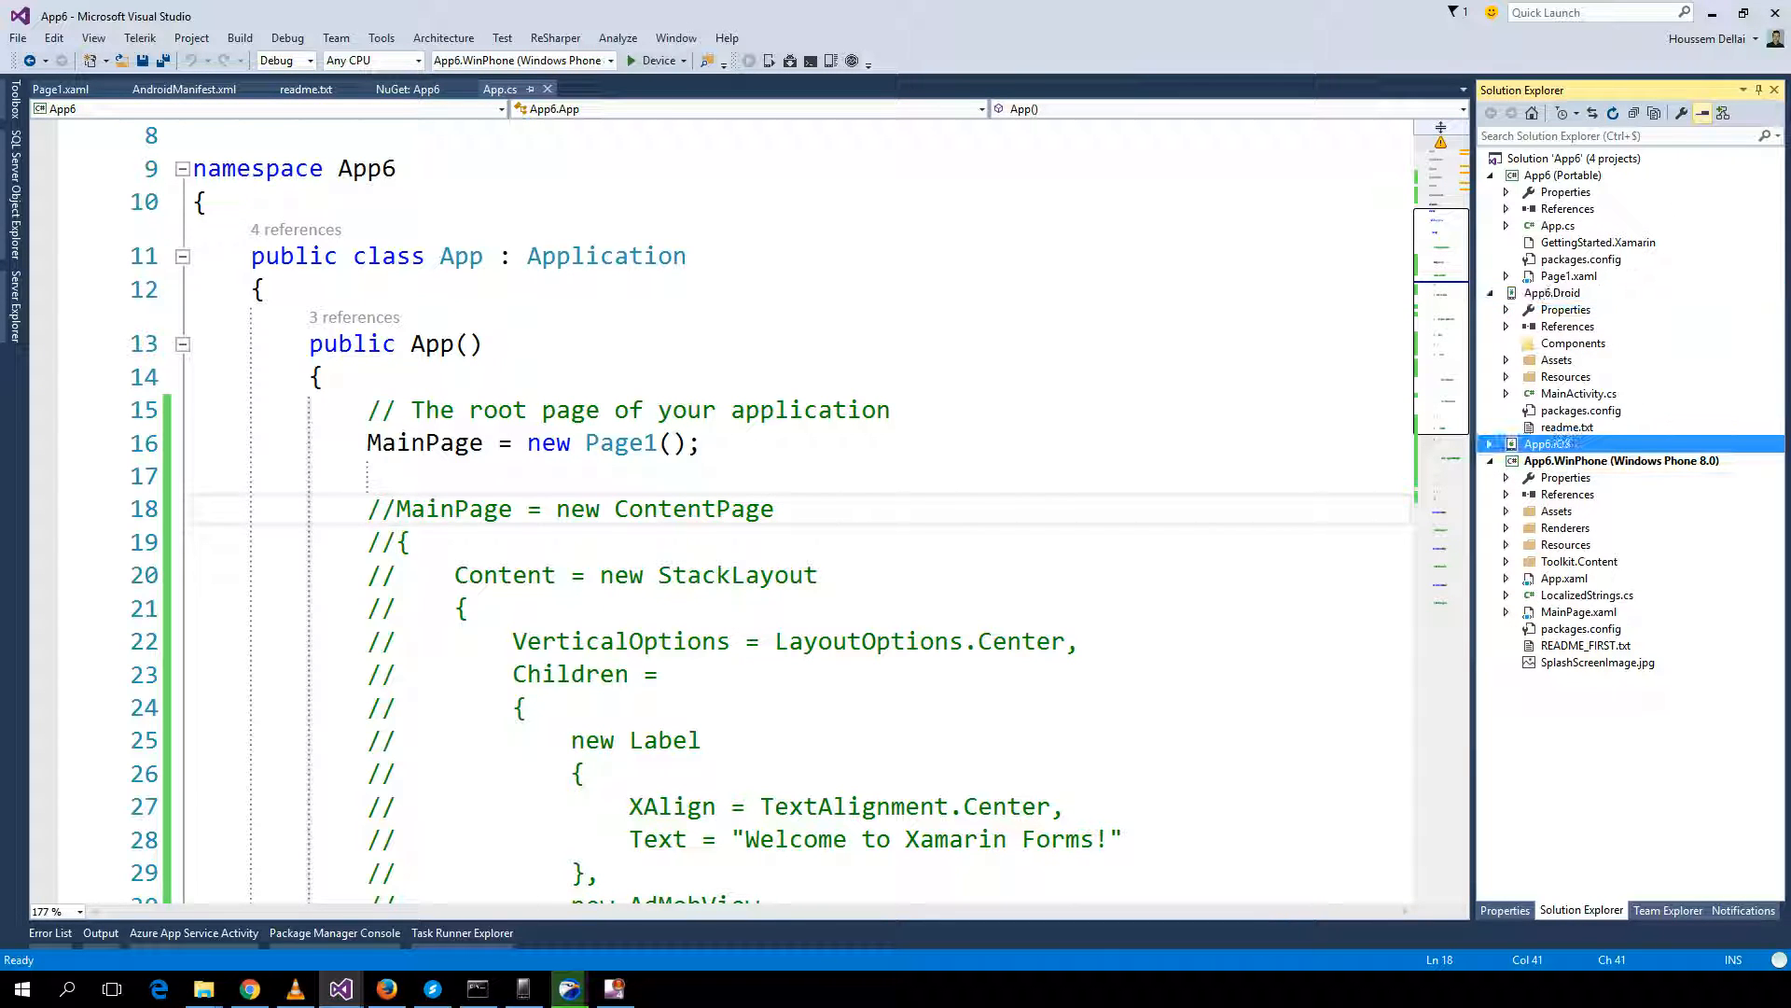